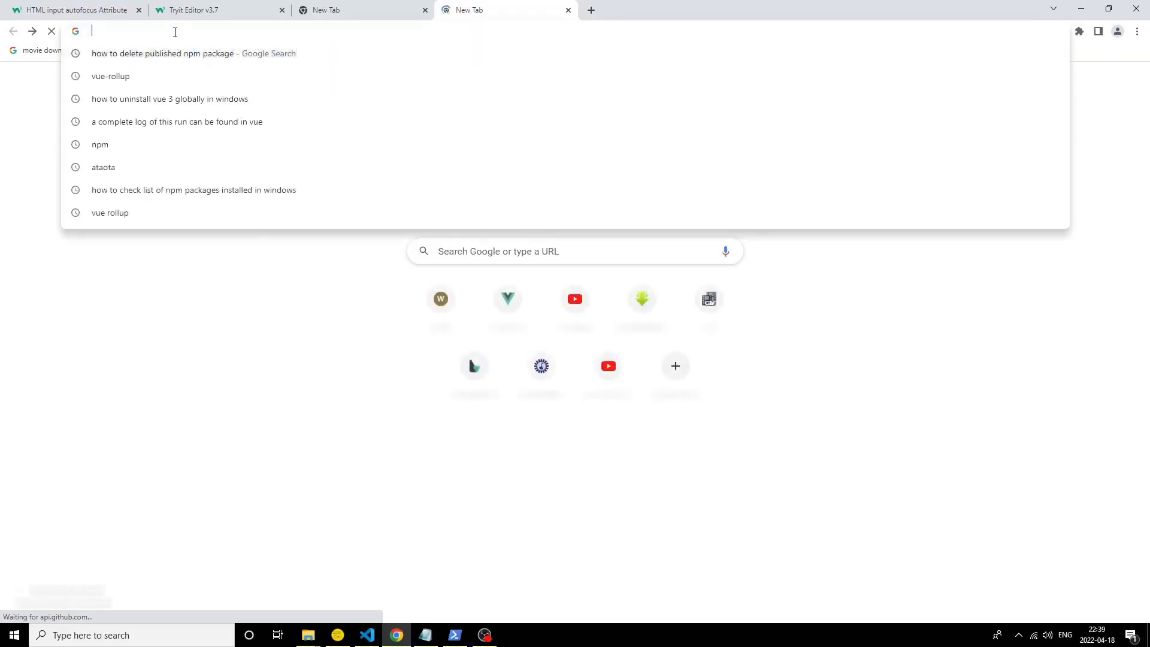
Search Google for npm, reach npmjs.com and search it for 'vueaicarousel'.
type("npm")
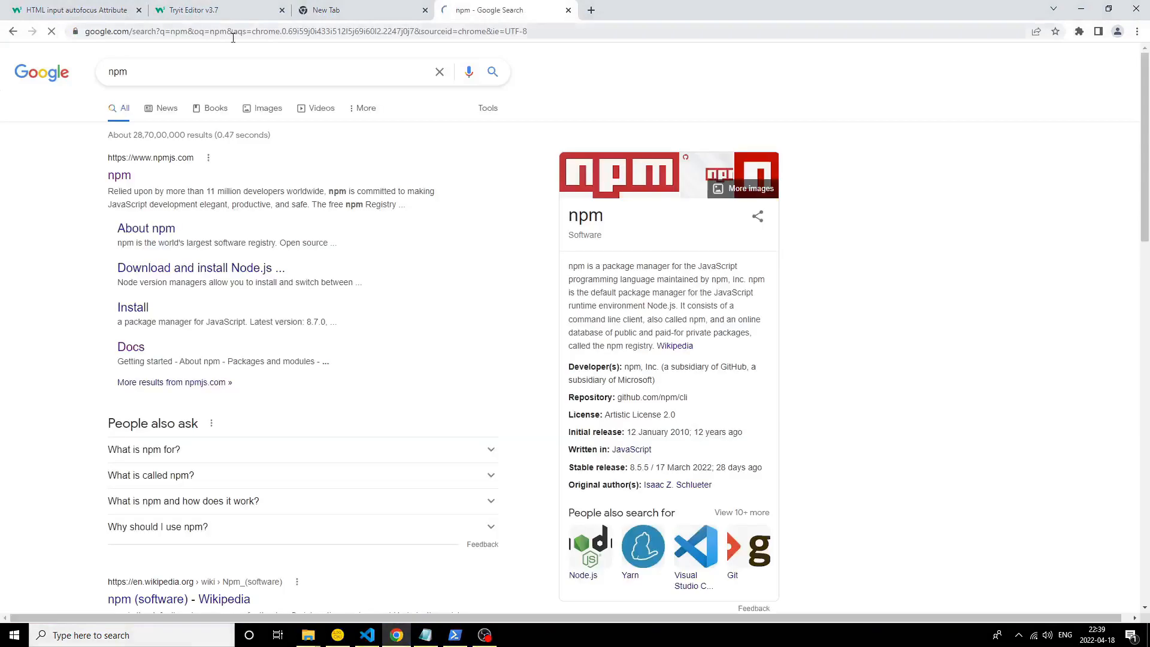
left_click(118, 175)
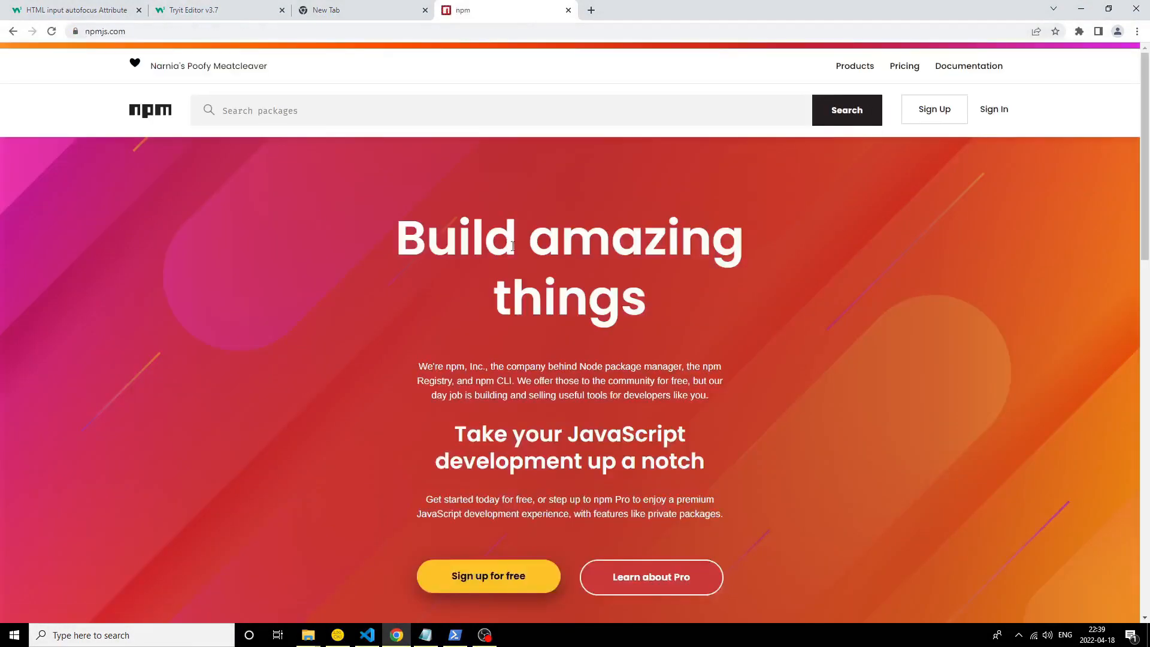
left_click(498, 110)
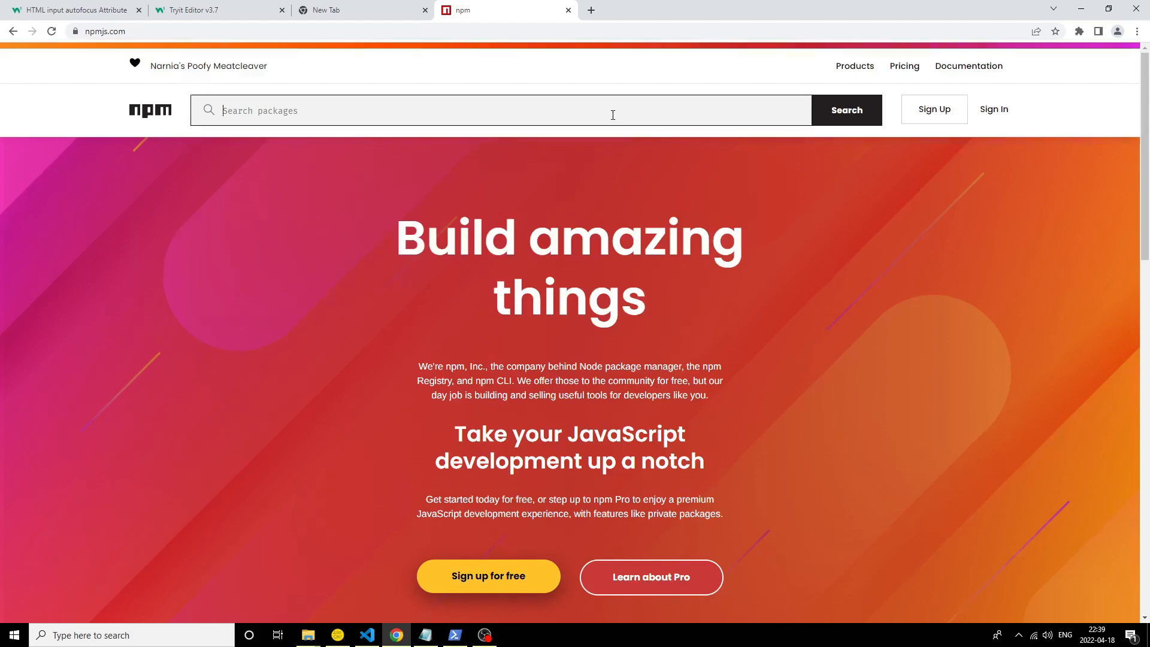
type("vueaicarousel")
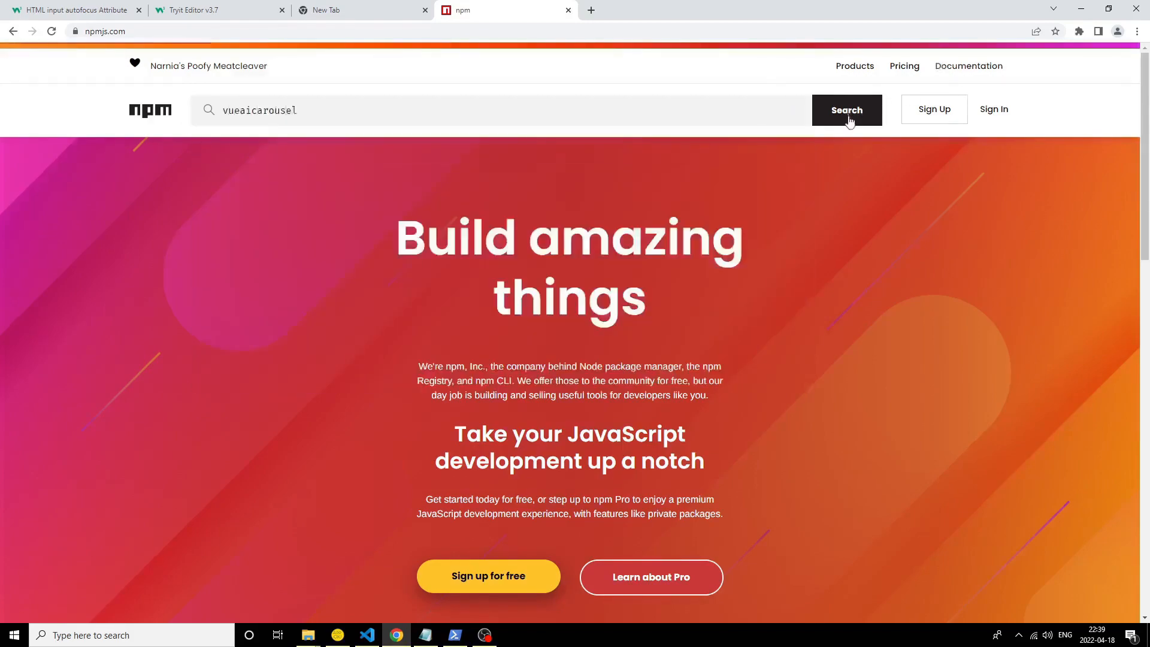
left_click(847, 111)
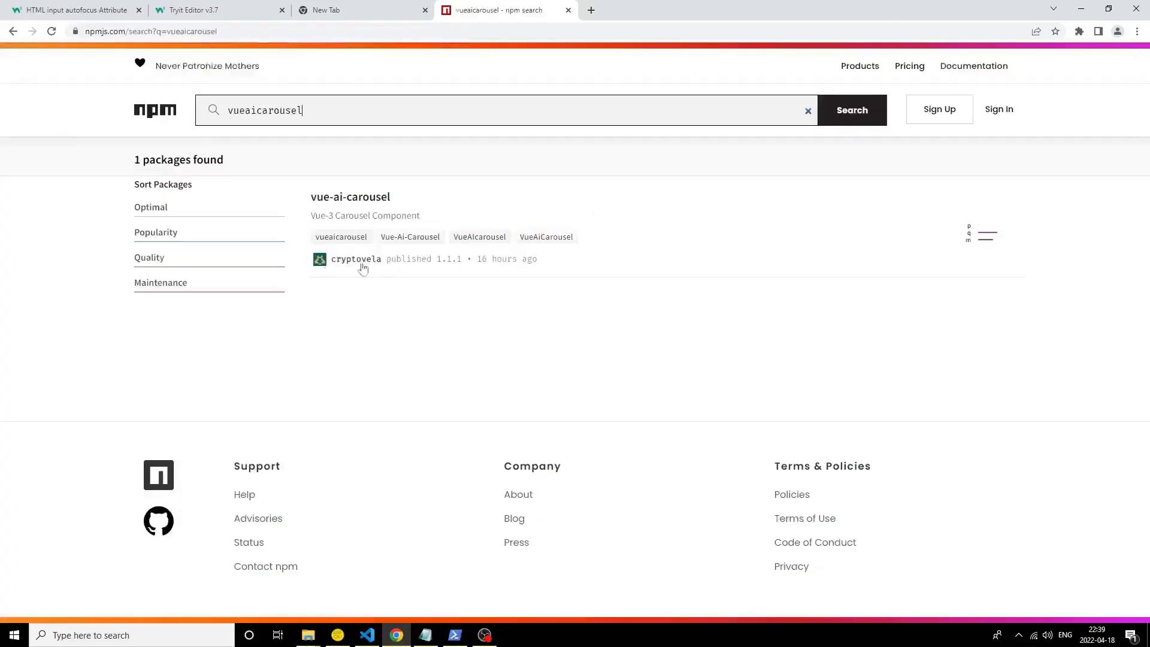
Reach the vue-ai-carousel package page, view its Versions history, then return to the Readme.
left_click(355, 259)
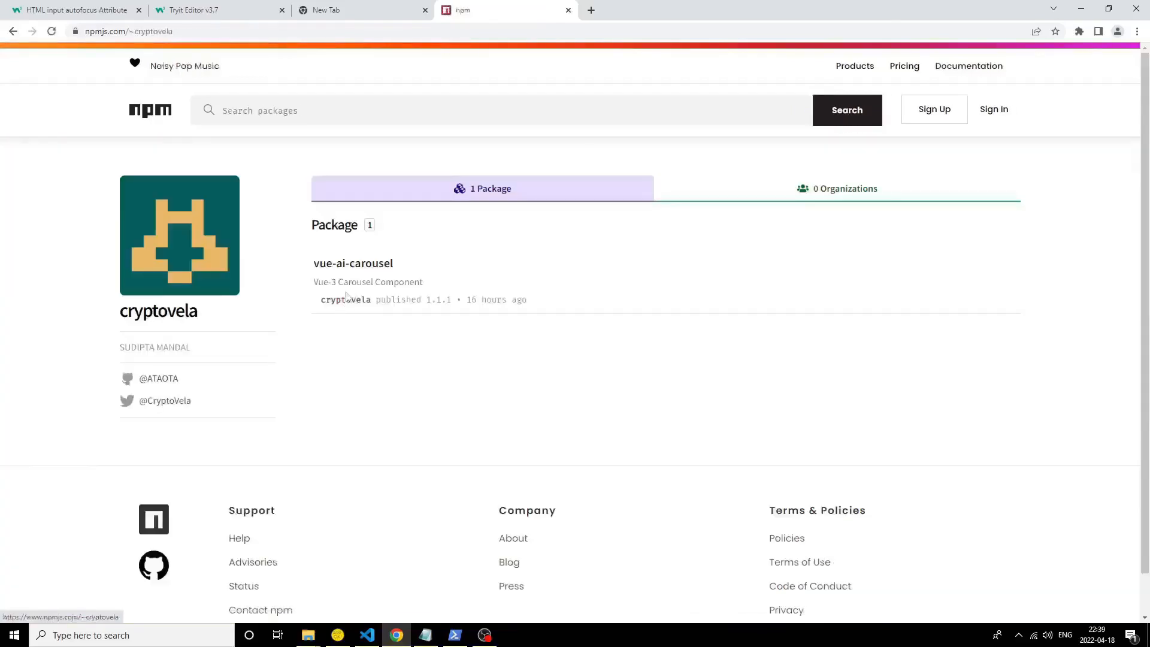
left_click(352, 263)
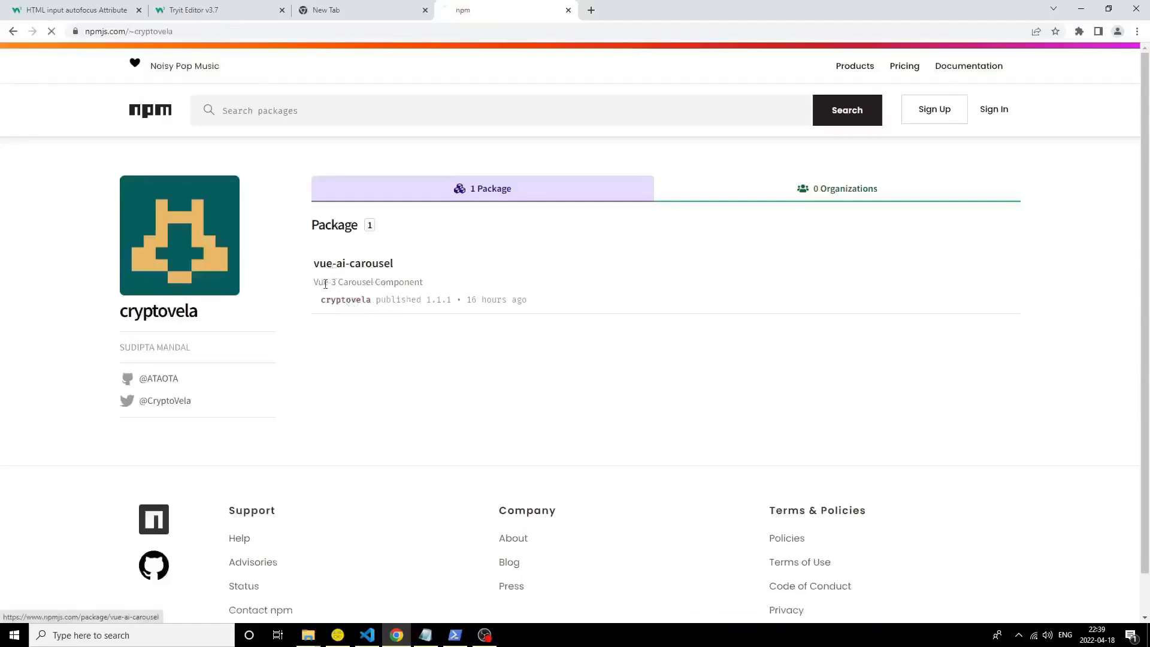
left_click(352, 263)
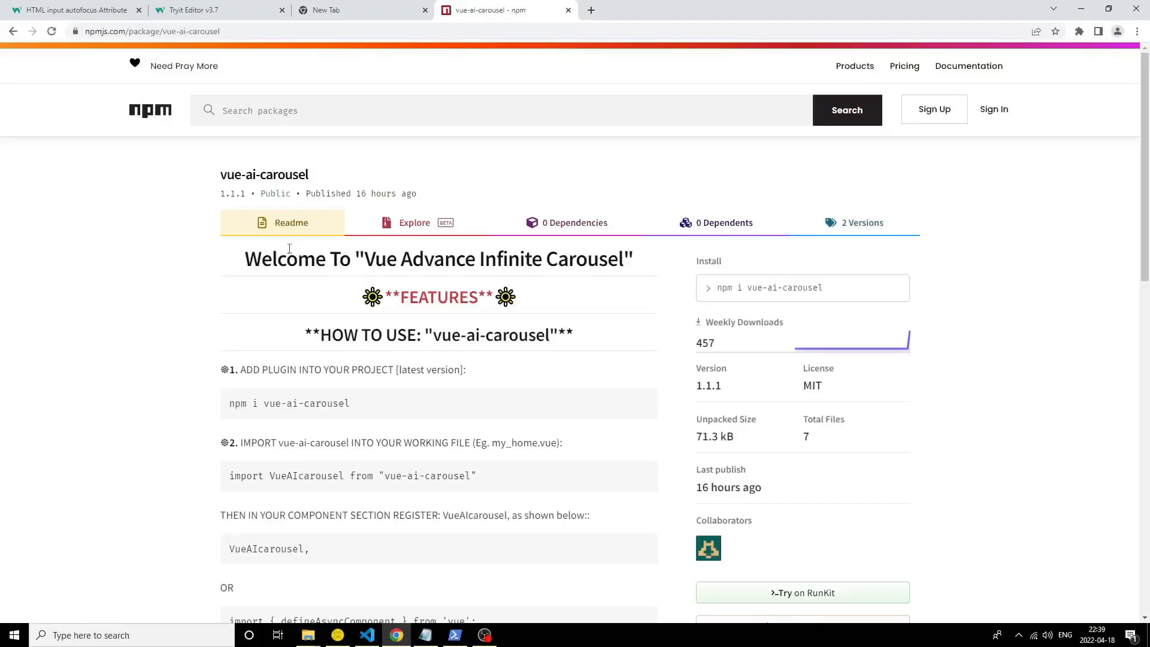
mouse_move(856, 227)
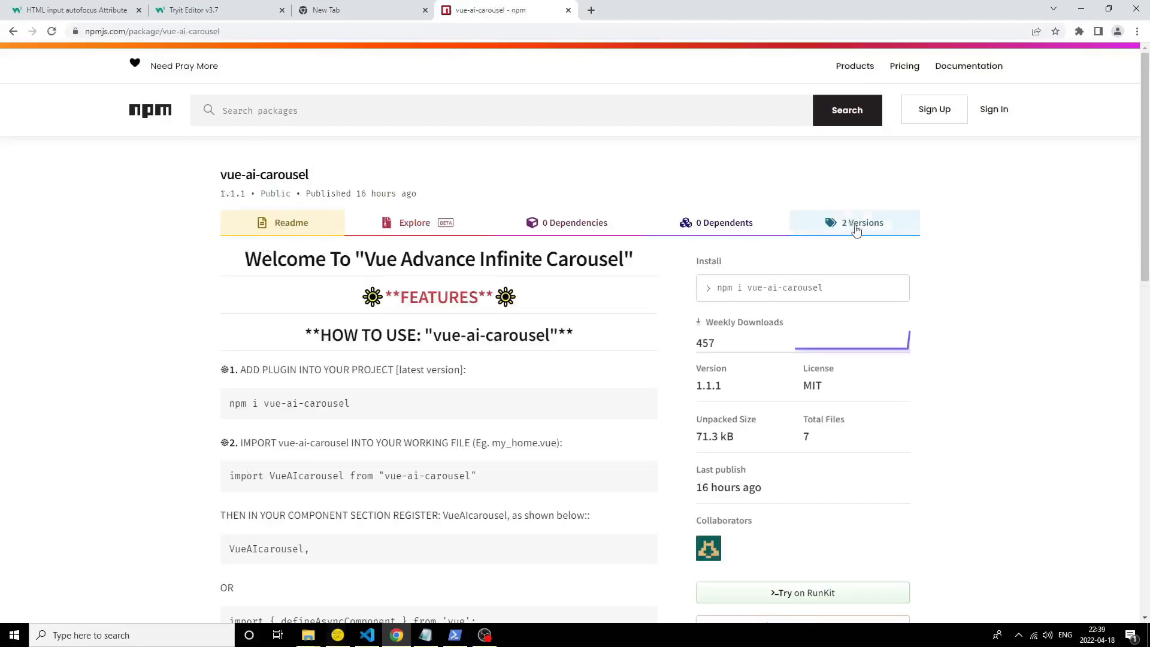
left_click(861, 223)
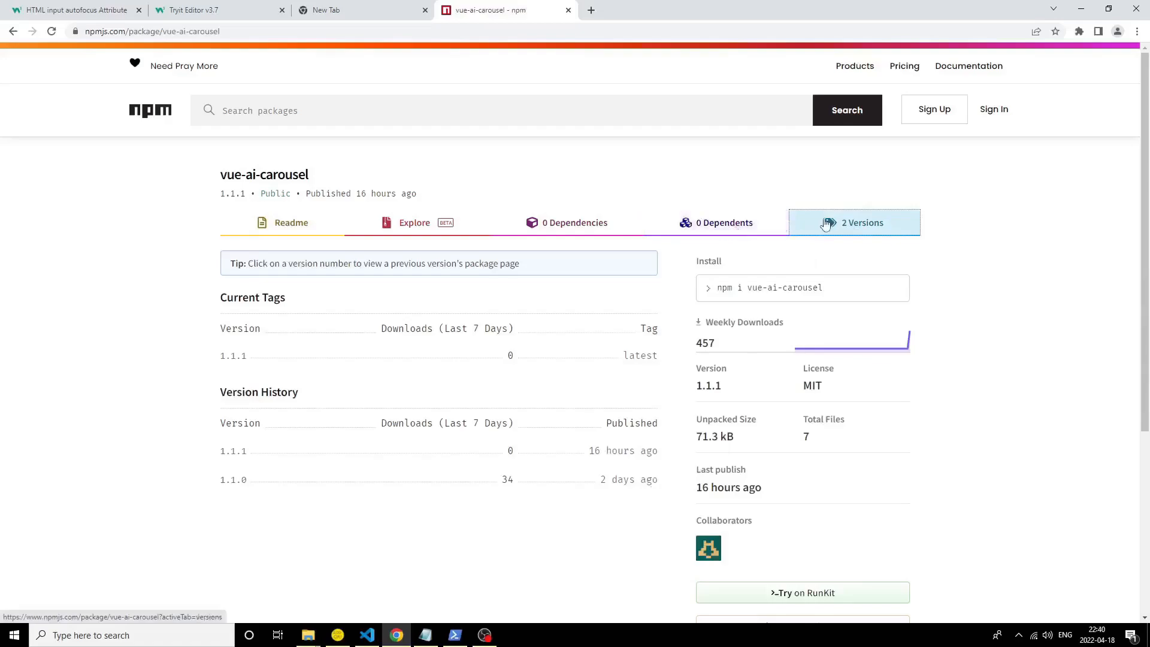
left_click(290, 223)
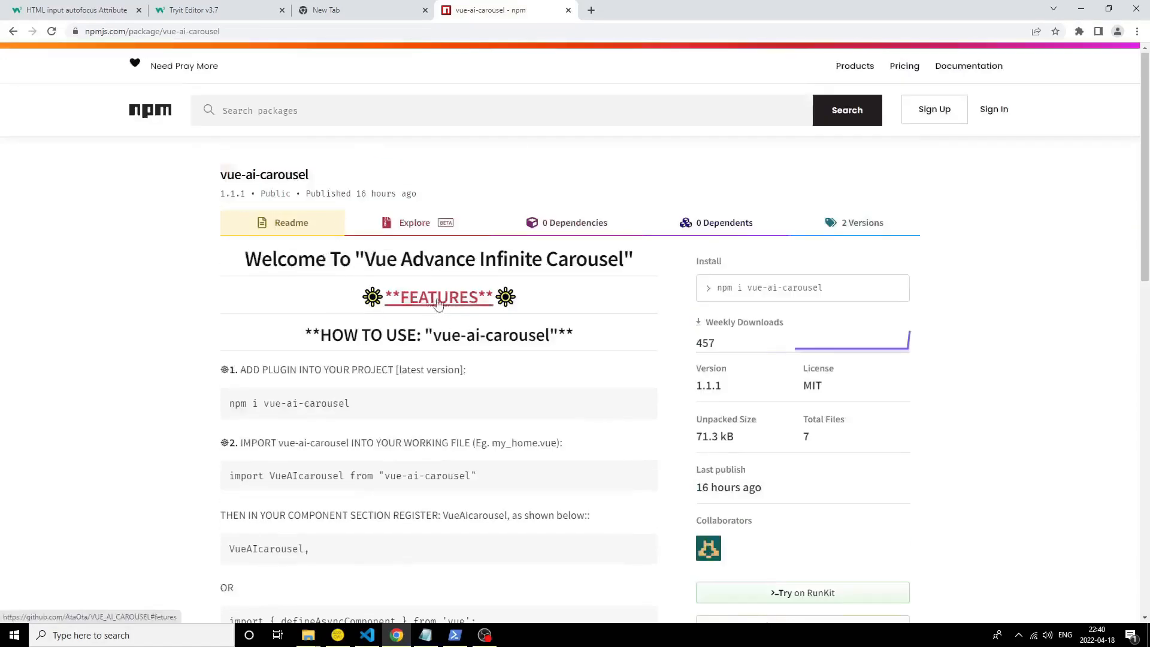
Follow the readme's FEATURES link to the GitHub repo and scroll through the features list.
left_click(435, 297)
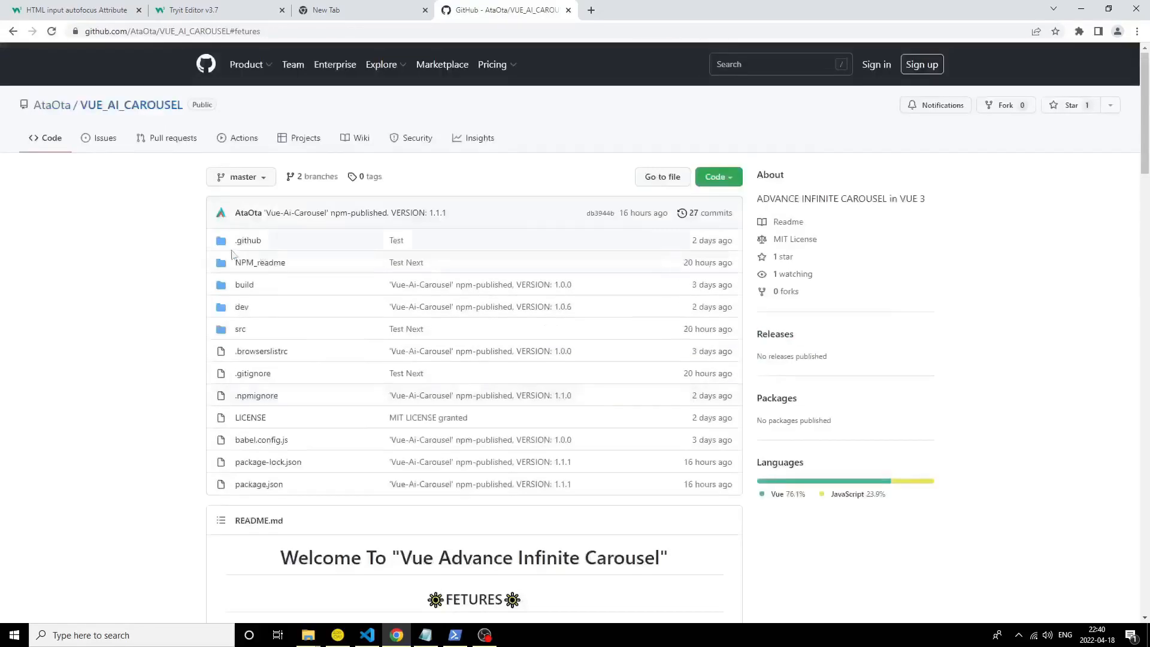
scroll("down", 3)
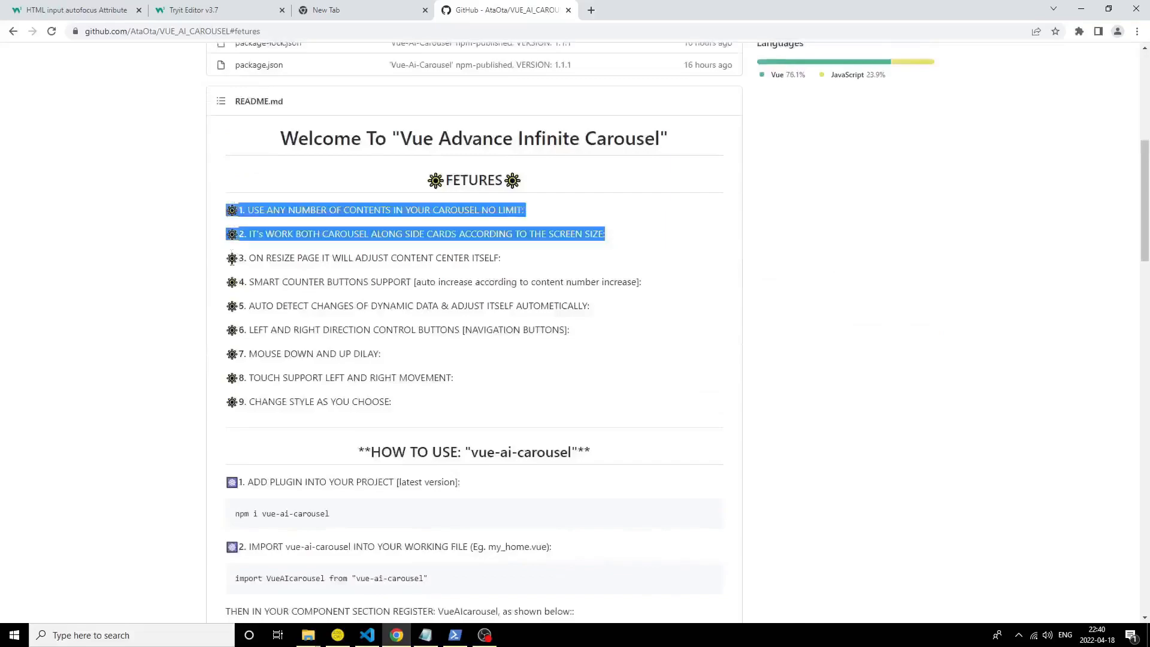
left_click(267, 233)
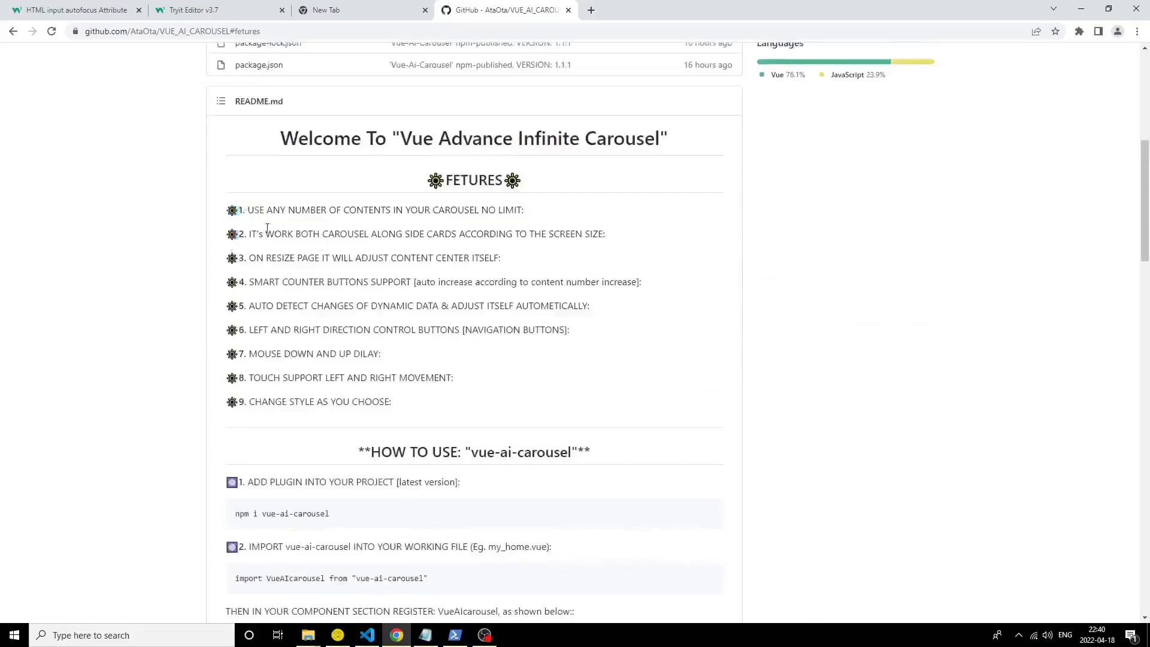
mouse_move(224, 334)
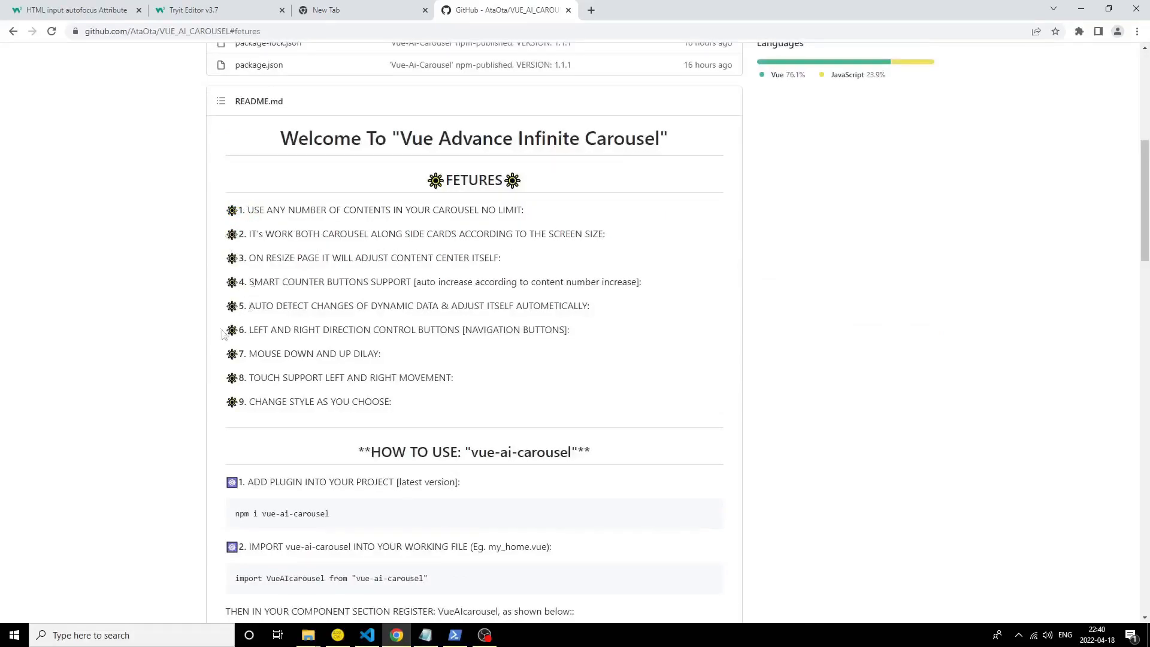
mouse_move(316, 326)
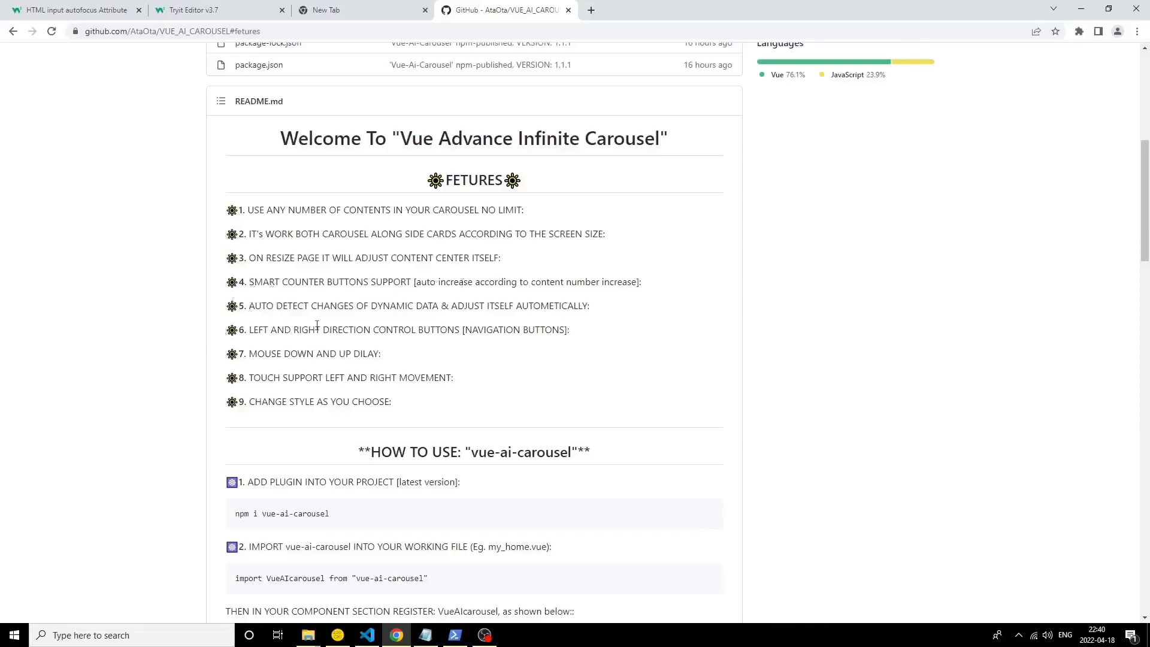
mouse_move(295, 370)
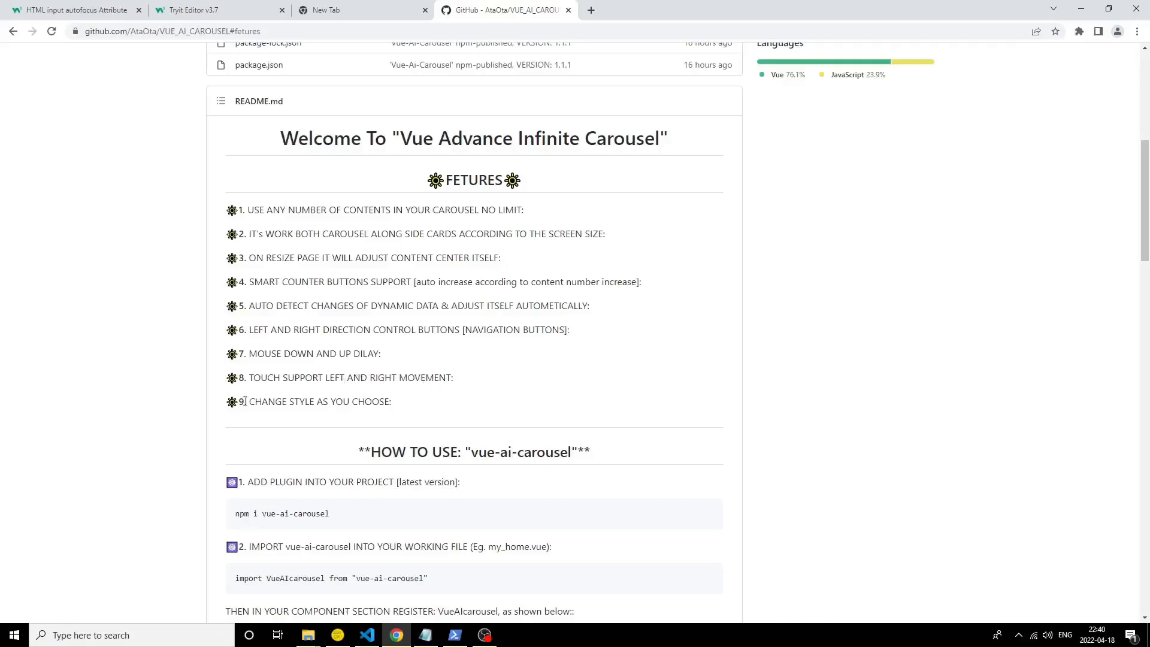
scroll("down", 3)
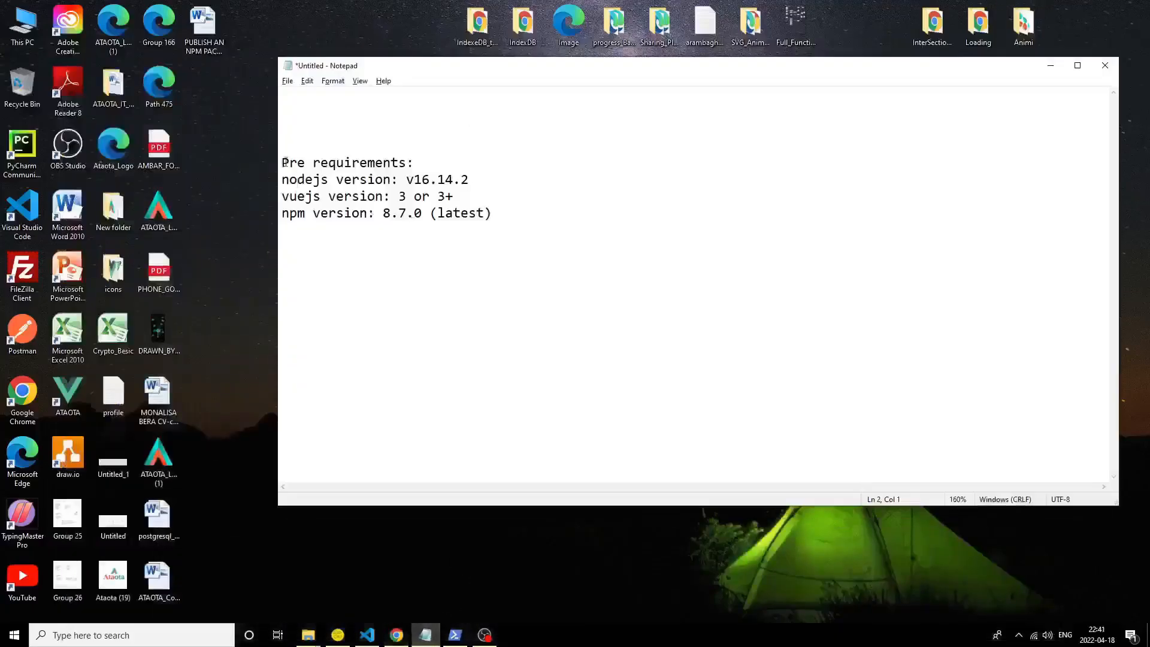
Append 'important' after the nodejs and vuejs version lines in the note.
double_click(306, 179)
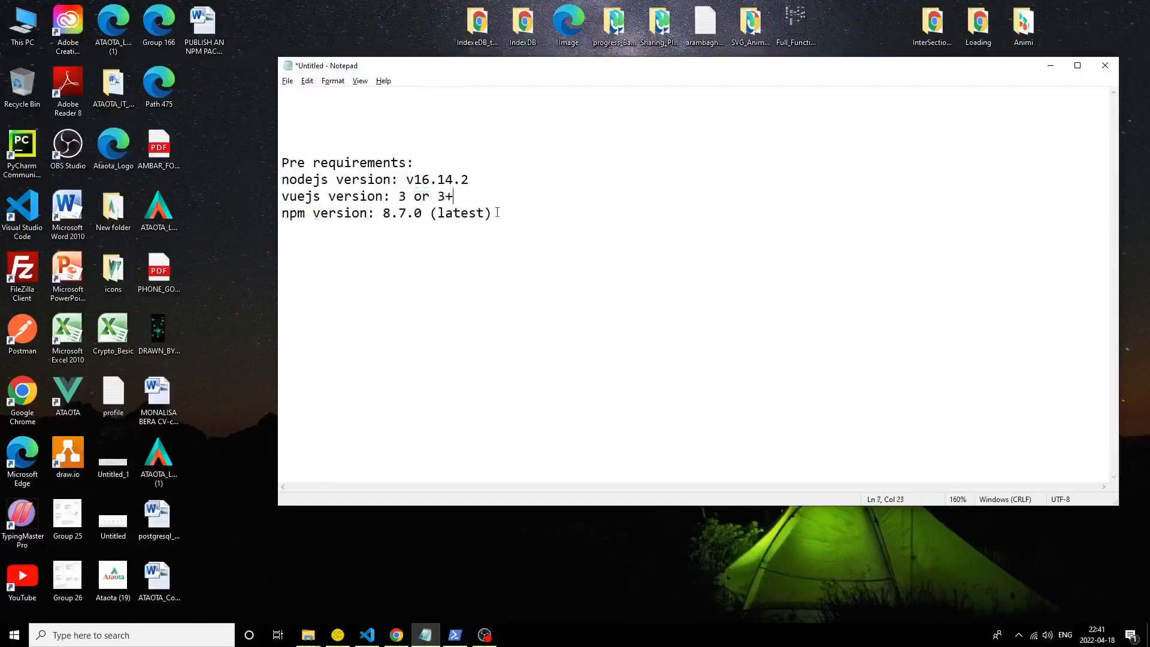
double_click(413, 178)
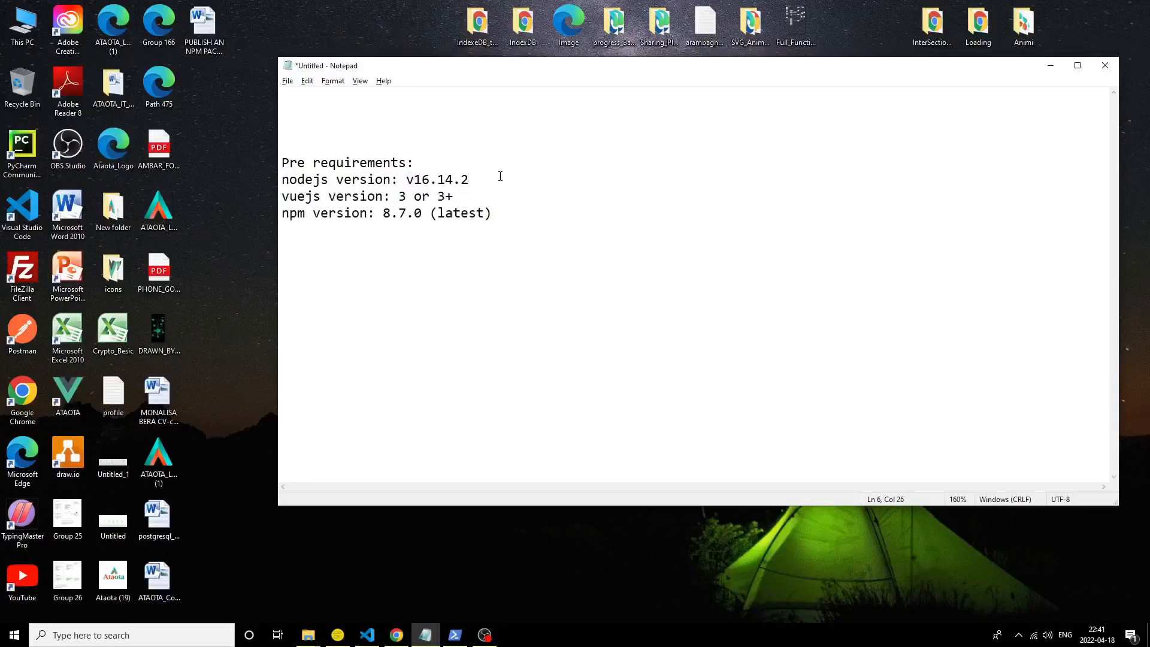
type("important")
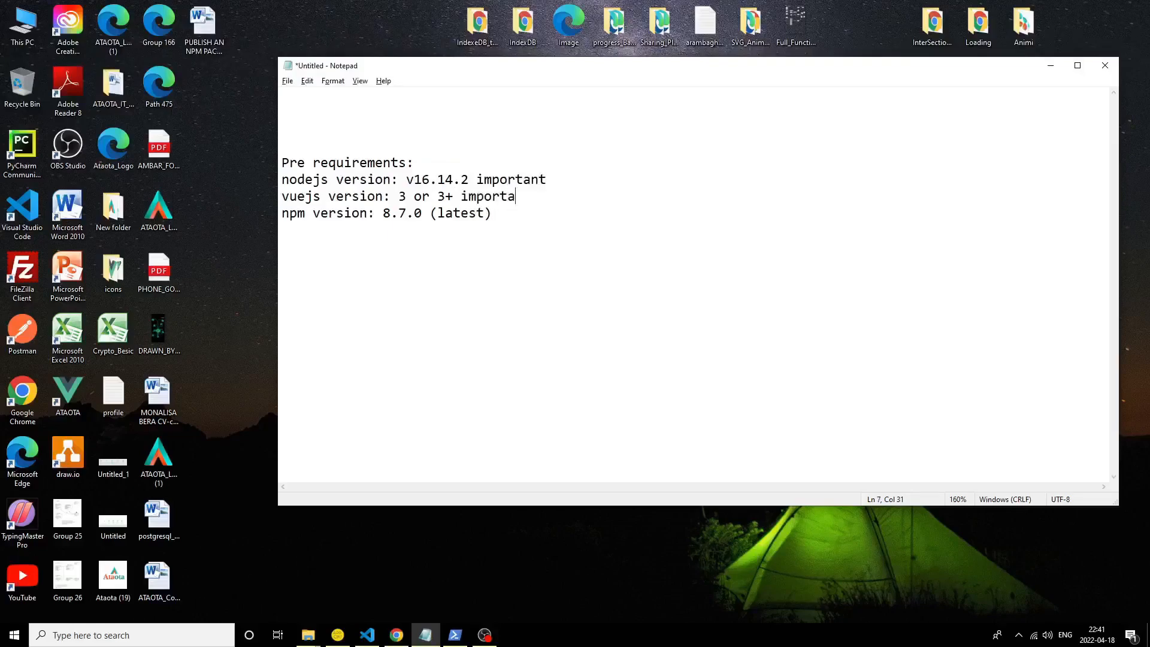
type("nt")
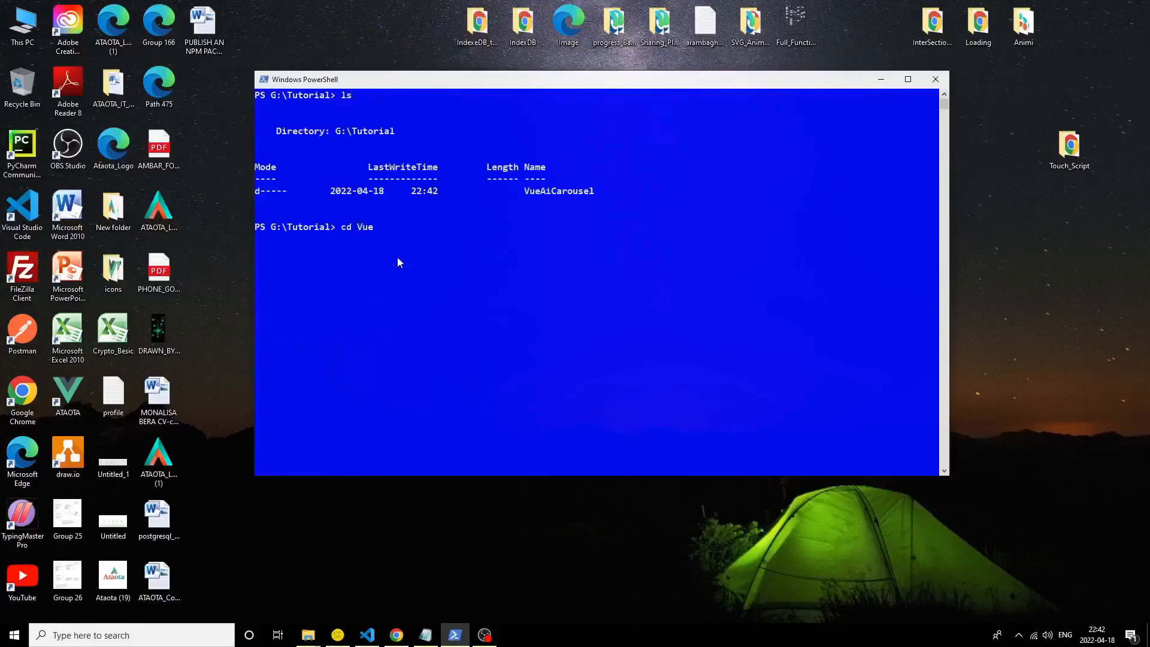
cd into VueAiCarousel and run 'vue create carouselapp' to start a new project.
type("ueAiCarousel> ue")
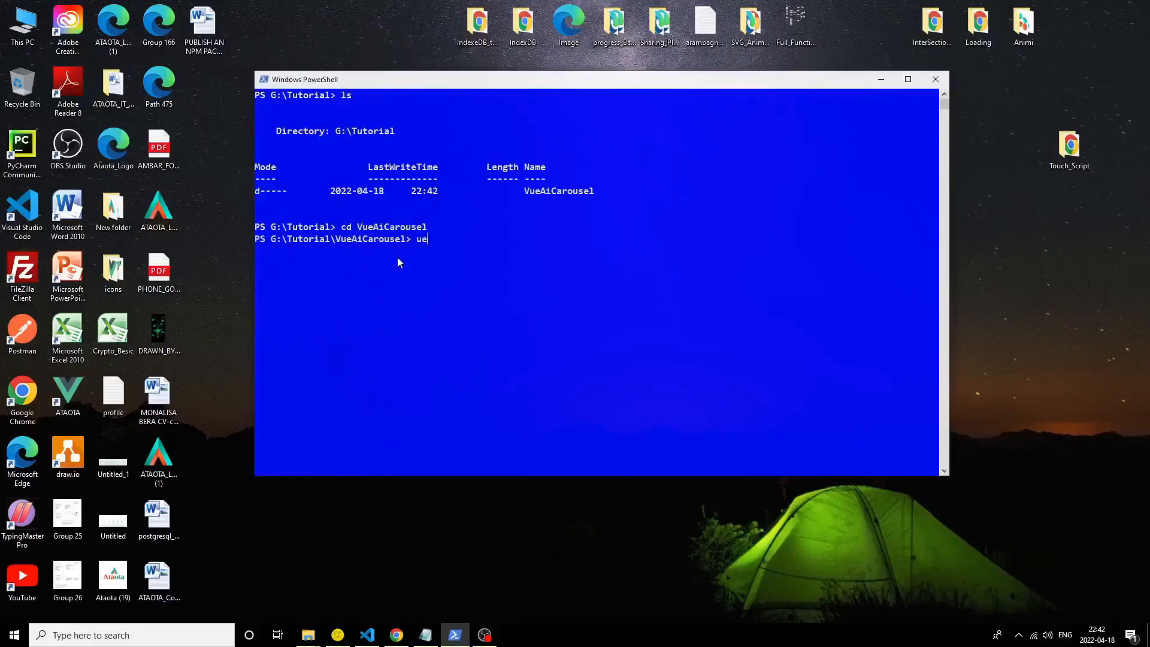
type("vue create")
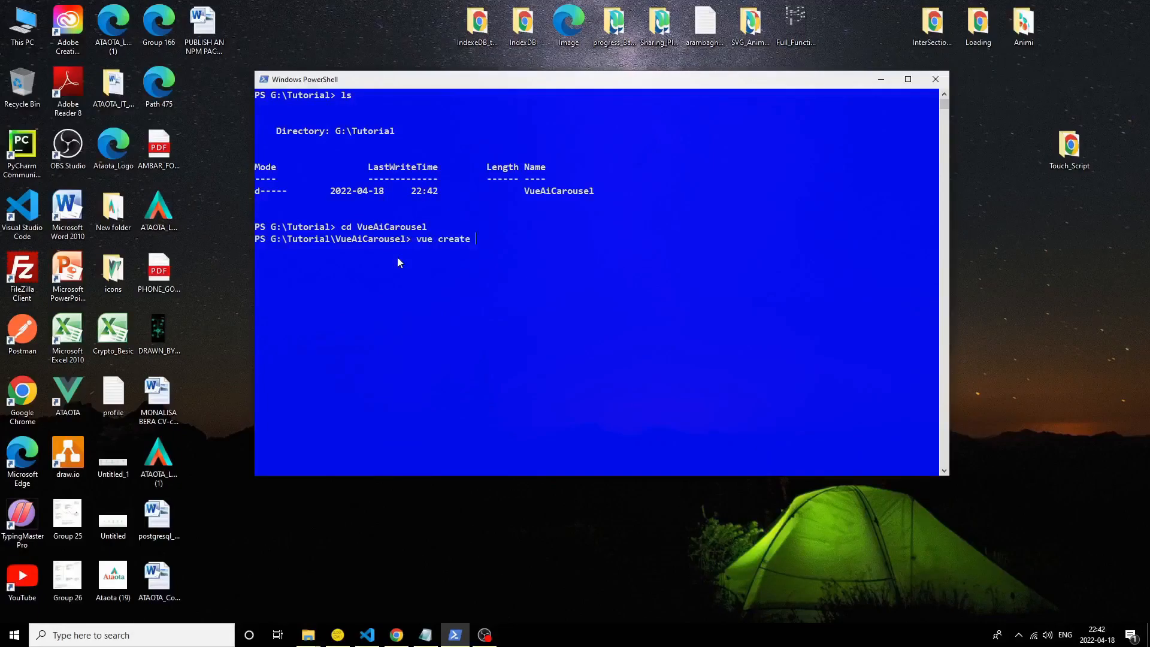
type("carouselapp")
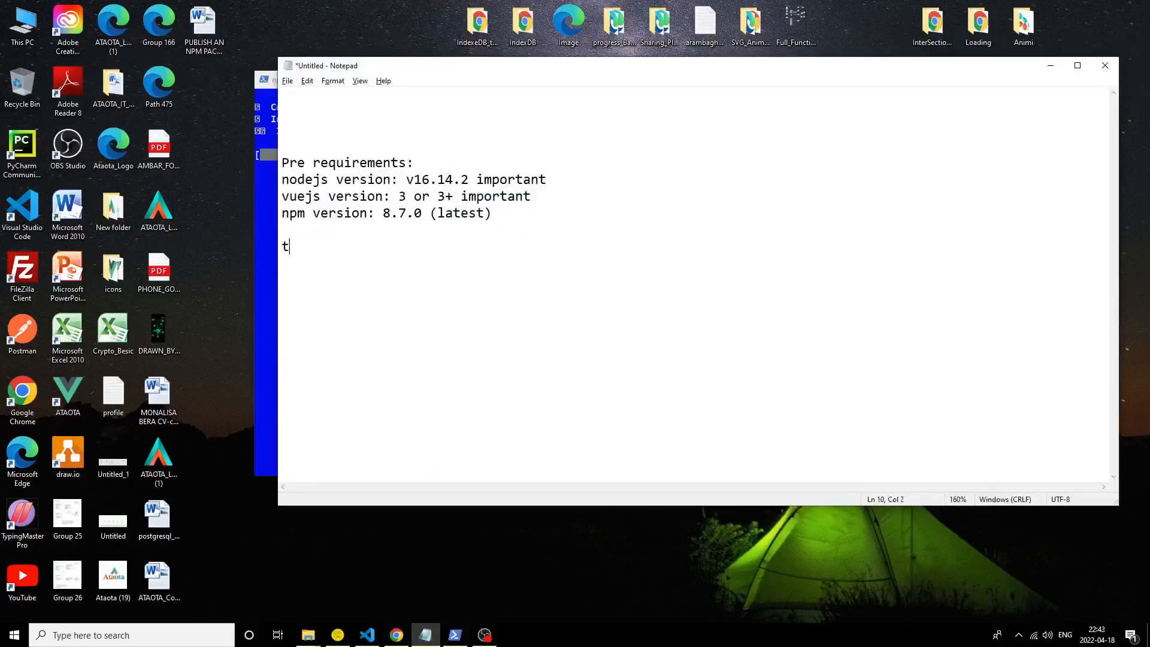
type("o install vue js")
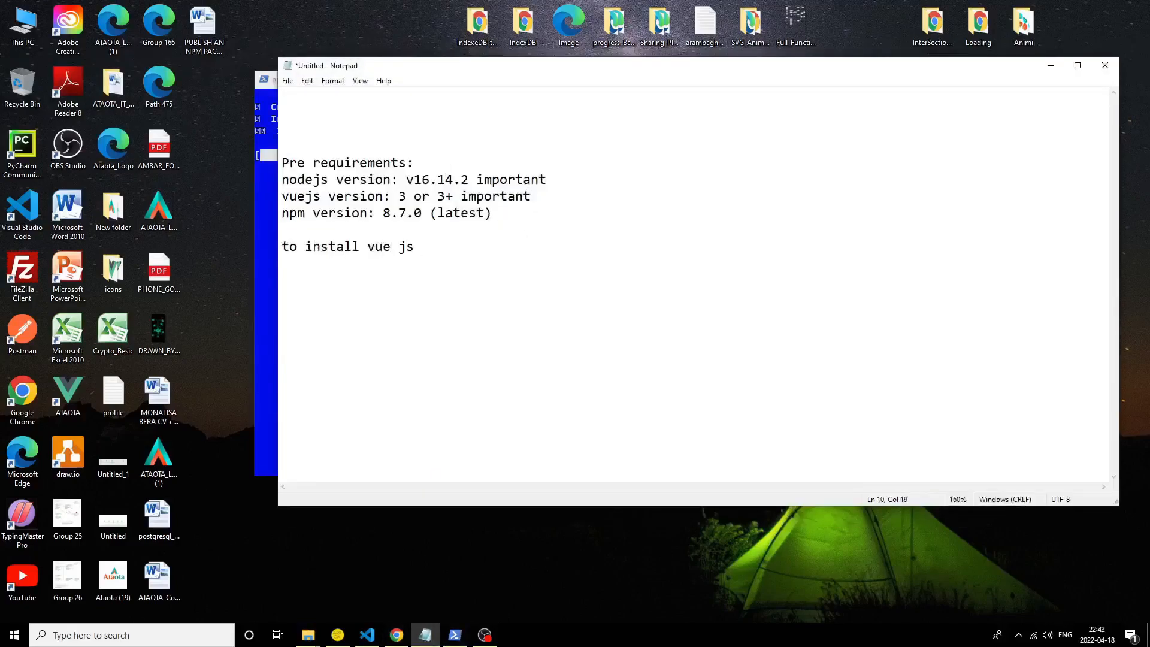
type("just run command:")
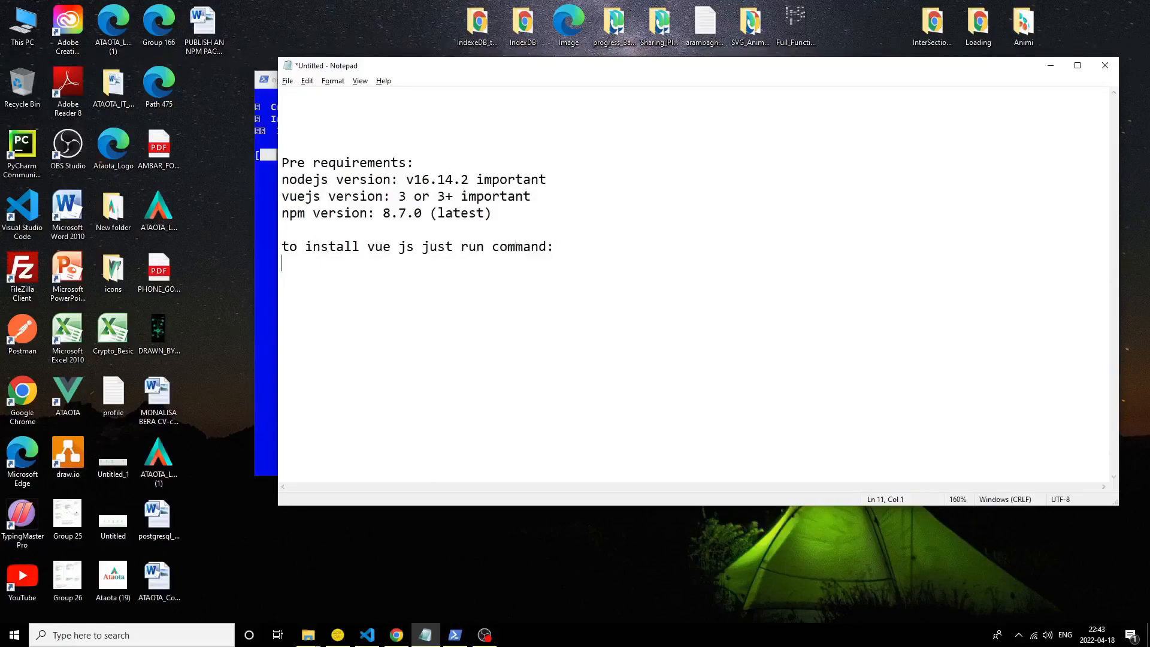
type("npm install -g v")
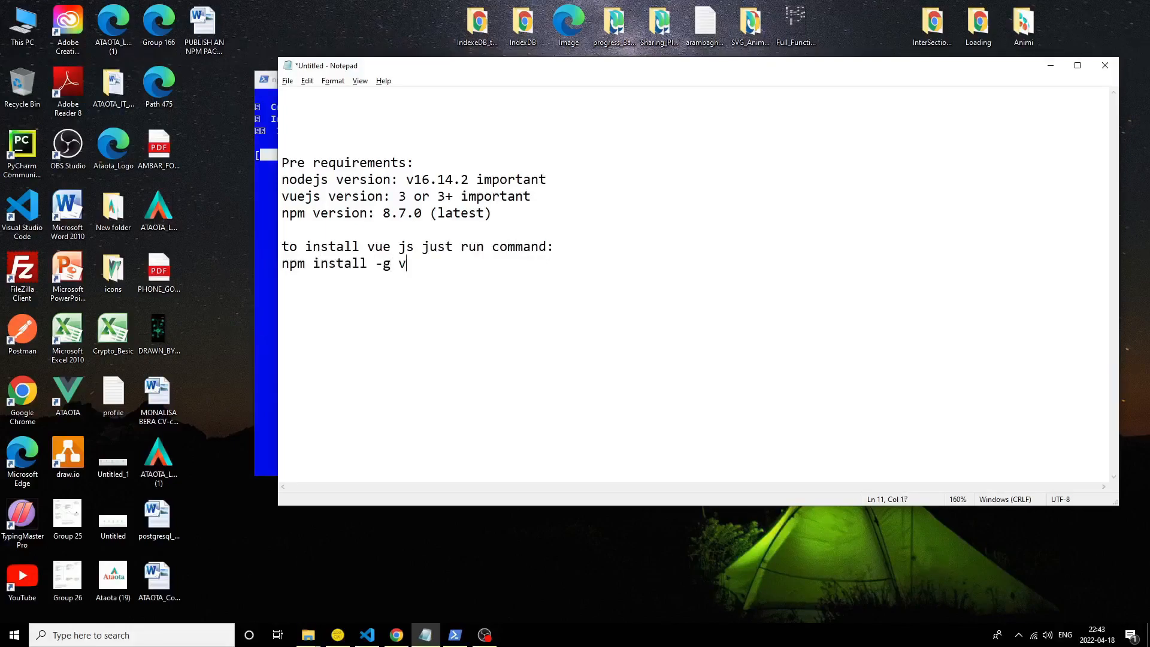
type("@vue/cli late")
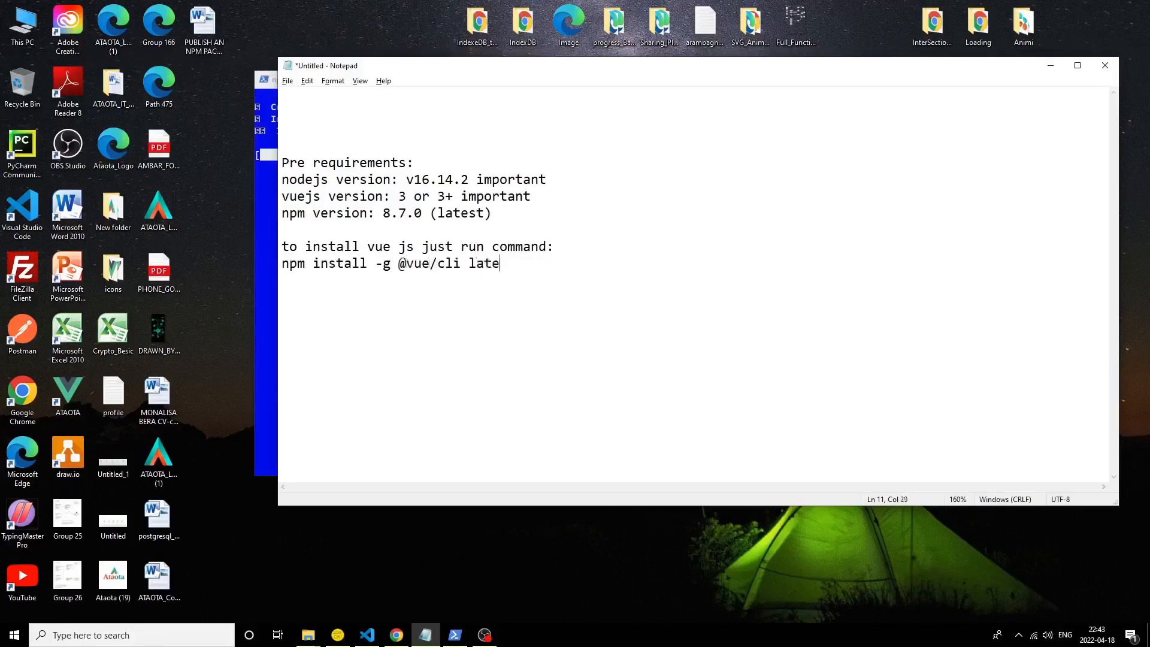
type("st")
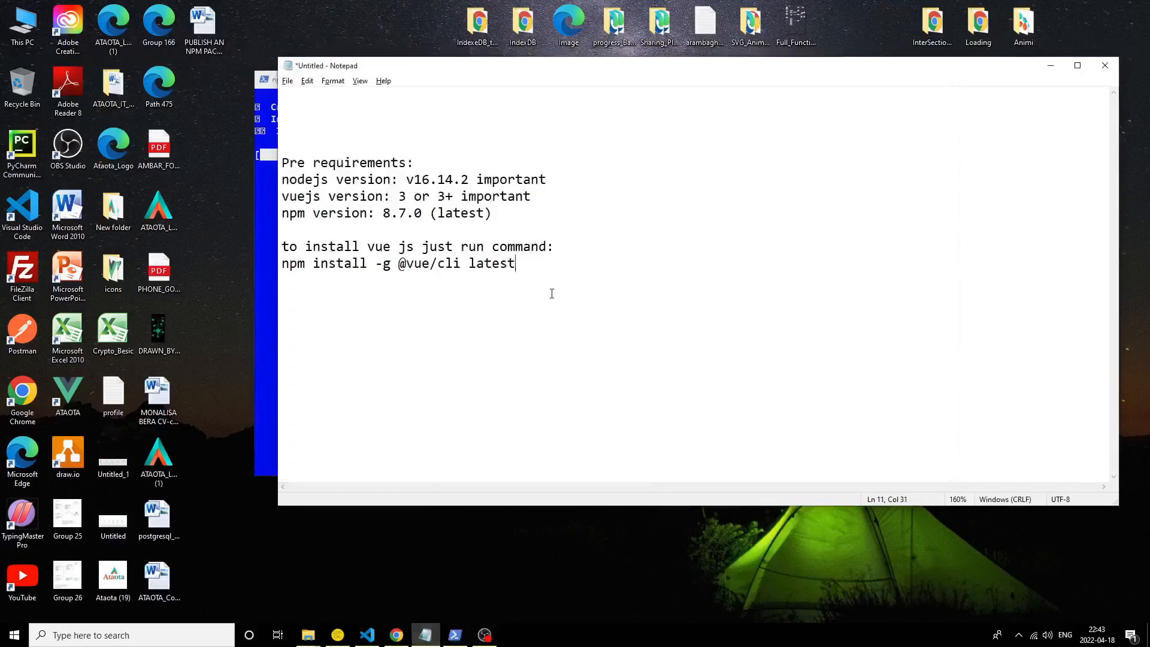
type("to install node js")
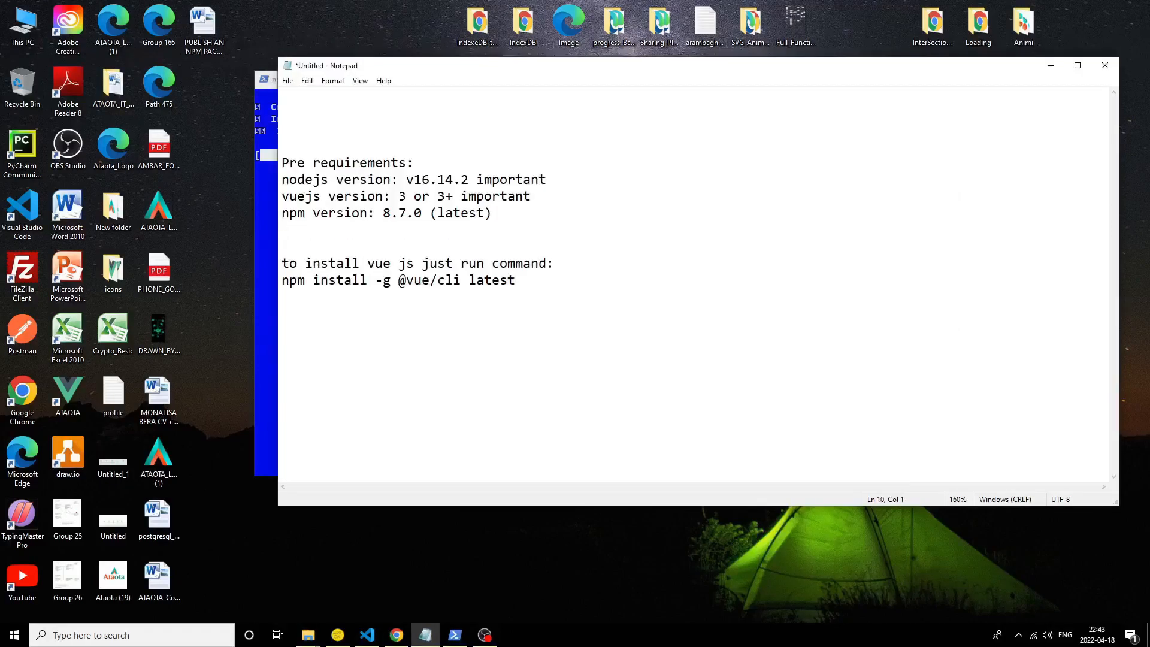
type("to install node js:")
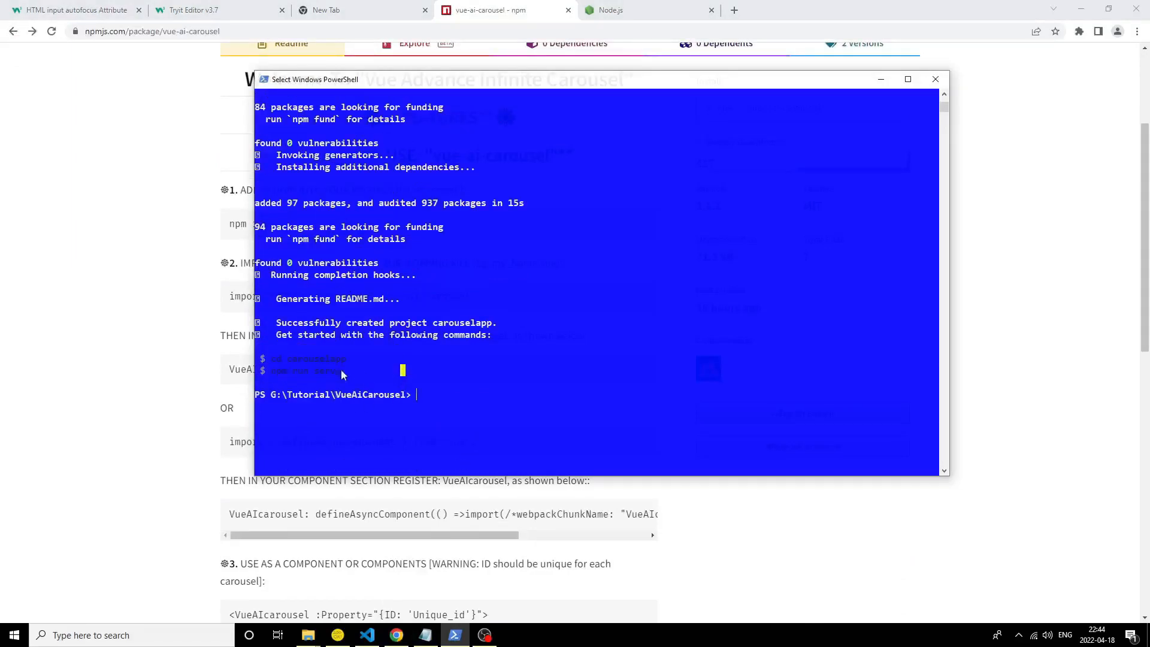
mouse_move(474, 377)
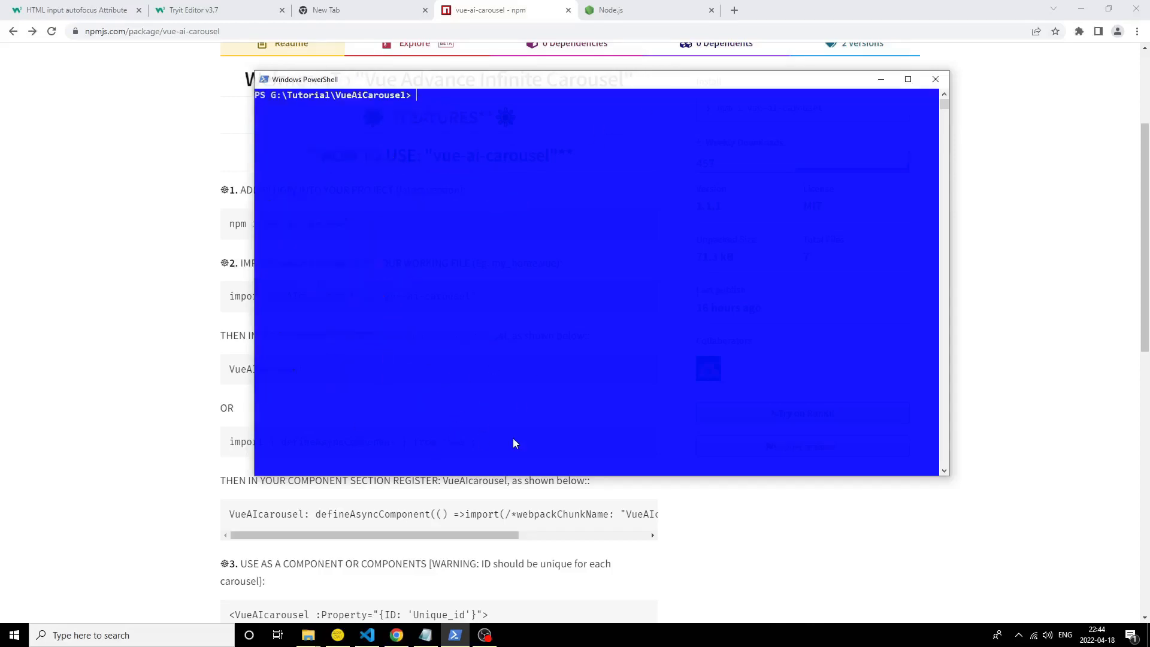
cd into carouselapp and start the dev server with 'npm run serve'.
type("cd carouselapp")
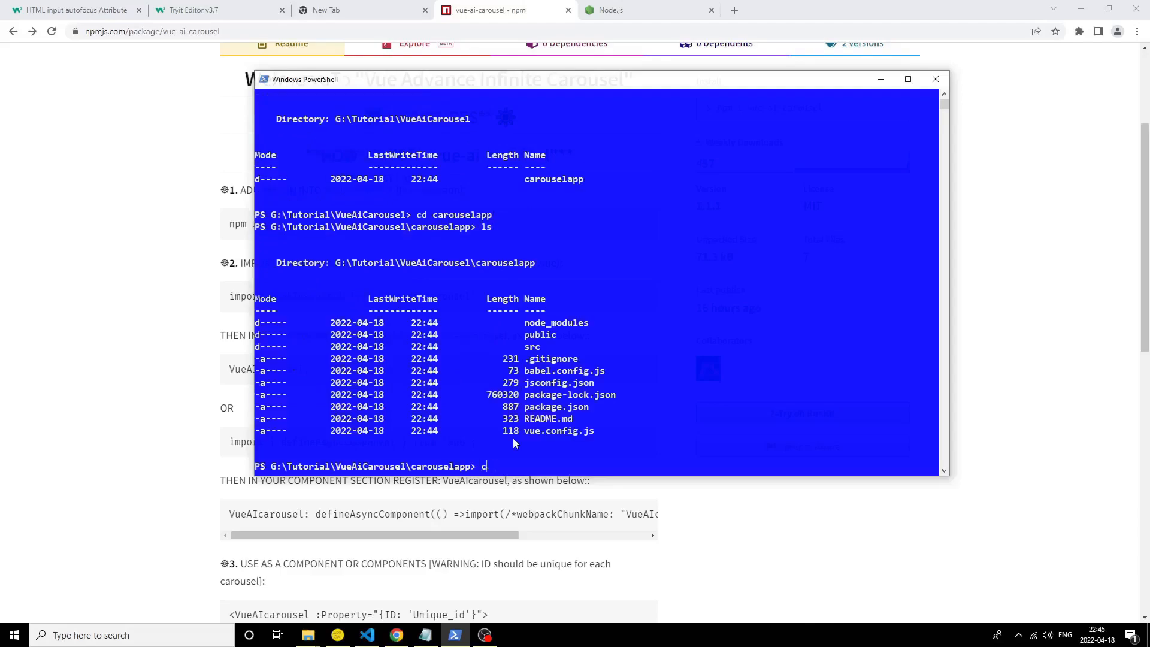
type("npm run serve")
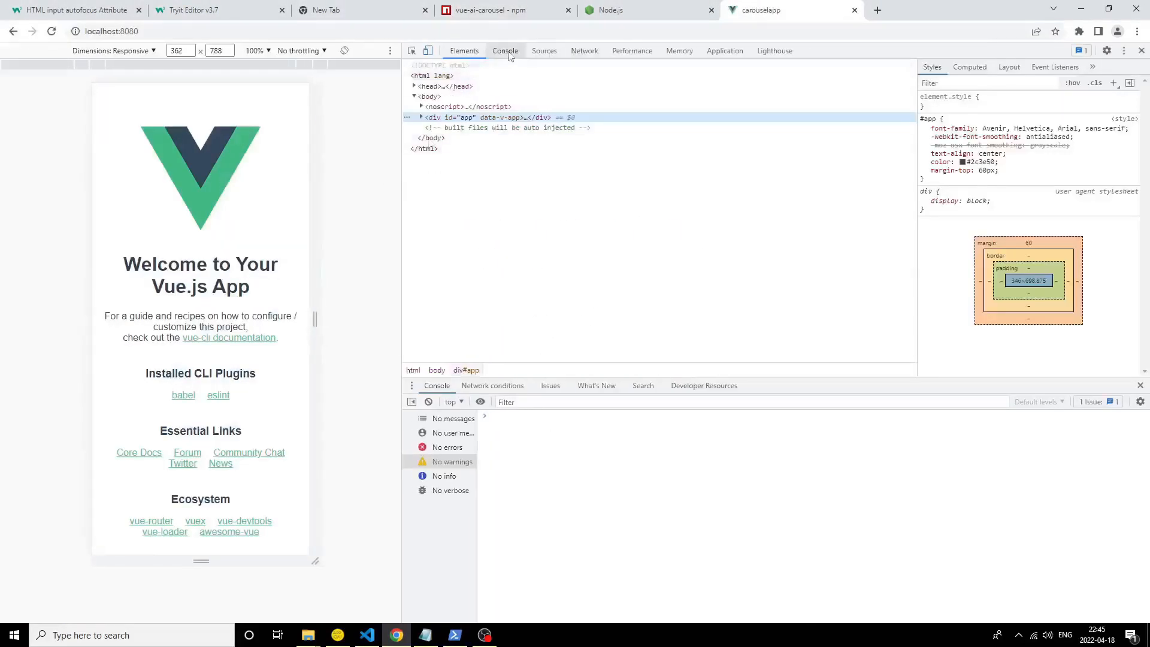
Show the DevTools Console beside the Vue welcome page, then switch to VS Code.
left_click(505, 50)
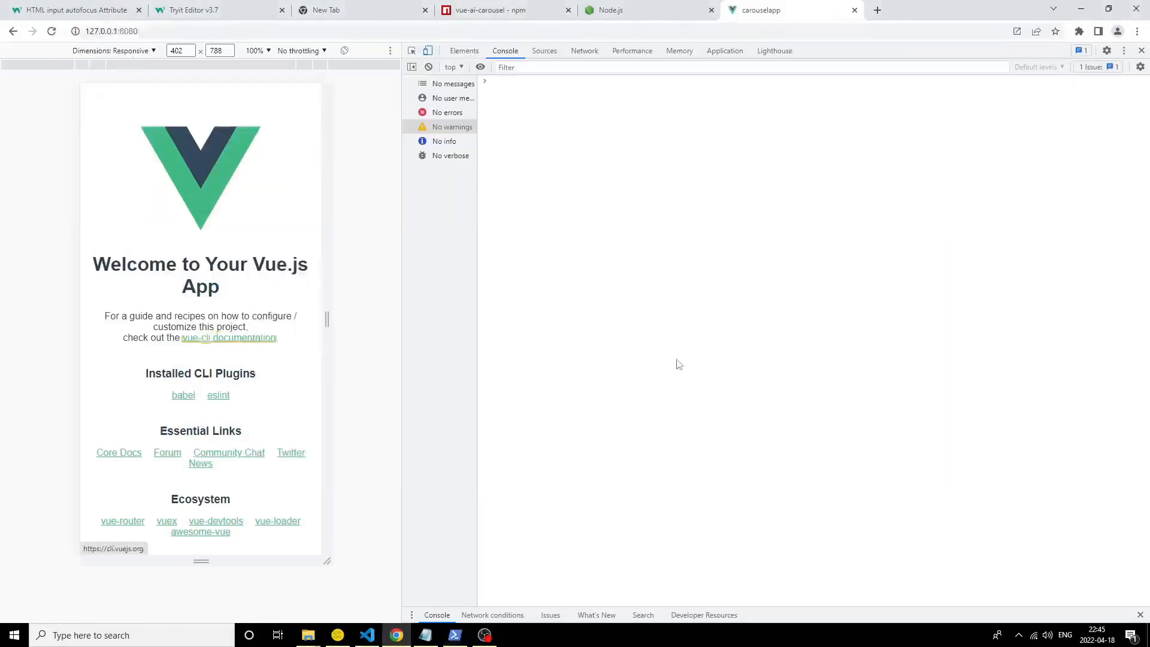
left_click(367, 635)
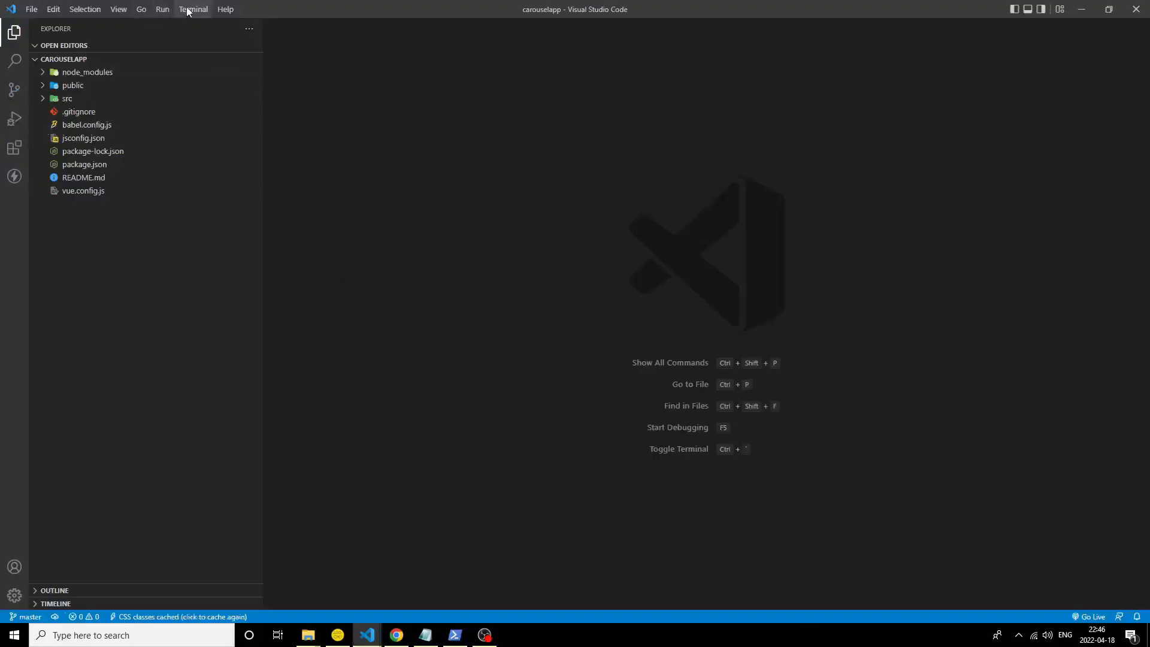
Start a new integrated terminal and expand the src folder in the Explorer.
left_click(192, 9)
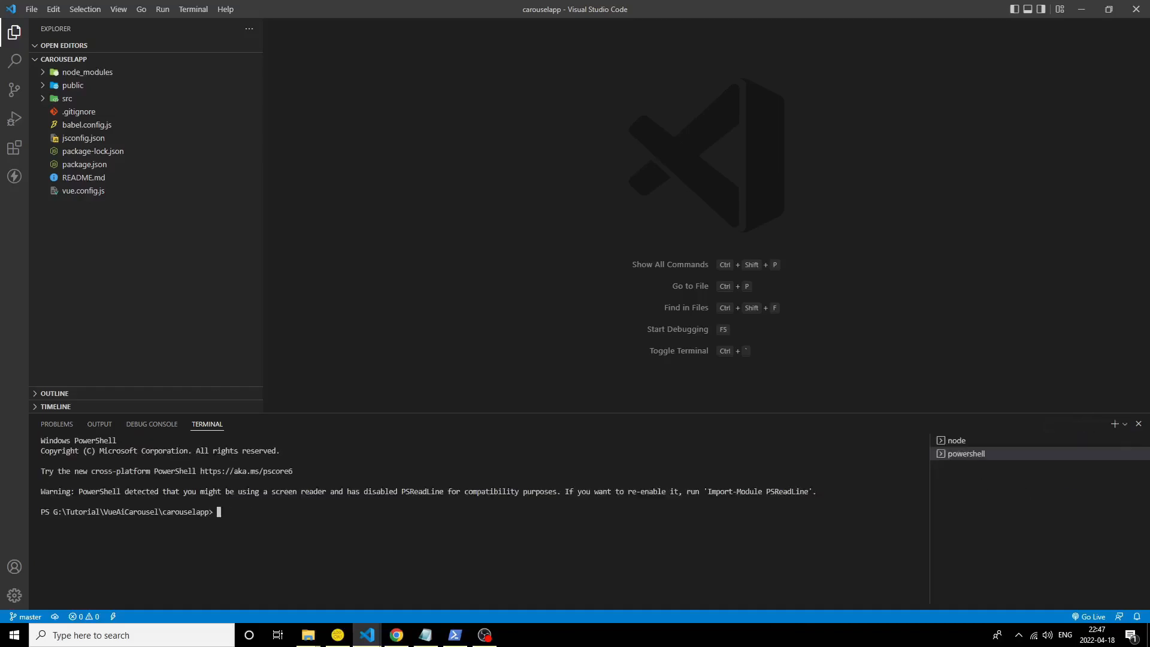
left_click(67, 97)
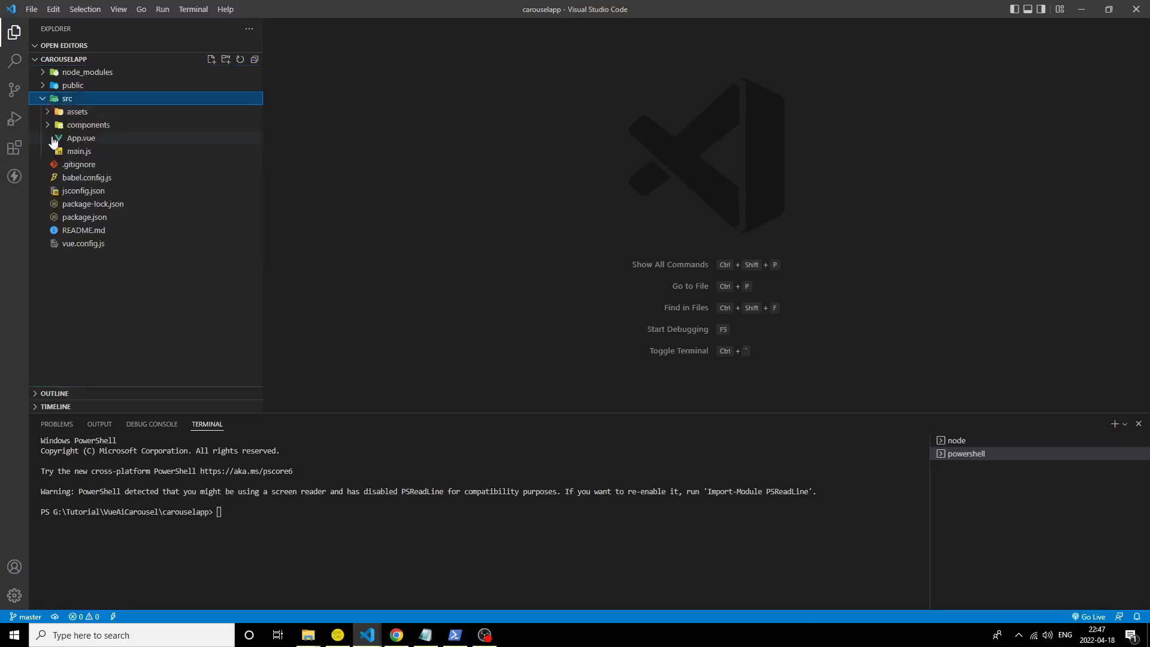
In App.vue delete the HelloWorld tag, its components entry and import, then check the browser.
double_click(81, 137)
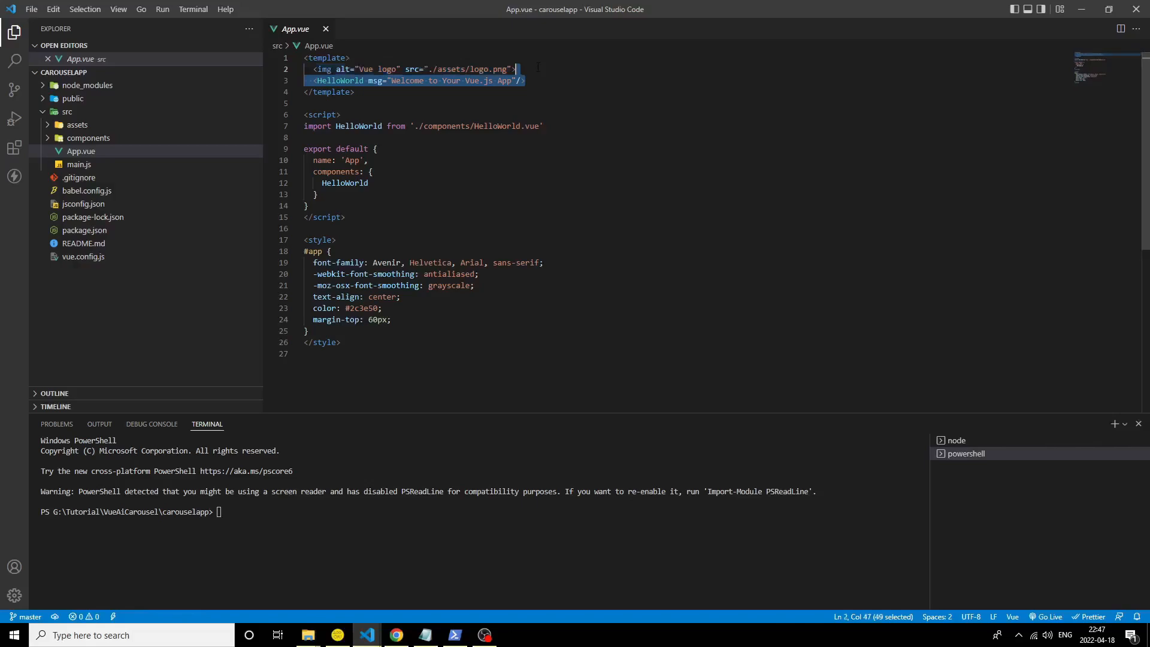
key("Delete")
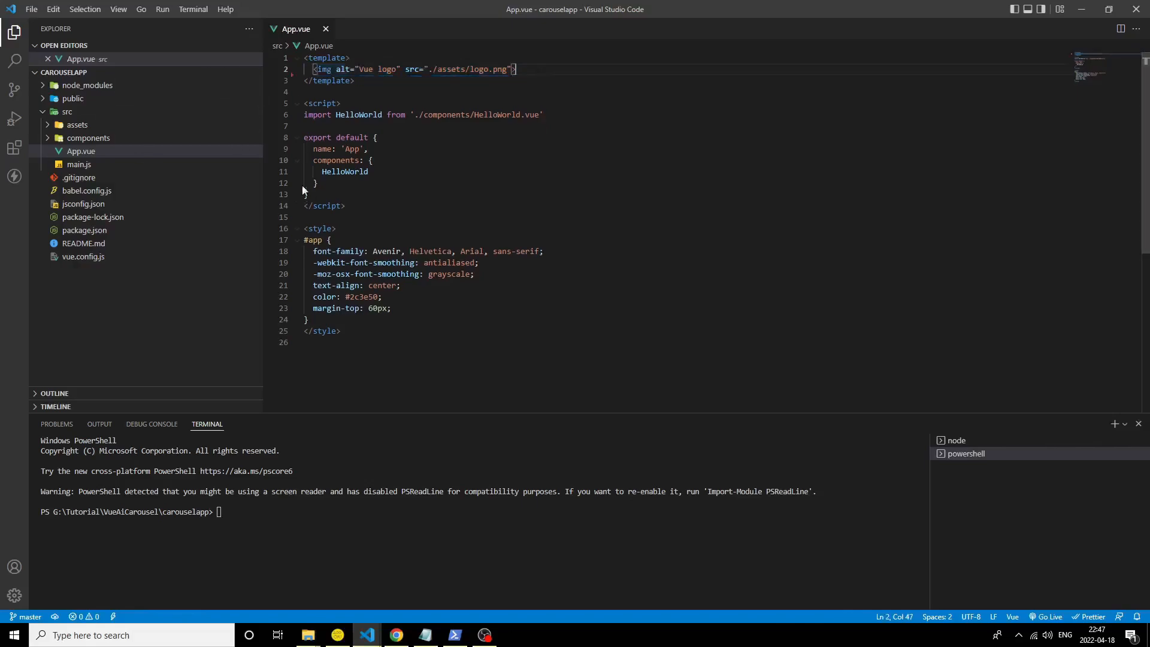
left_click(370, 171)
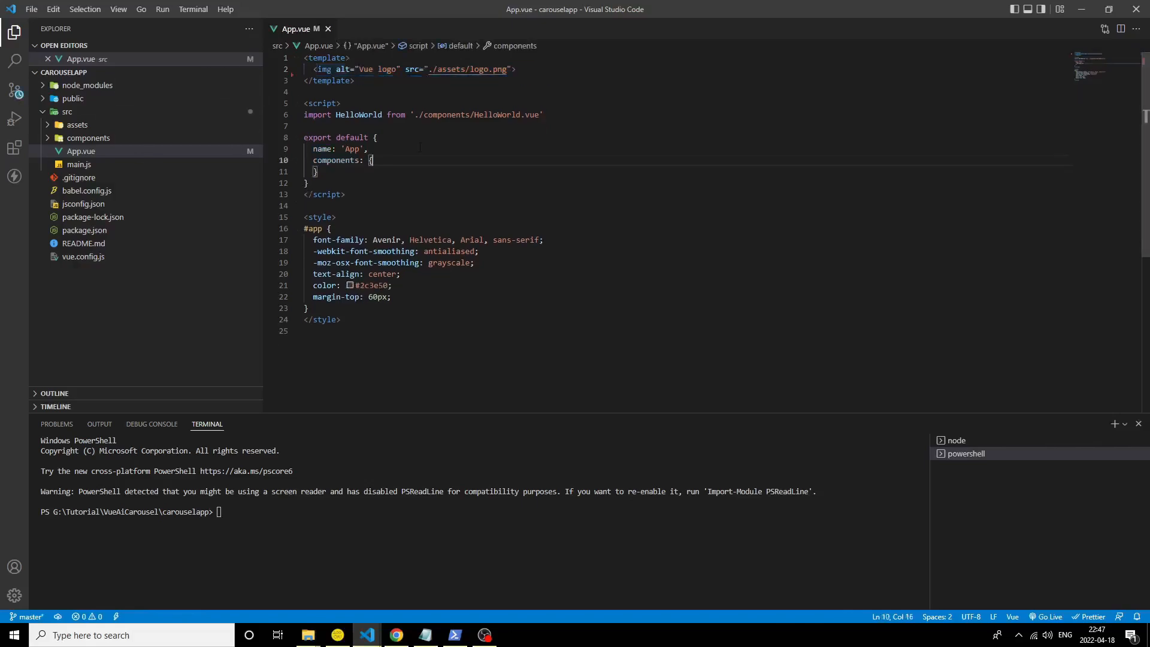
left_click(396, 634)
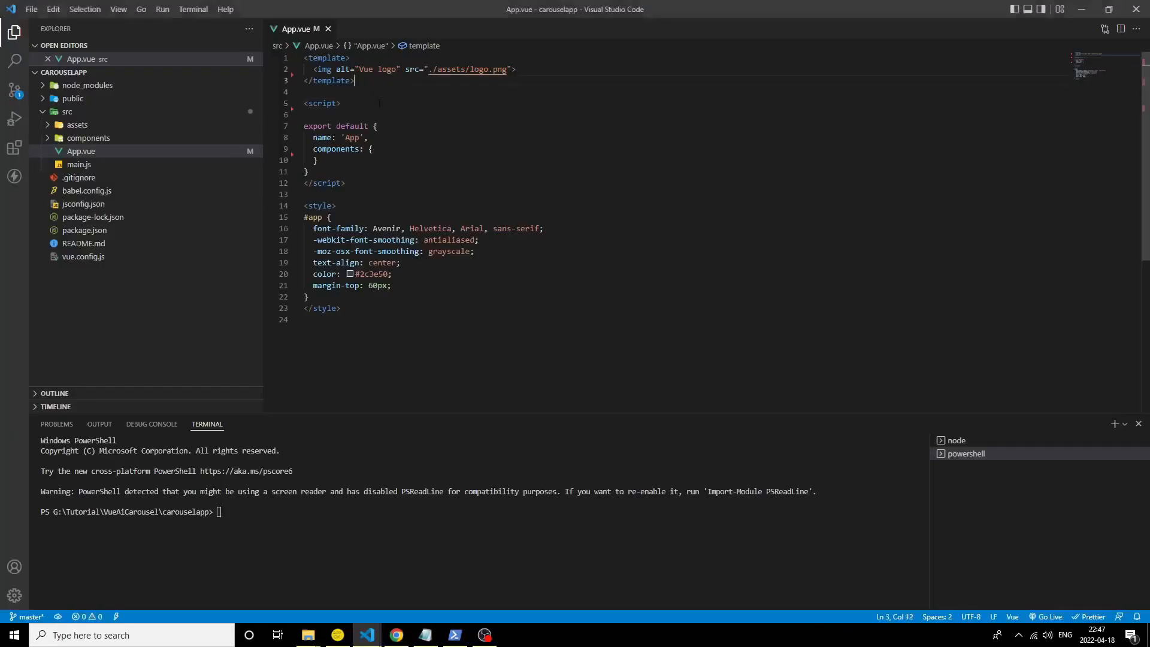
left_click(394, 635)
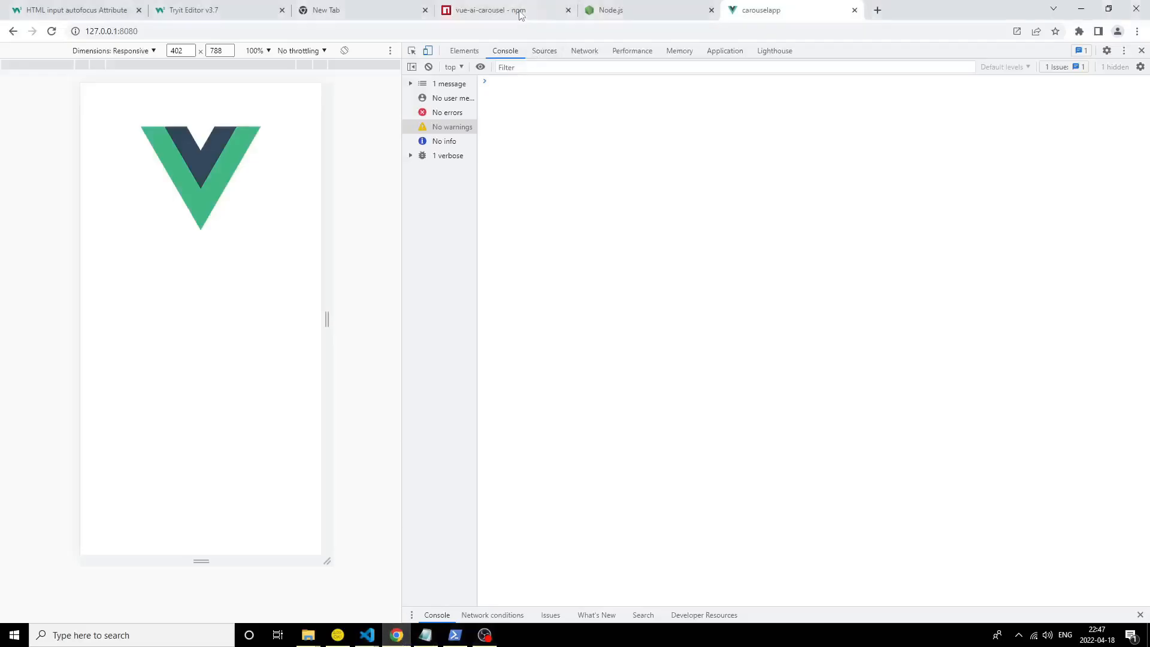
Take the 'npm i vue-ai-carousel' install command from the npm page back to VS Code.
left_click(484, 10)
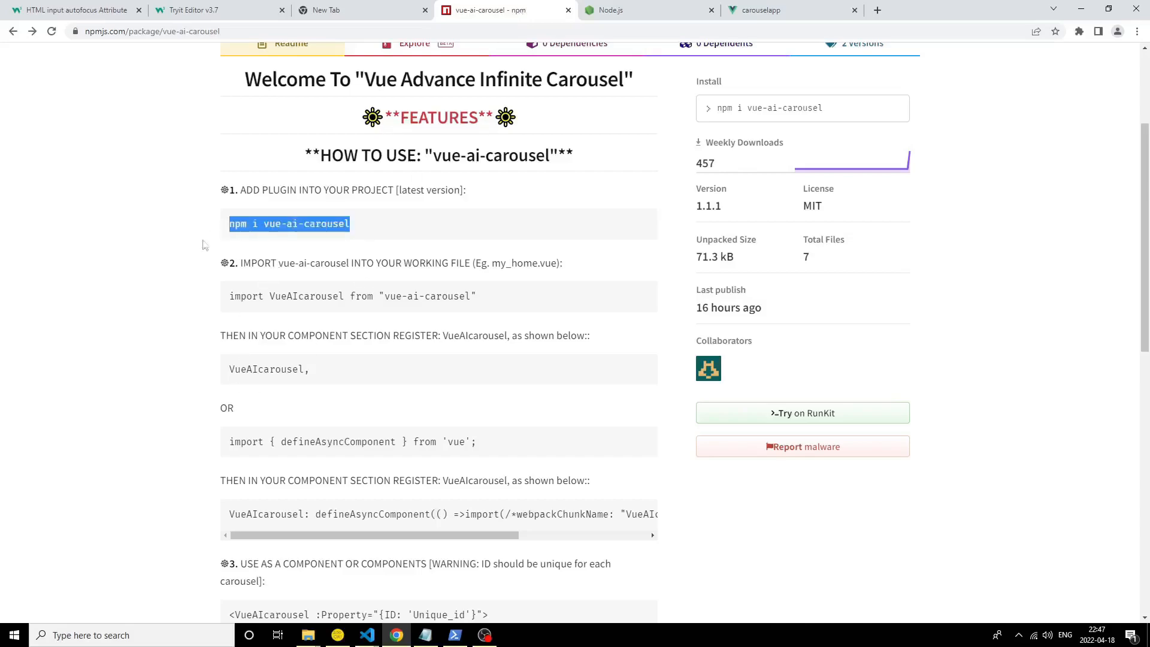
left_click(366, 634)
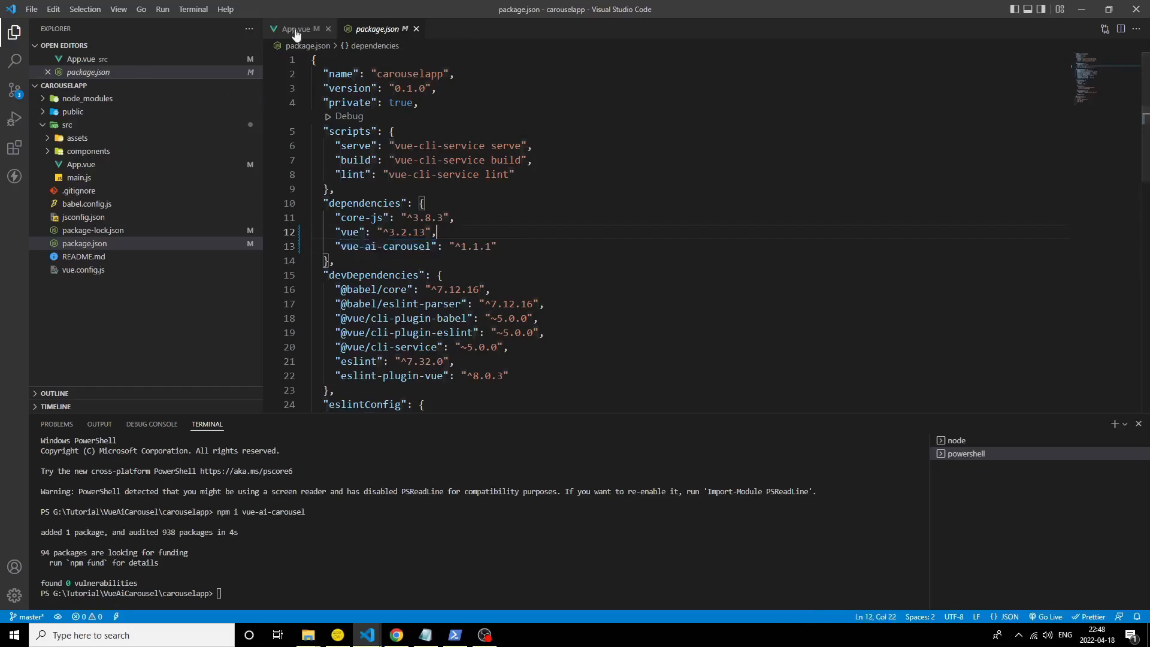
Check package.json lists vue-ai-carousel ^1.1.1, then return to App.vue.
left_click(297, 28)
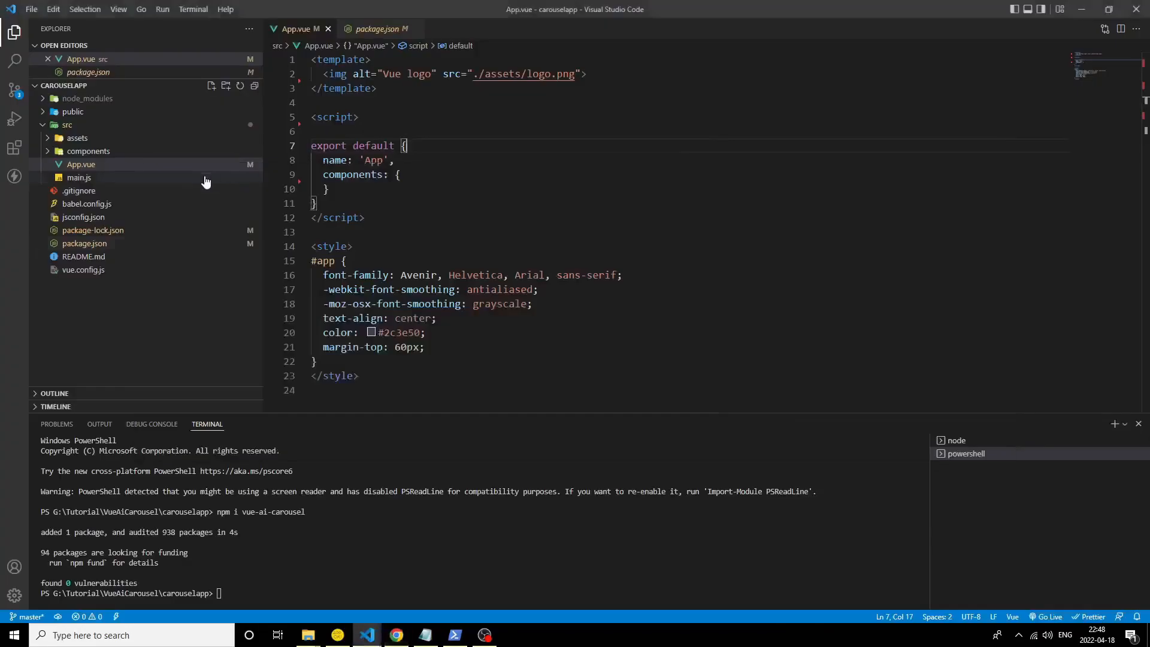
left_click(377, 28)
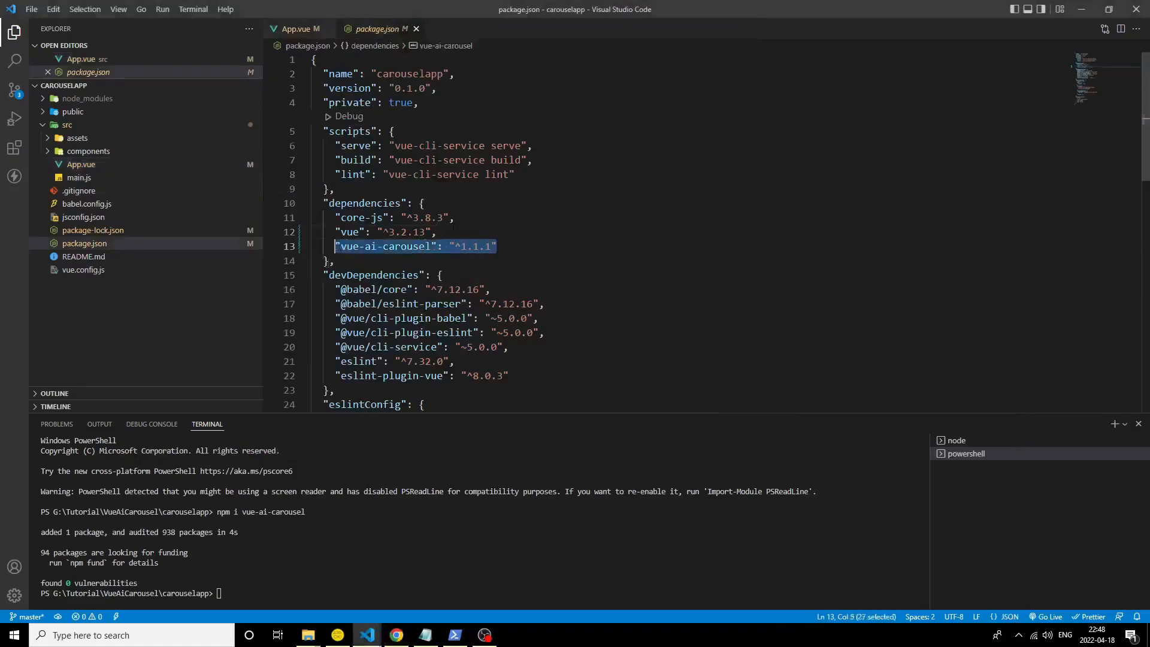
left_click(299, 29)
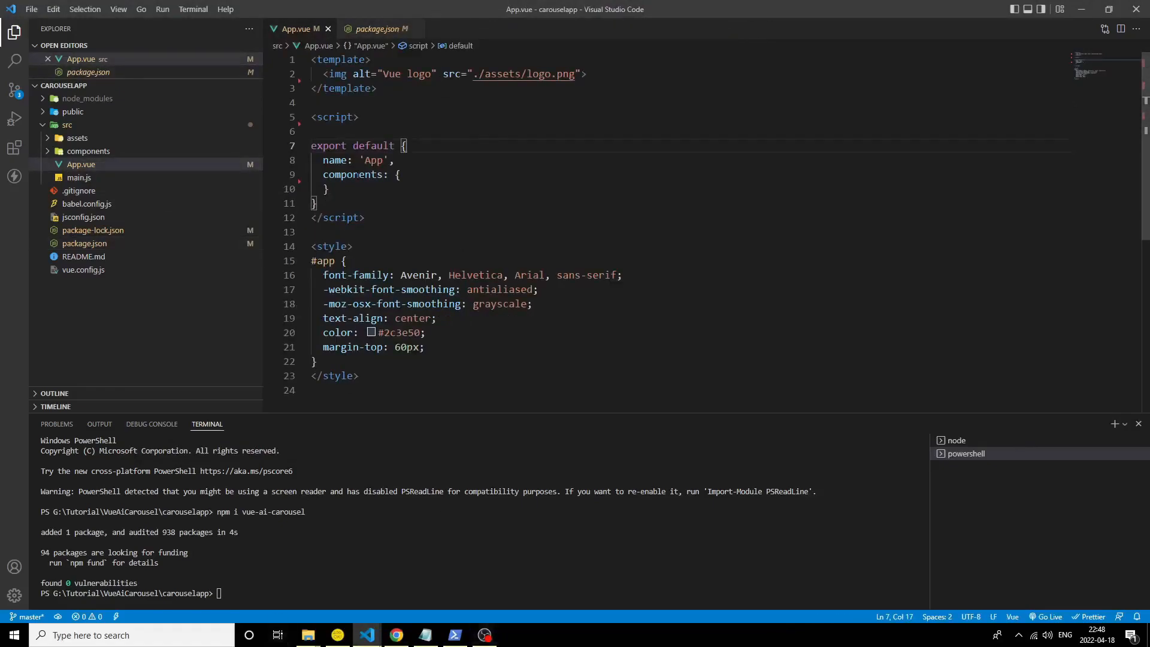
left_click(424, 635)
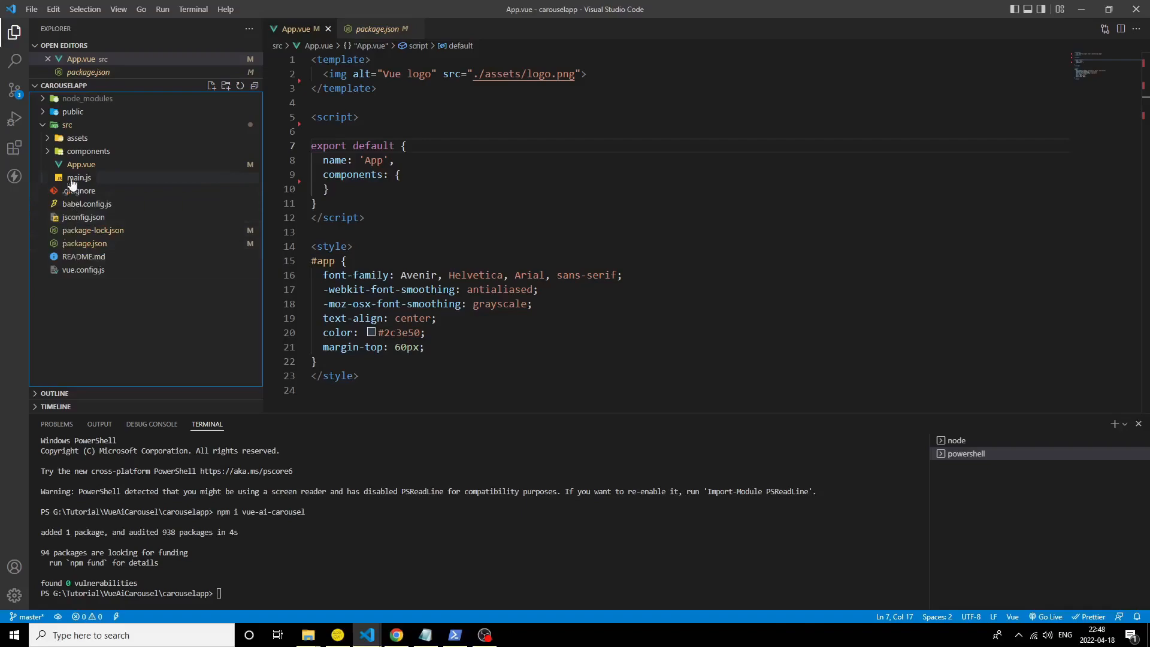
mouse_move(81, 164)
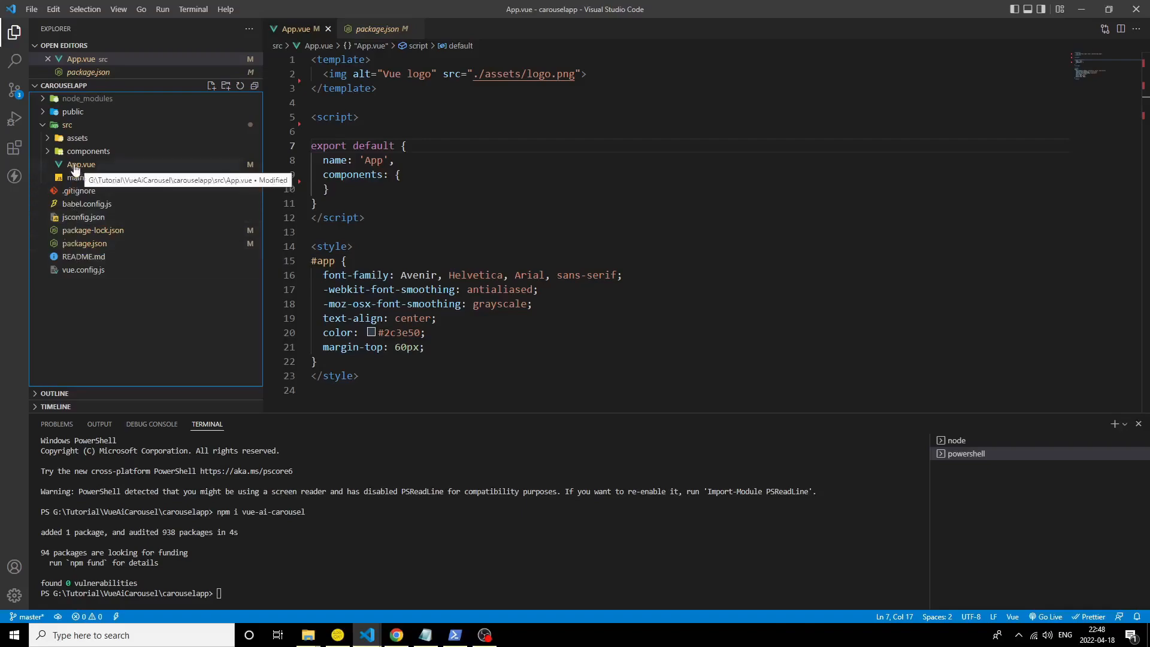
Delete the Vue logo img line so App.vue's template is empty, then view the readme's registration steps.
left_click(88, 151)
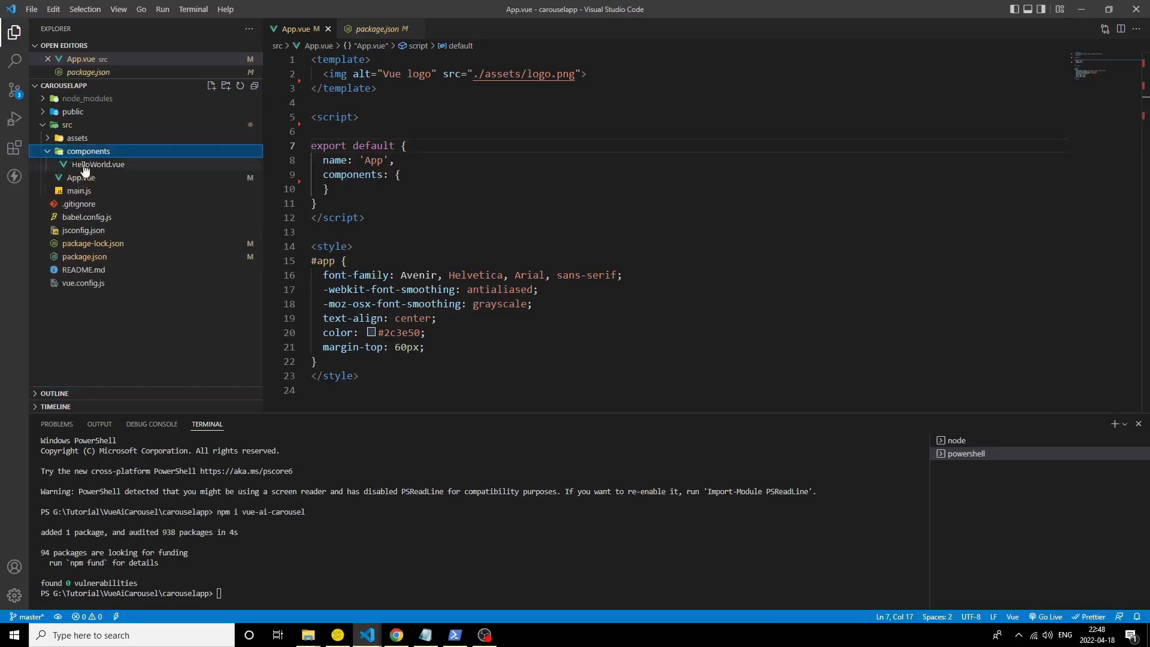
double_click(97, 164)
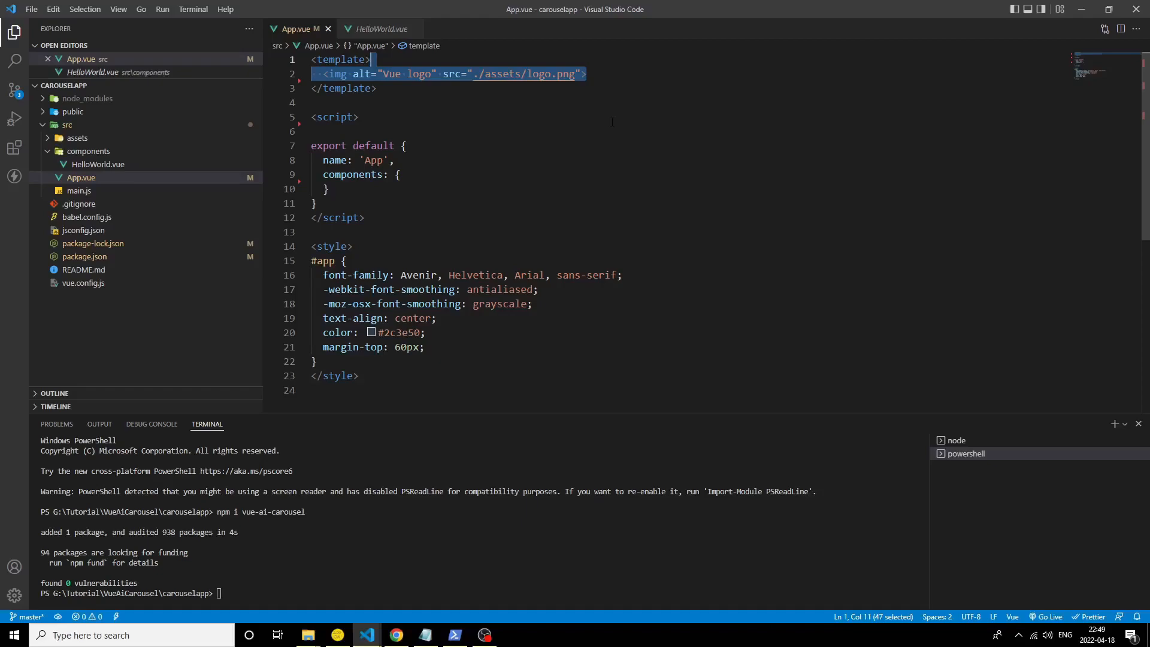
key("Delete")
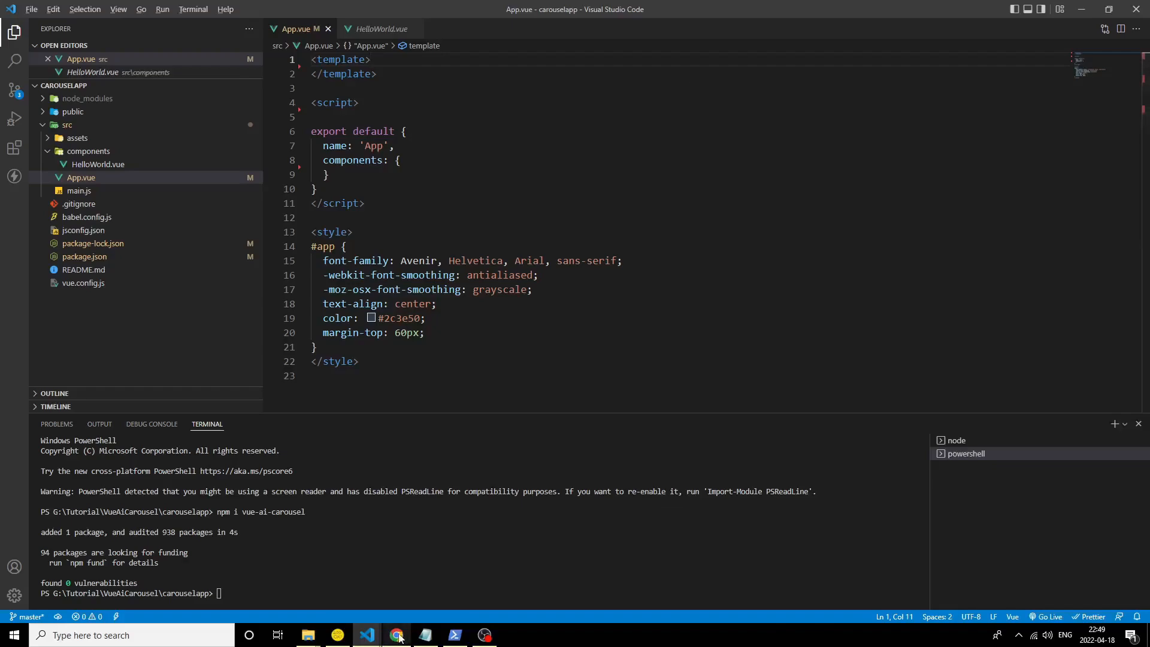
left_click(397, 635)
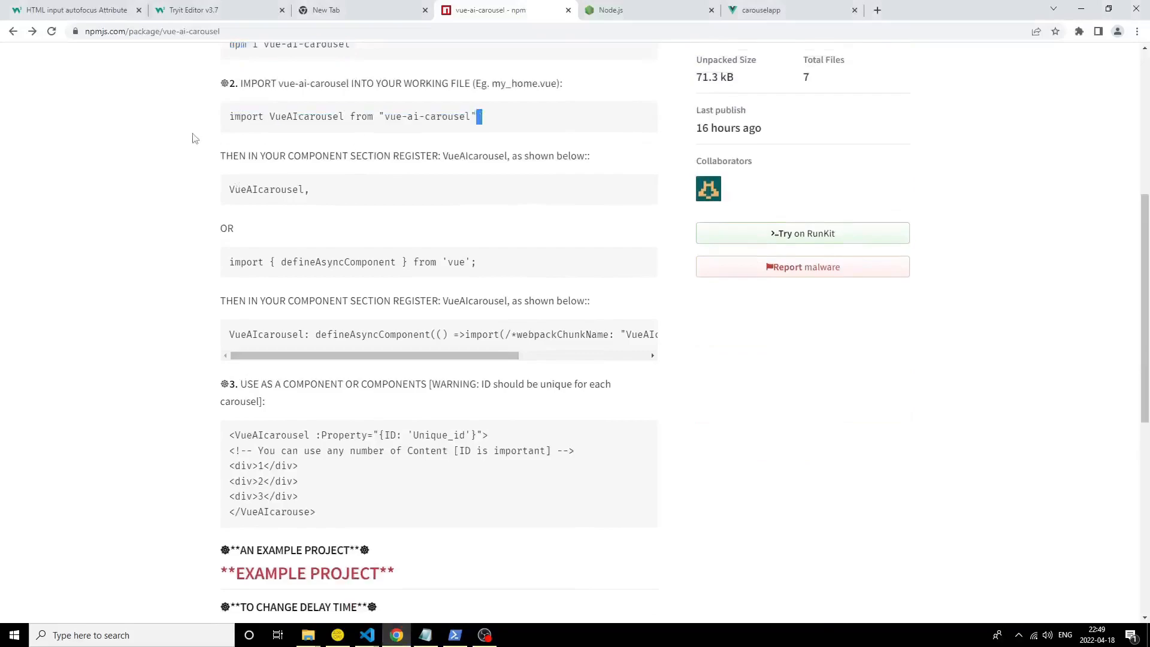
Import VueAIcarousel in App.vue and register it in the components list.
left_click(366, 635)
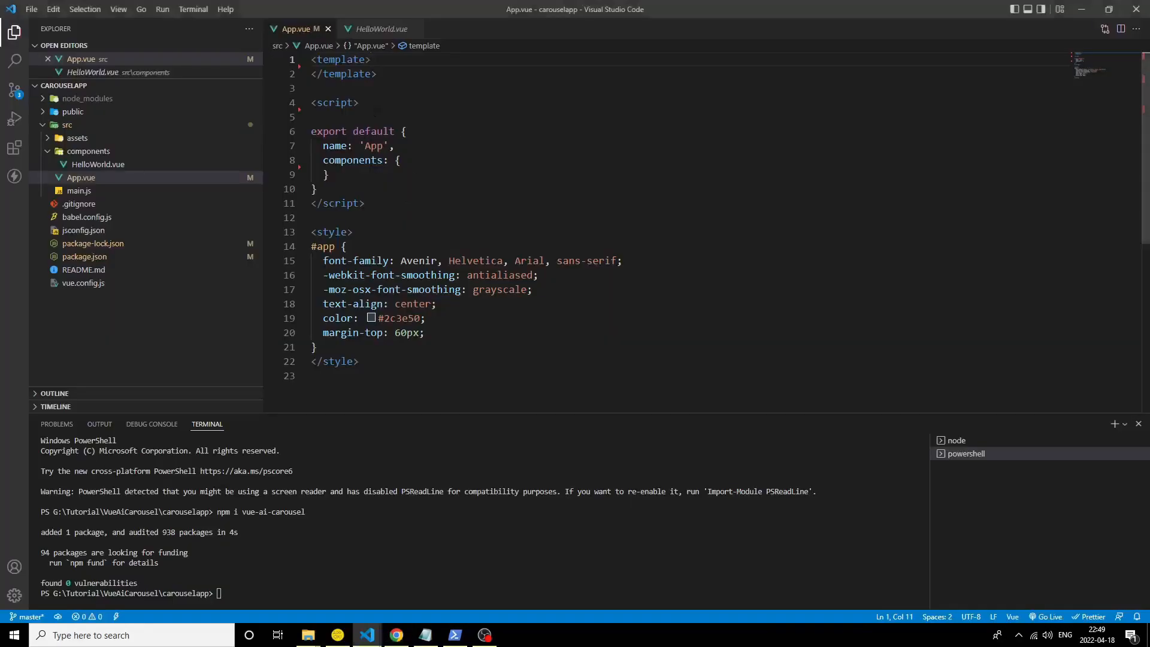
left_click(396, 635)
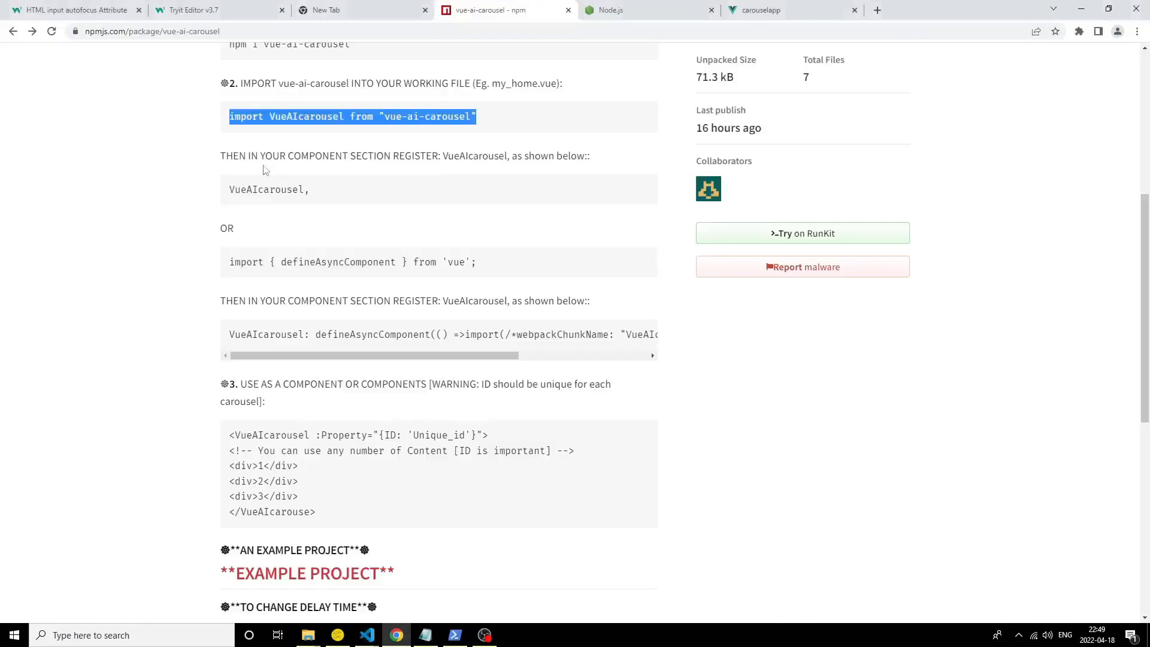
left_click(367, 635)
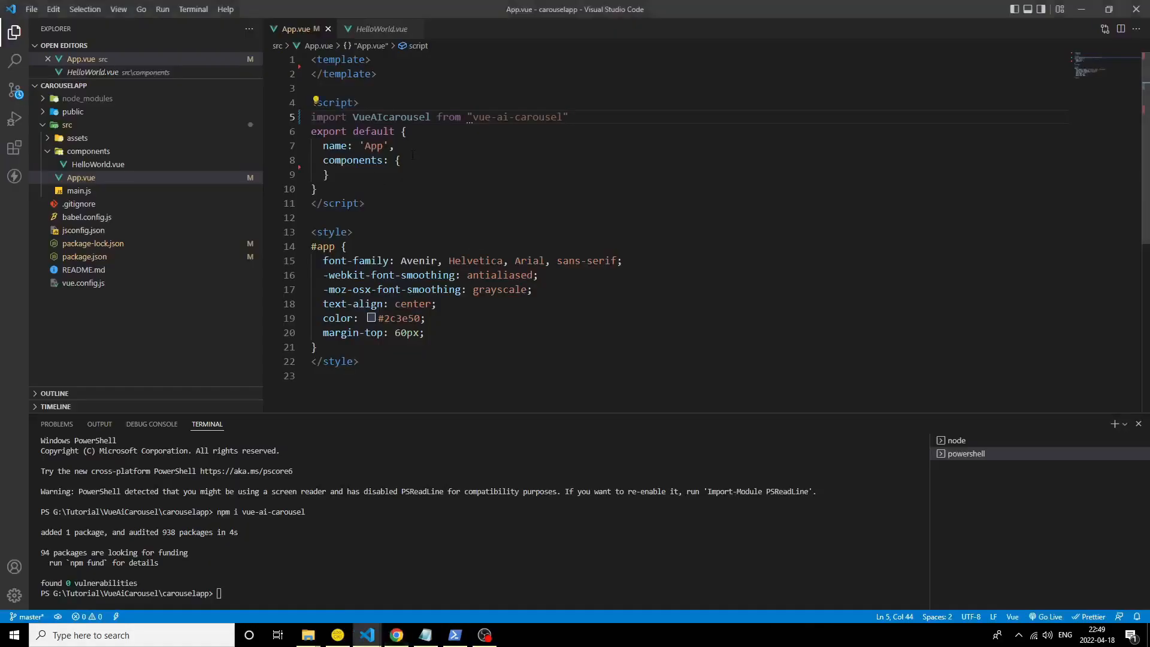
type("VueAIcarousel,")
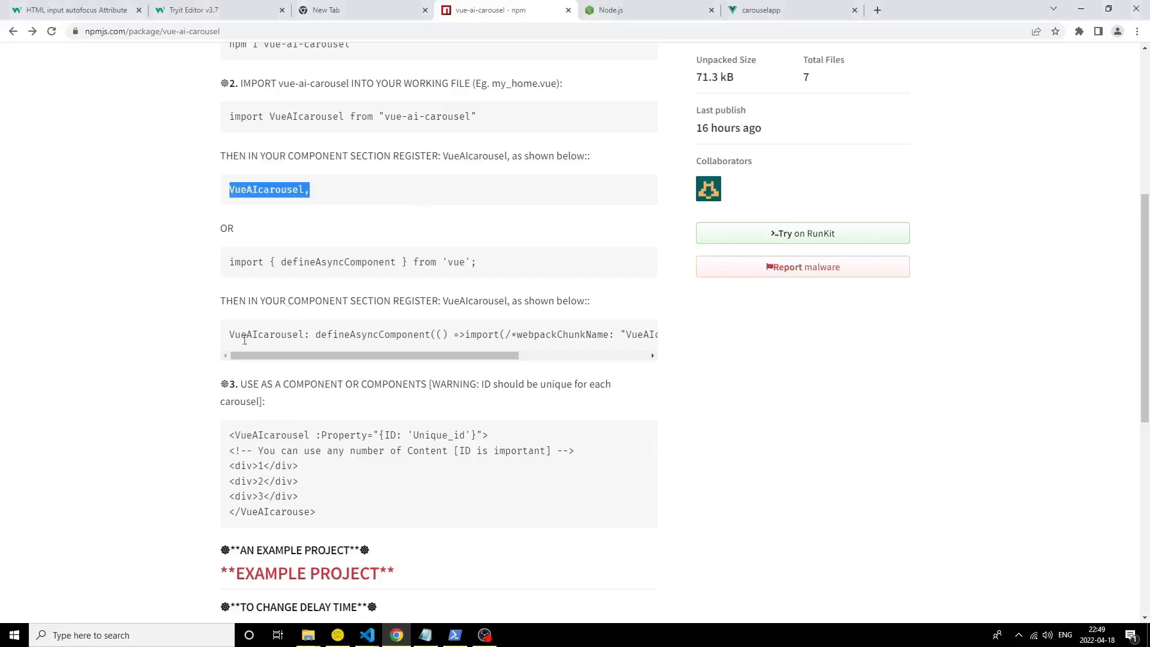
Paste the readme's <VueAIcarousel :Property="{ID: 'Unique_id'}"> example into the template.
scroll("down", 3)
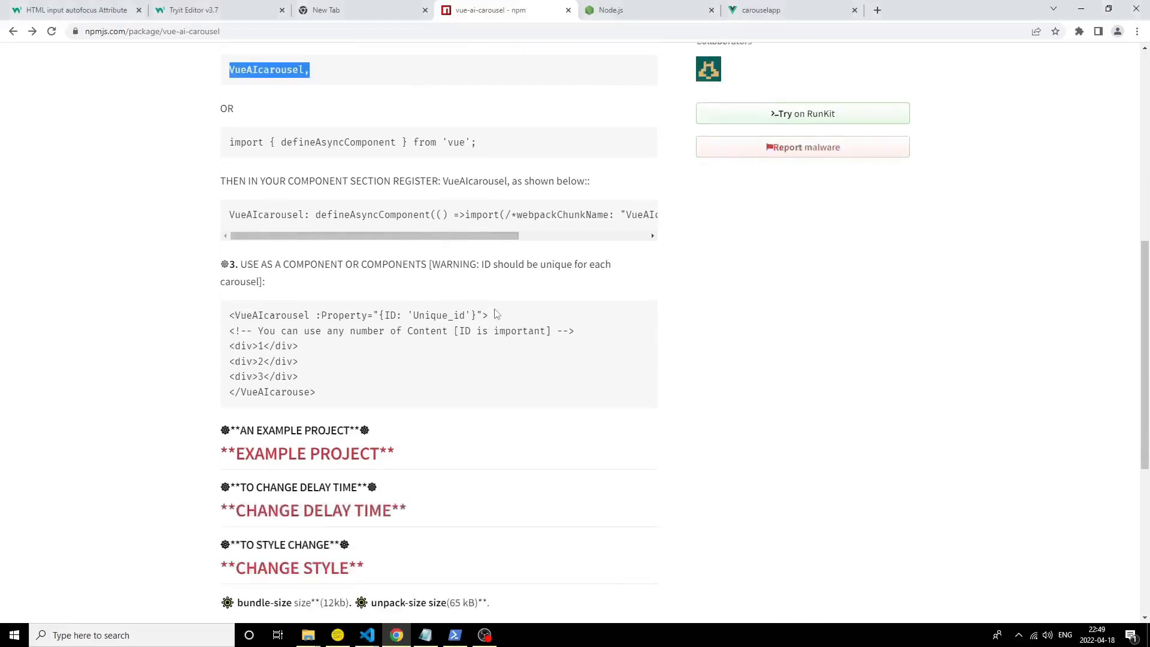
left_click_drag(230, 315, 316, 392)
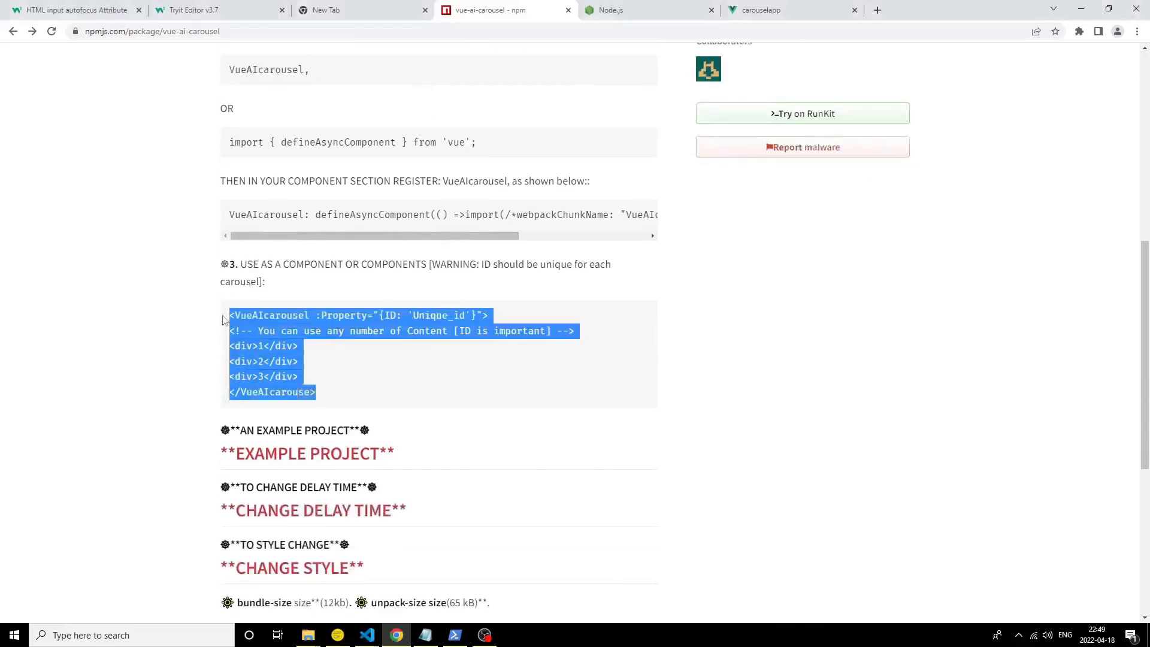
left_click(366, 635)
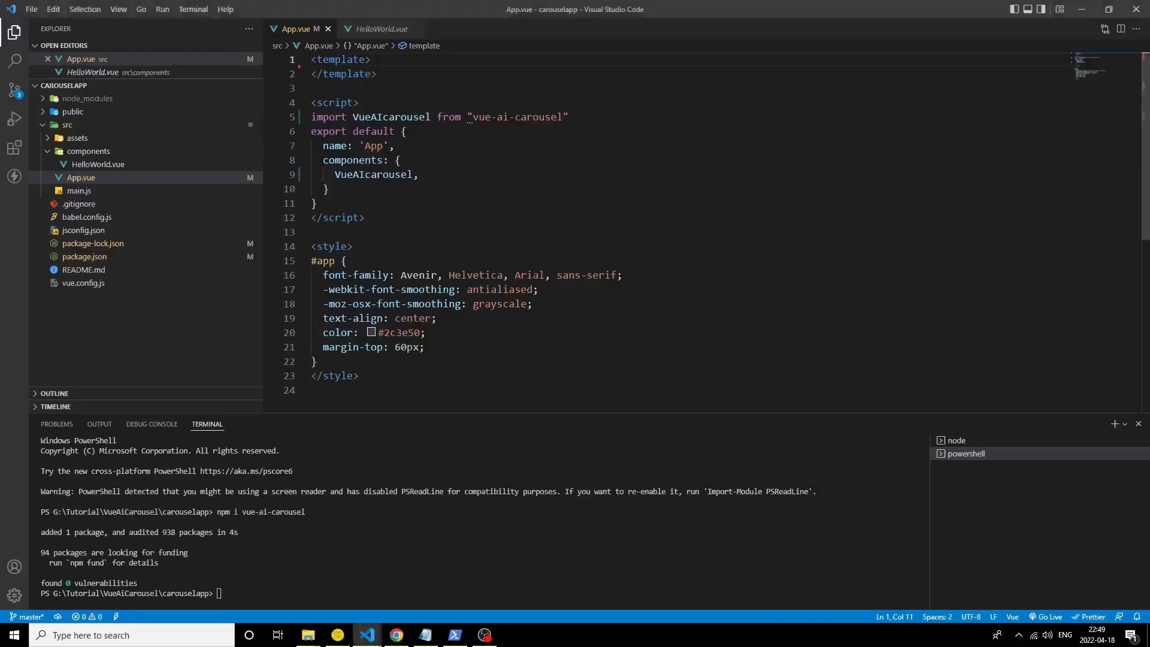
type("<VueAIcarousel :Property=\"{ID: 'Unique_id'}\">")
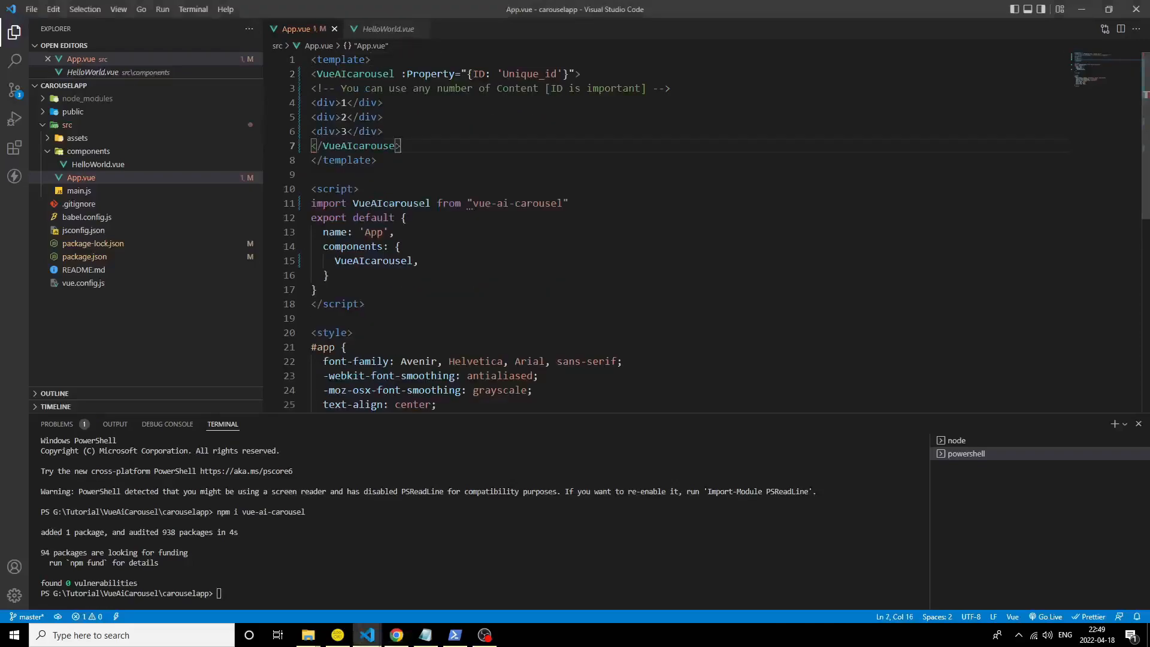
Indent the pasted carousel block, save App.vue and see the missing end tag compile error.
left_click_drag(314, 73, 414, 145)
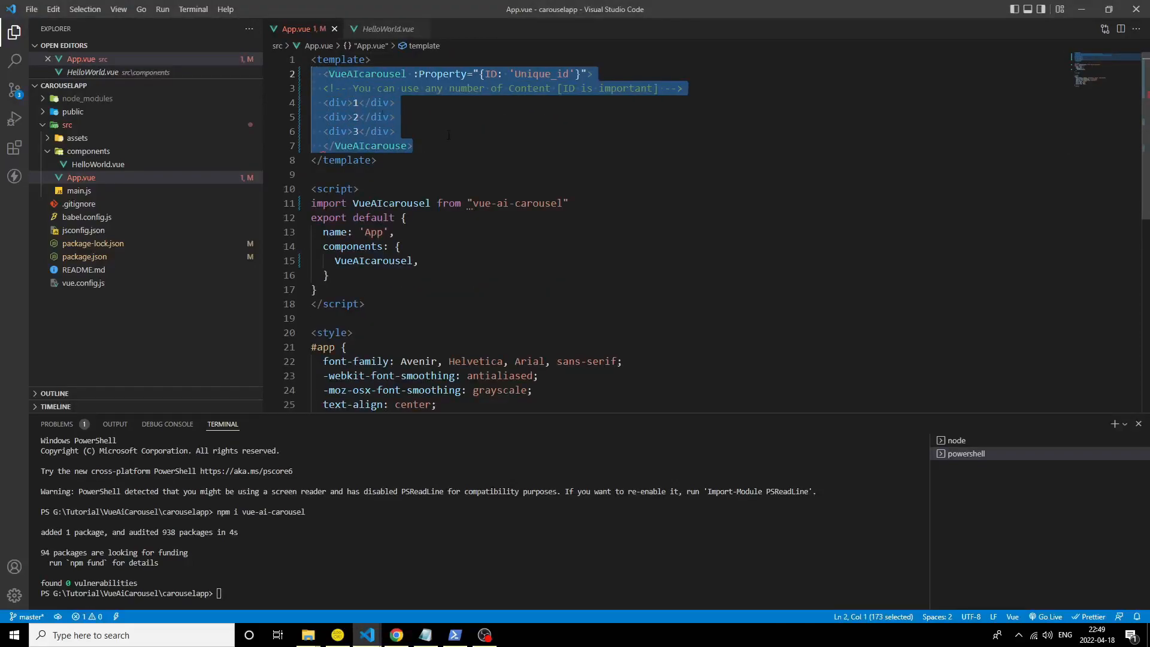
left_click(358, 132)
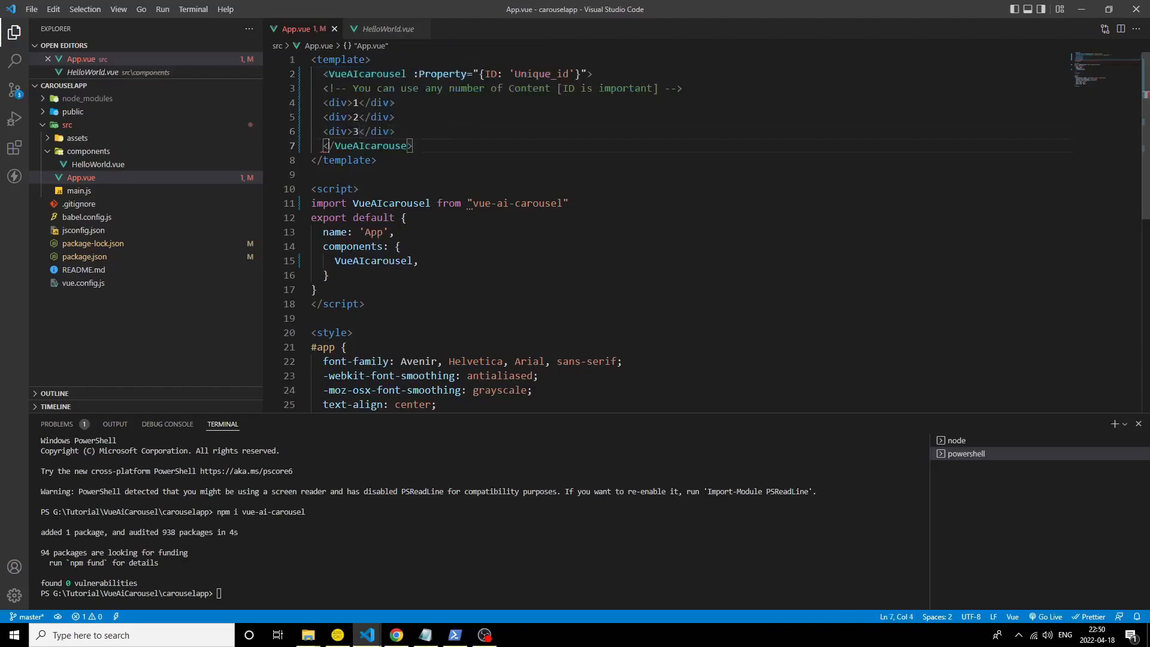
scroll("down", 3)
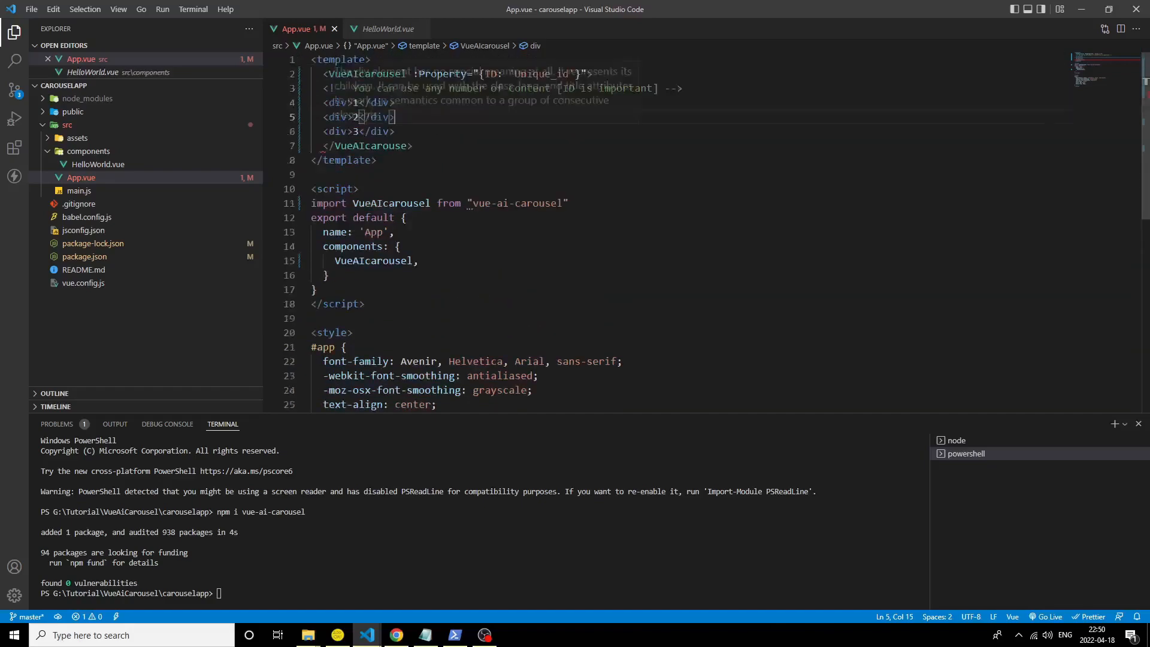
left_click(394, 634)
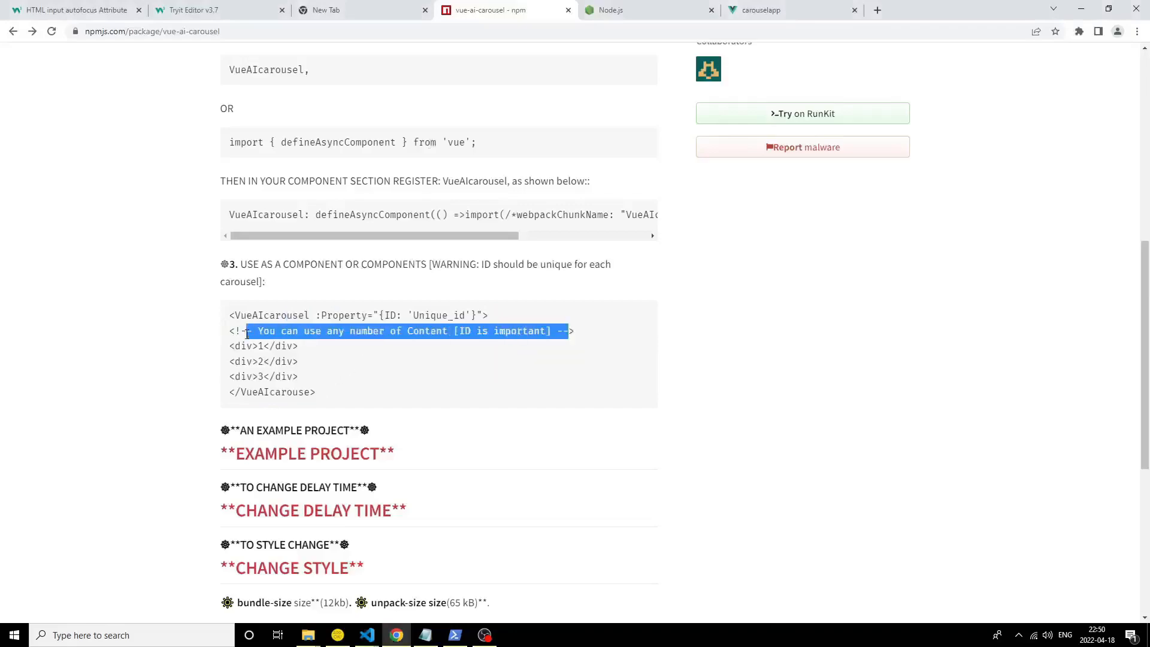
left_click(366, 635)
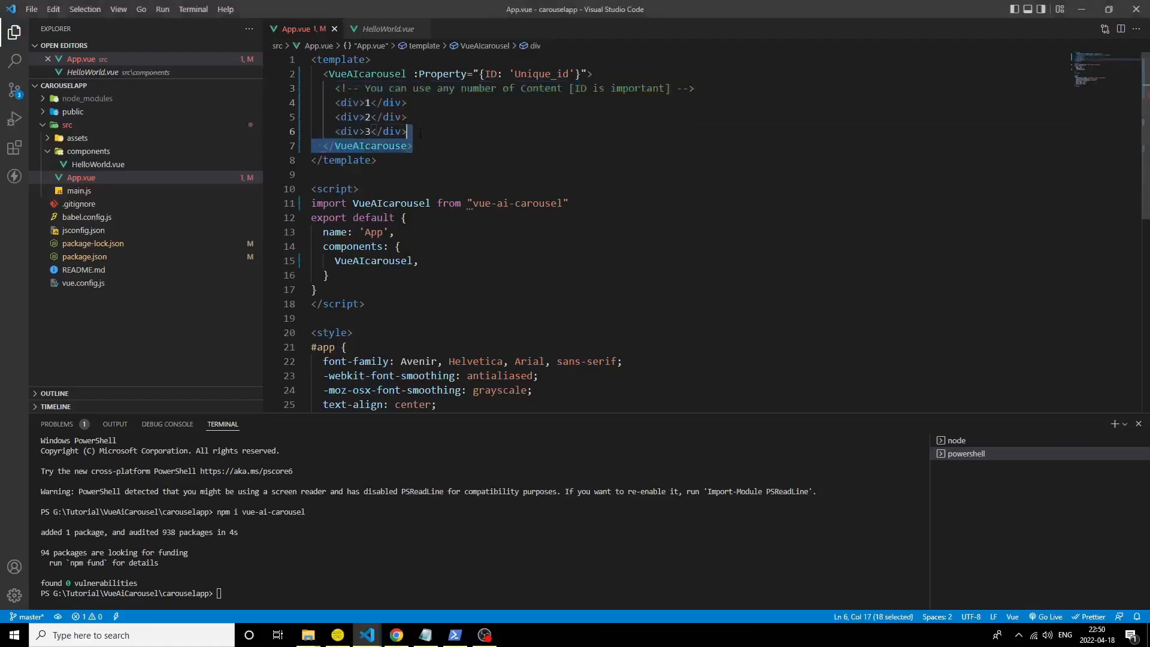
key("Delete")
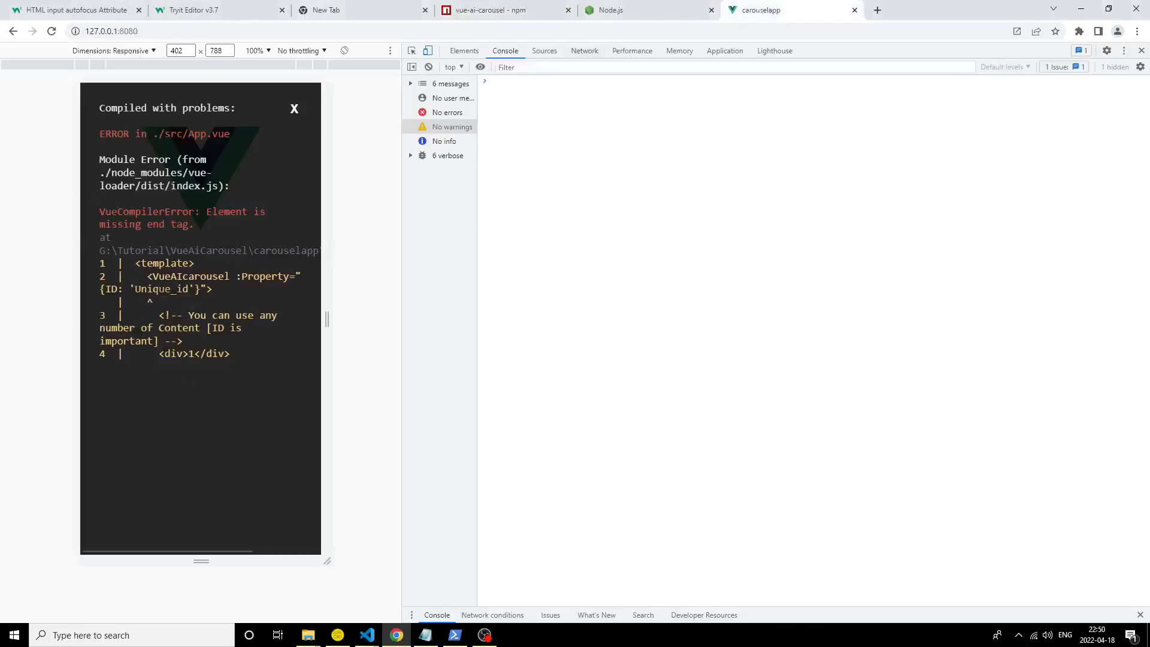
Replace the misspelled closing tag with a proper </VueAIcarousel> end tag.
left_click(367, 635)
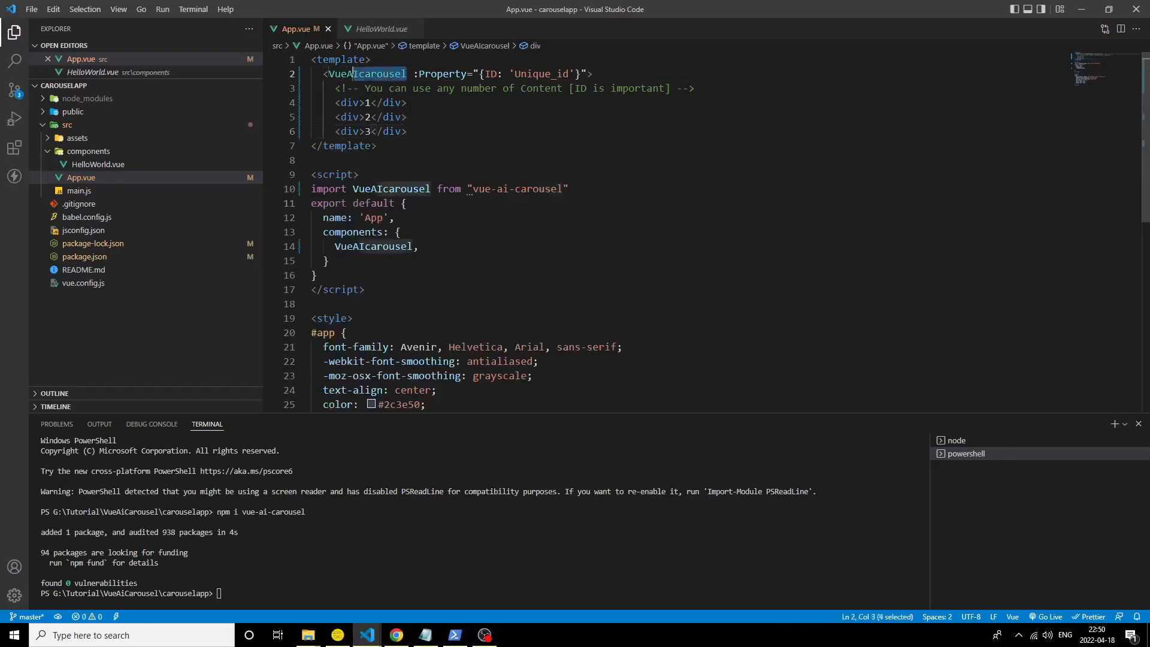
double_click(365, 73)
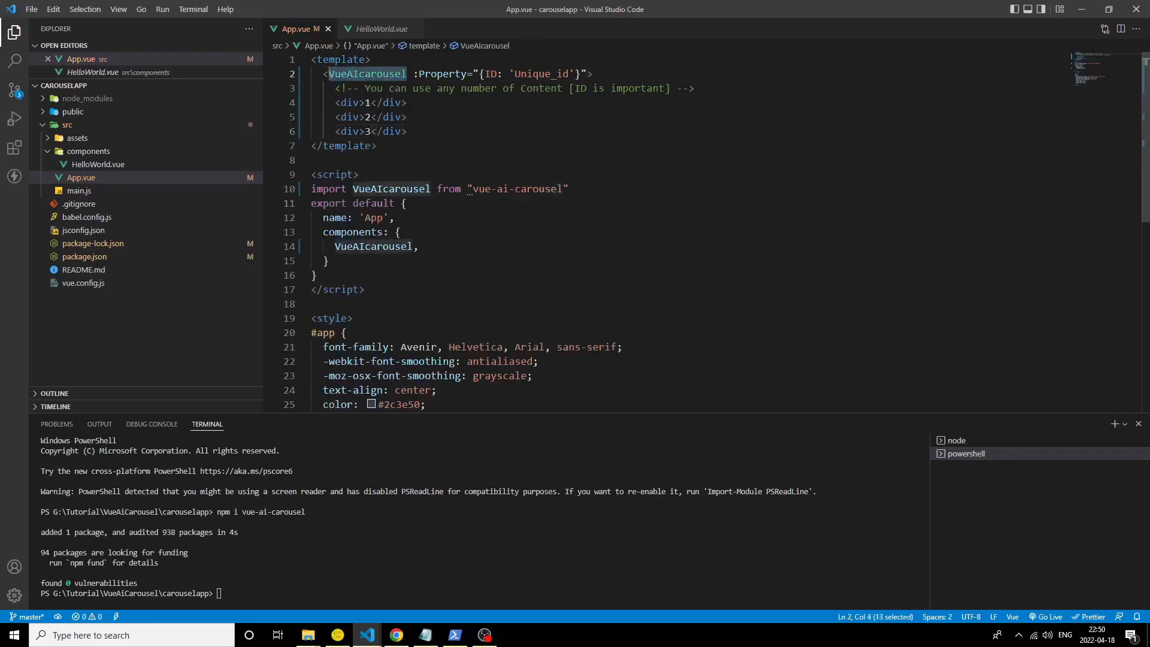
type("</")
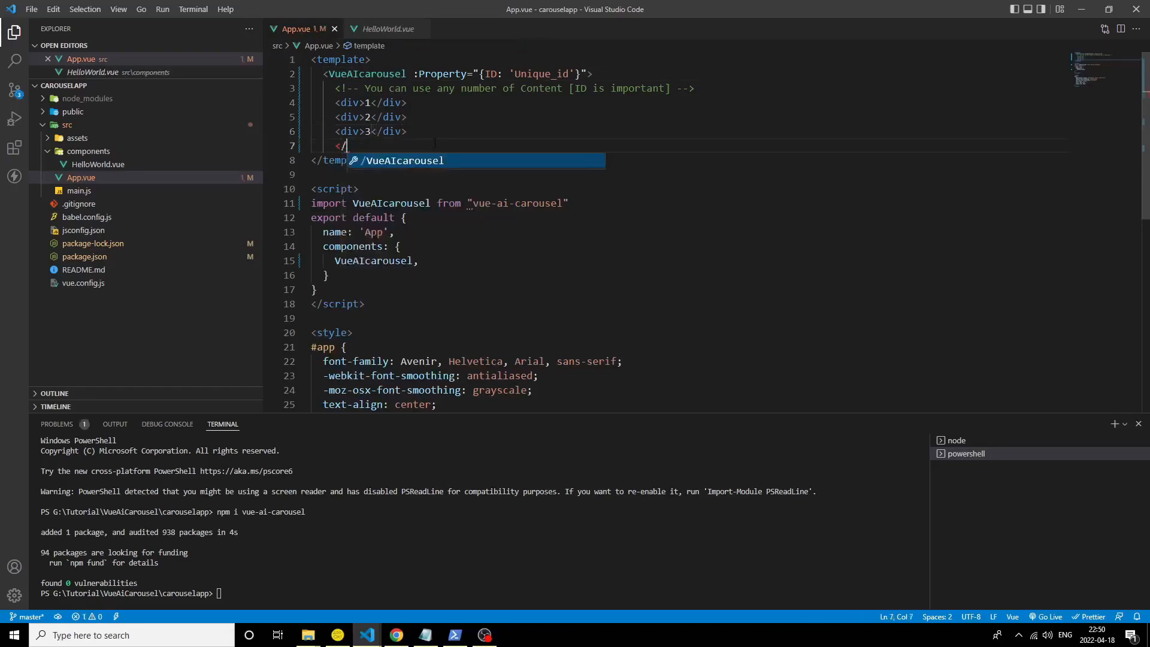
key("Tab")
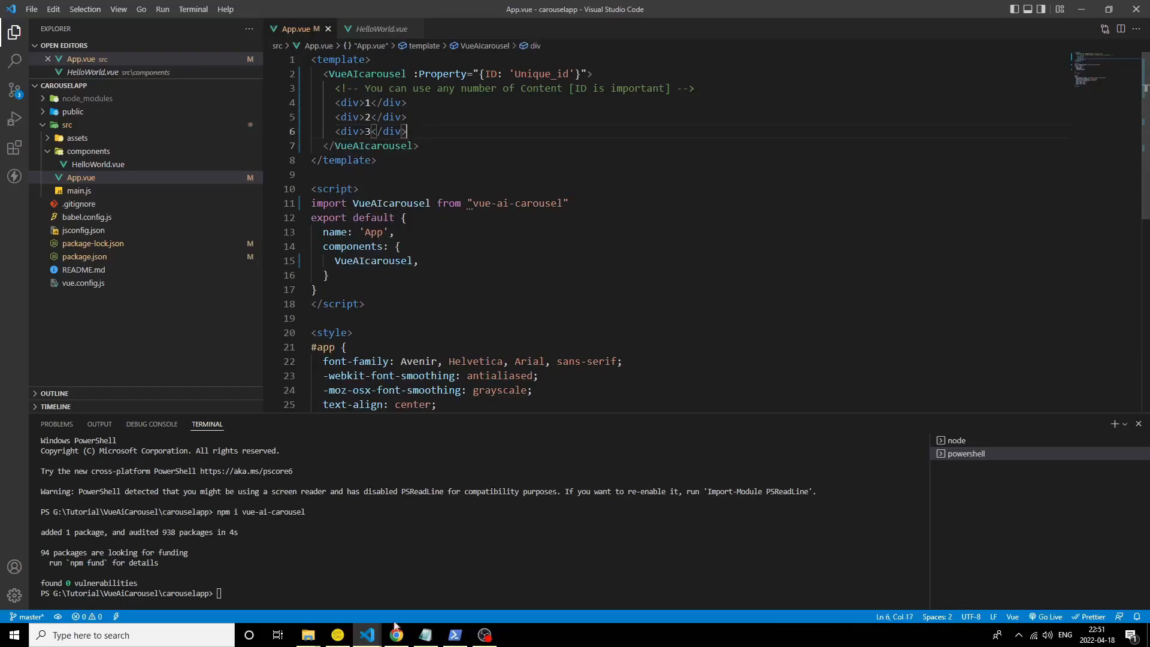
View the carousel running its number cards, then scroll the GitHub readme to CHANGE DELAY TIME.
left_click(394, 635)
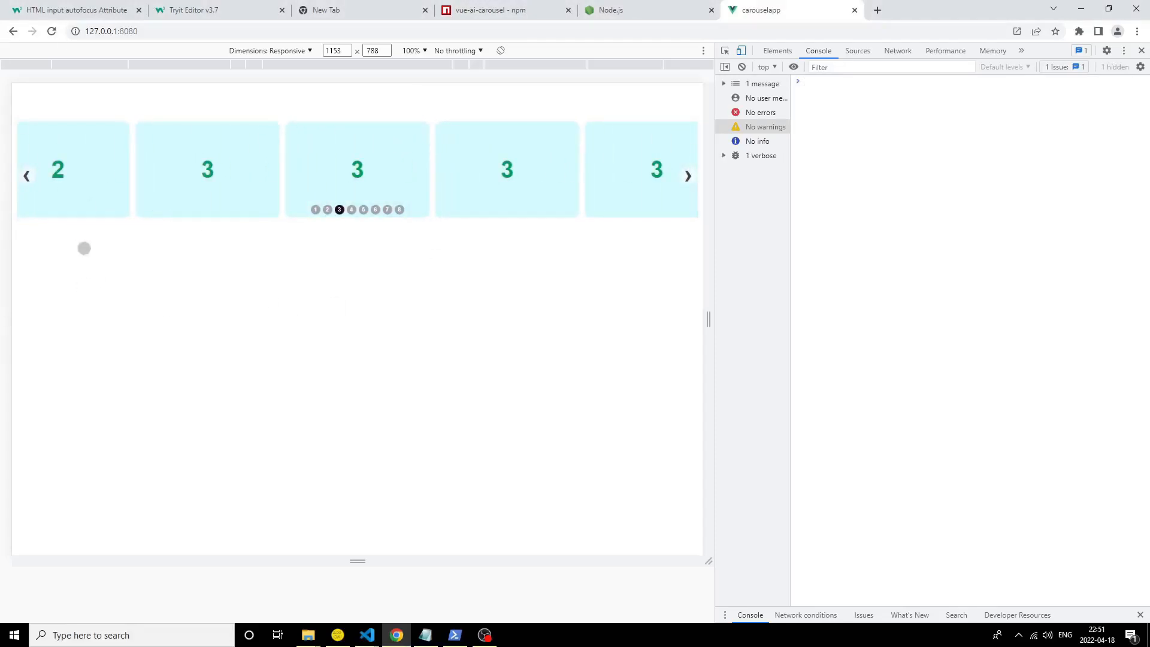
left_click(367, 635)
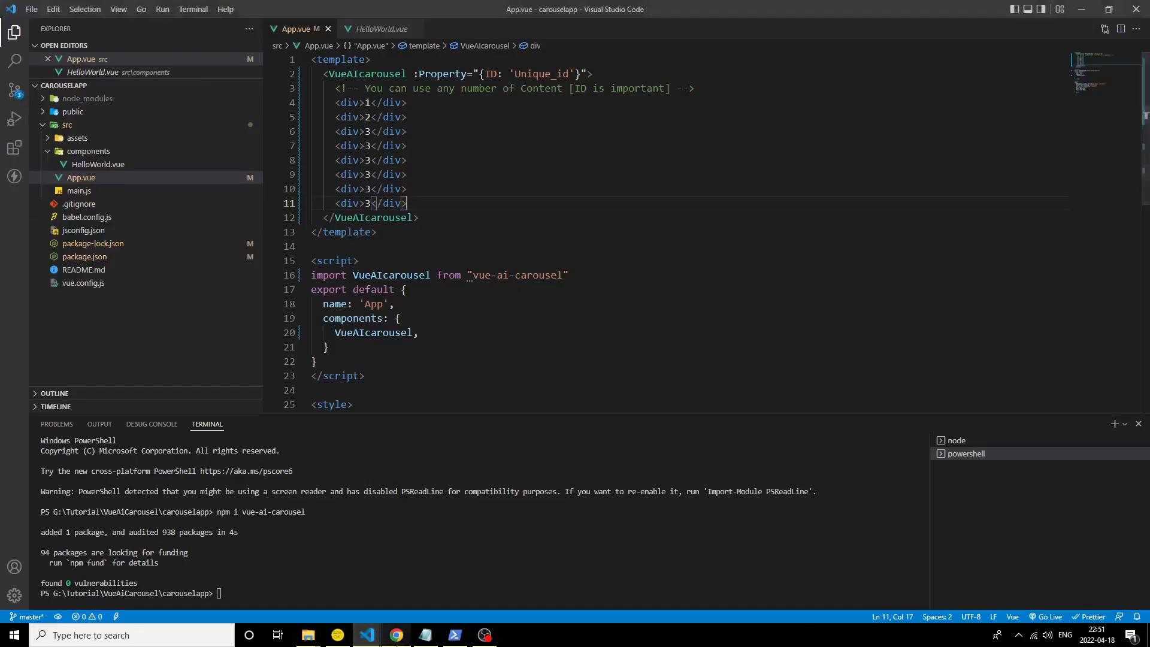
left_click(395, 635)
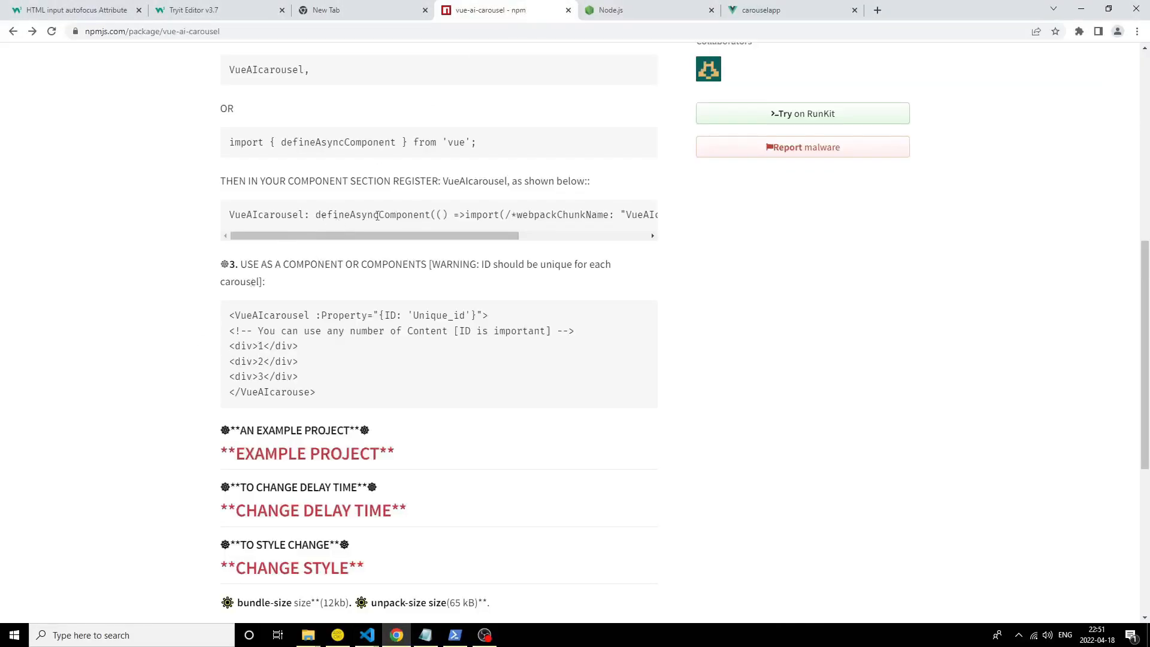
scroll("down", 3)
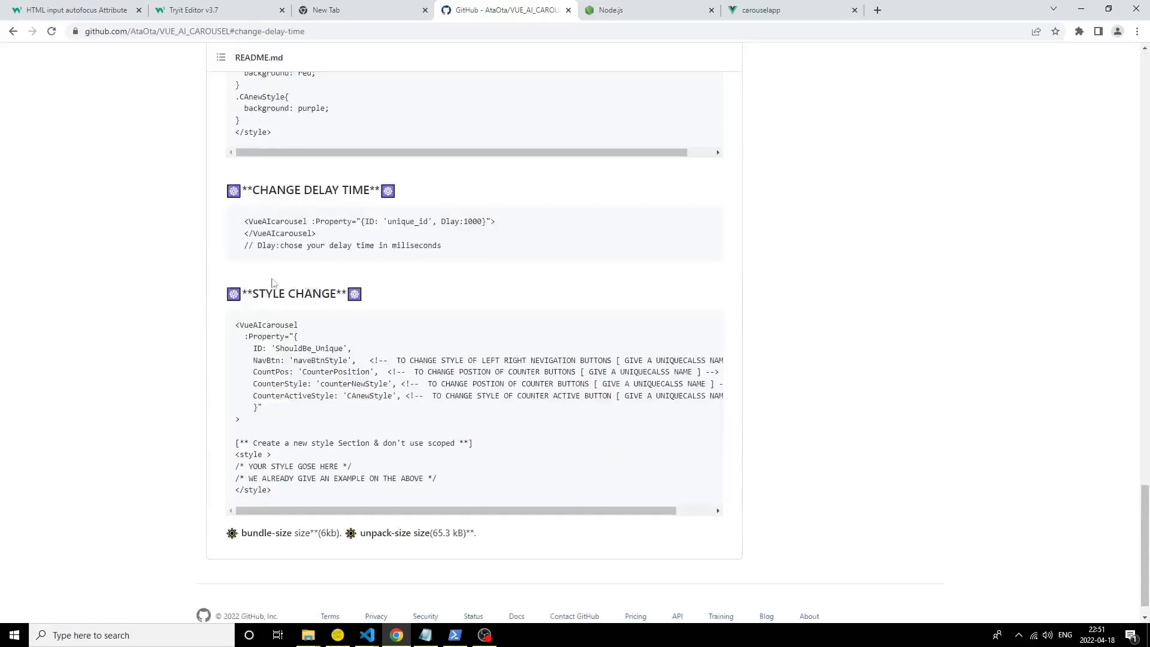
scroll("down", 3)
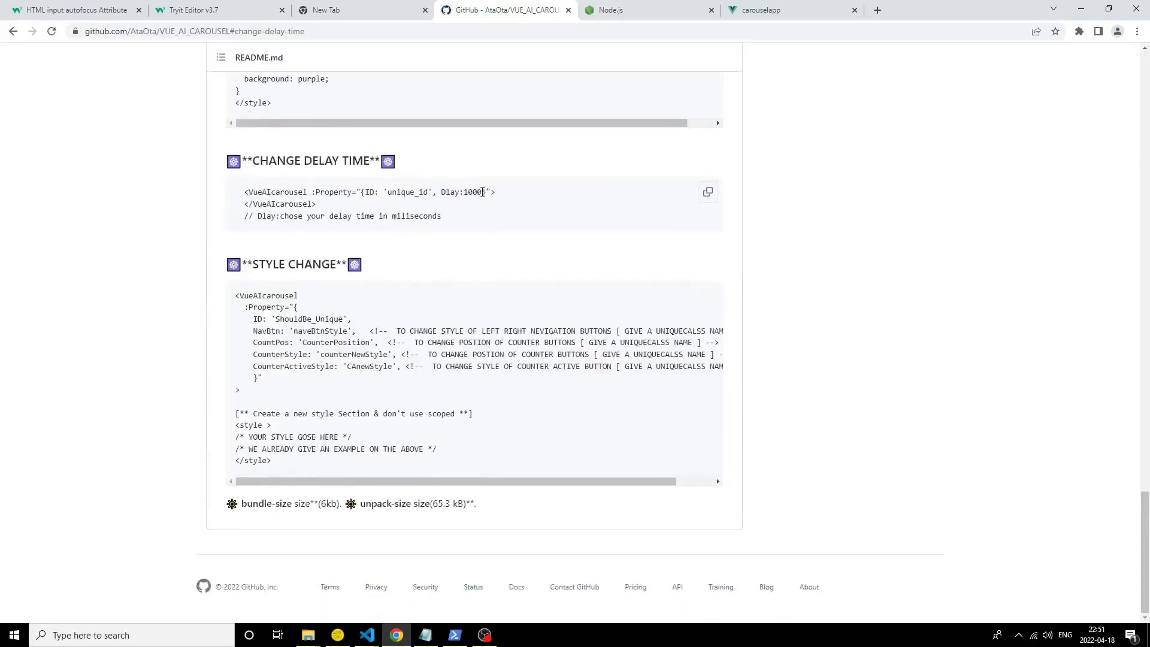
Add ', Dlay:1000' after 'Unique_id' in the carousel's Property binding.
left_click(366, 634)
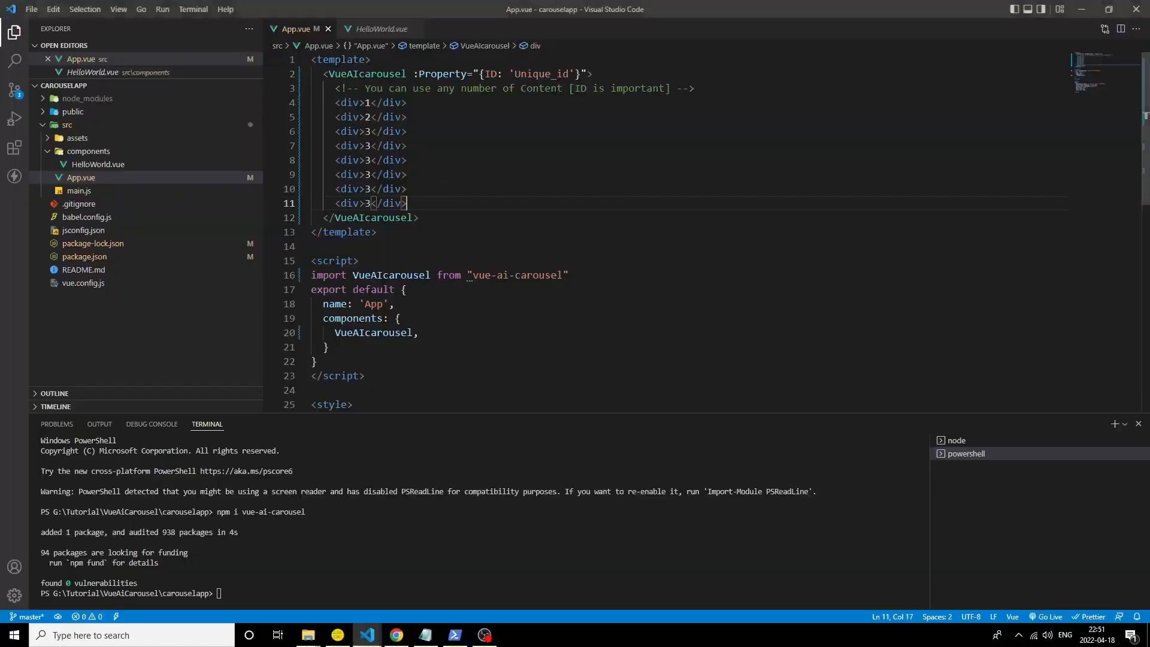
type(", Dlay:1000")
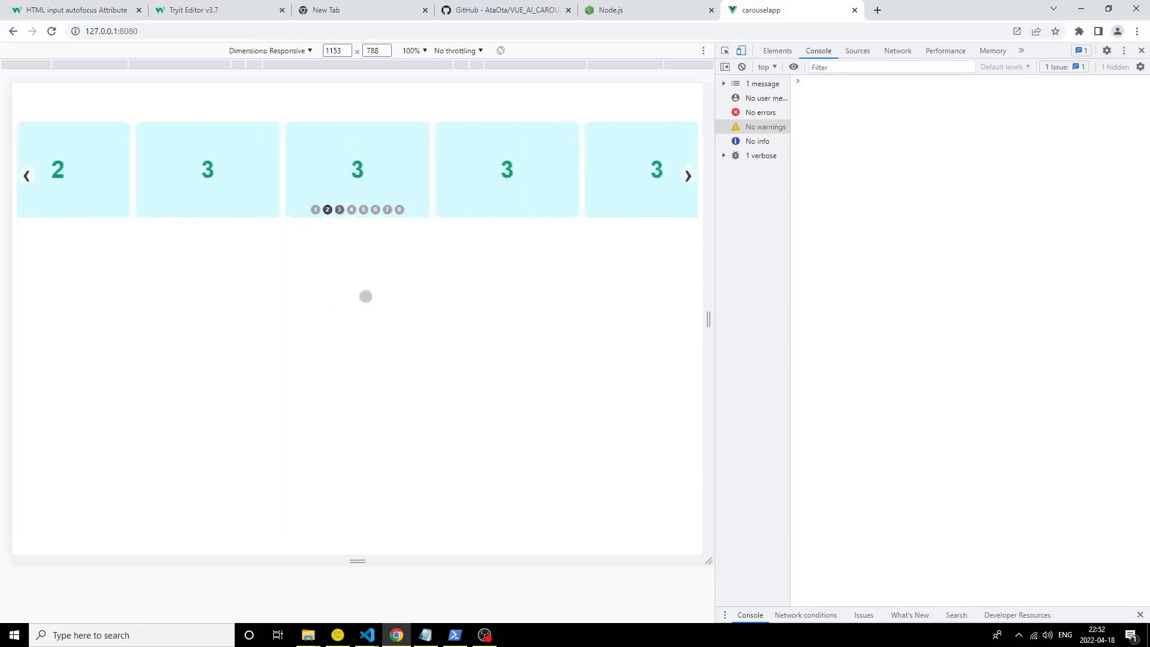
Trim the carousel to three cards and check it at a narrow phone width, stepping through the cards.
left_click(367, 635)
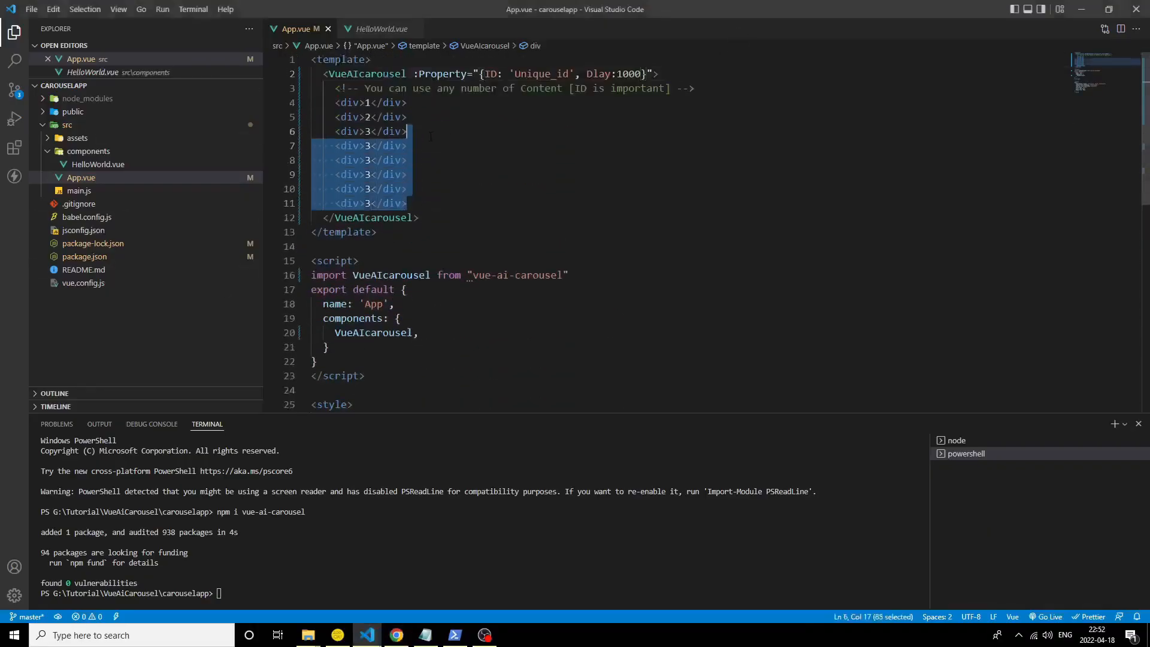
left_click(394, 635)
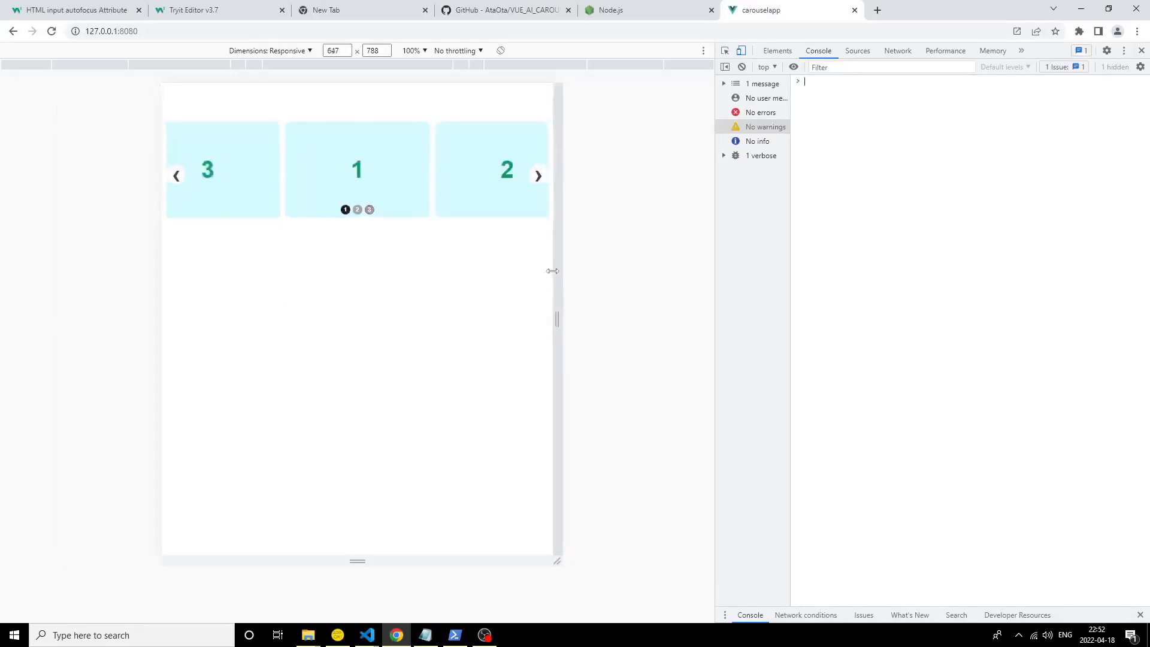
left_click_drag(553, 270, 476, 285)
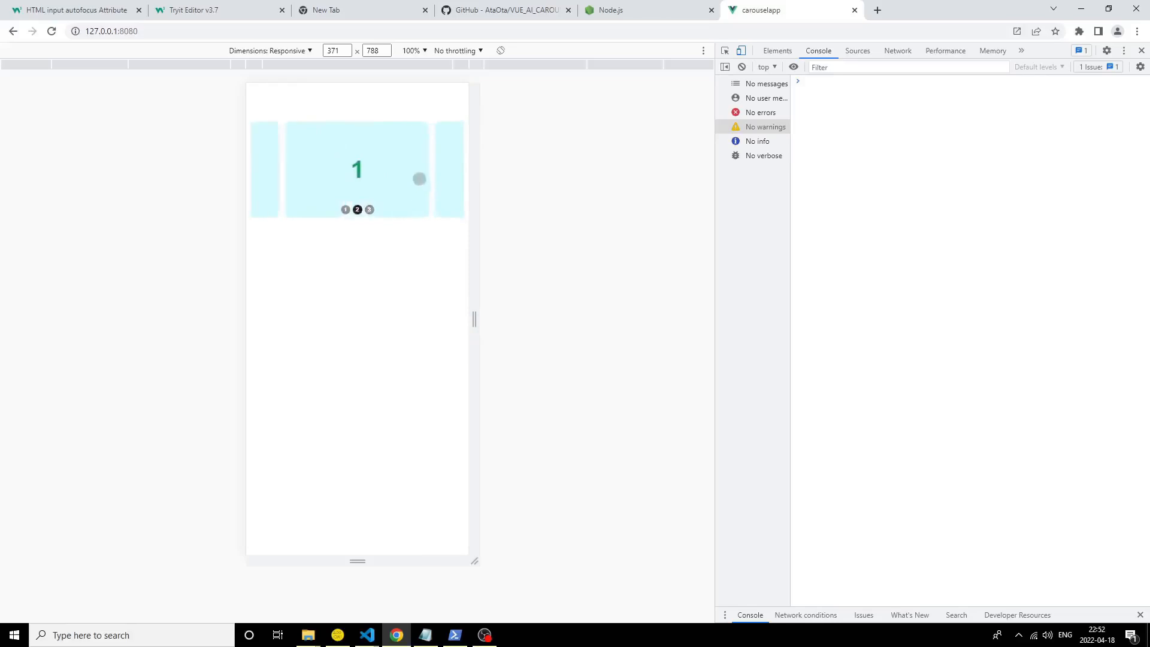
left_click(368, 635)
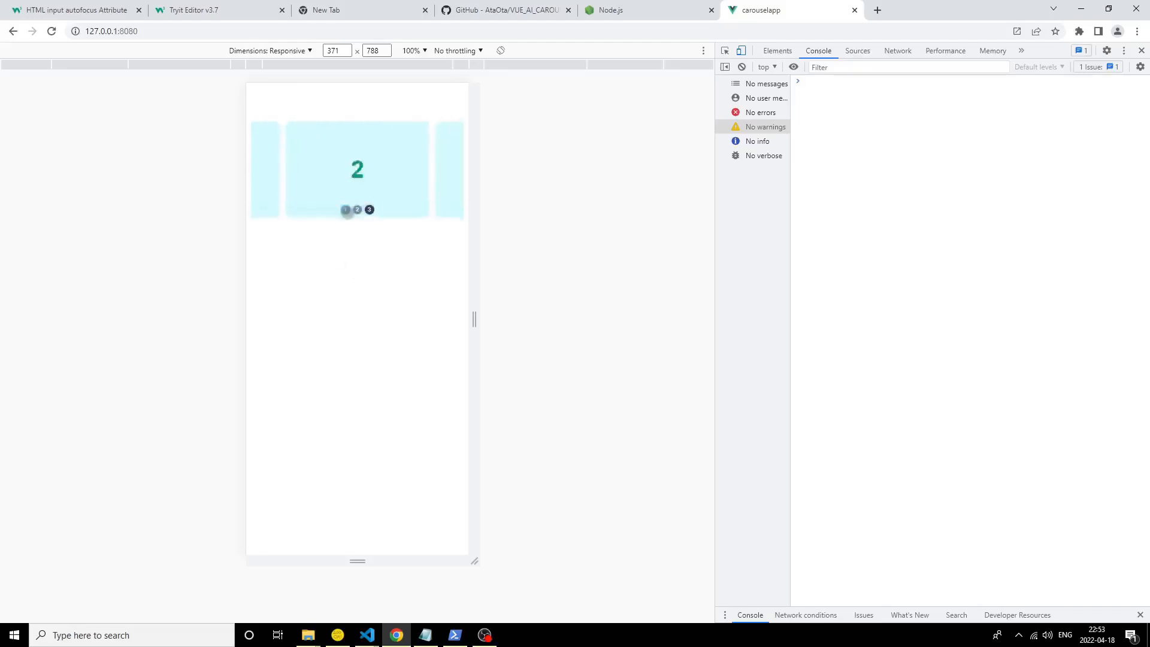
left_click(504, 10)
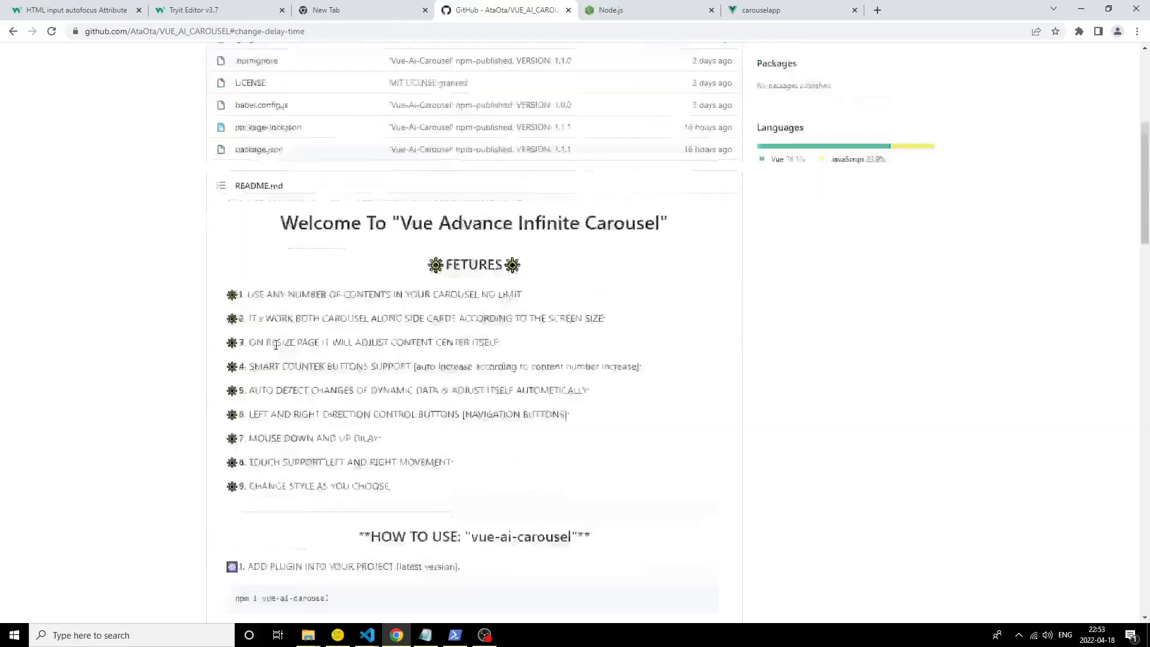
Highlight readme feature 5, AUTO DETECT CHANGES OF DYNAMIC DATA.
scroll("down", 3)
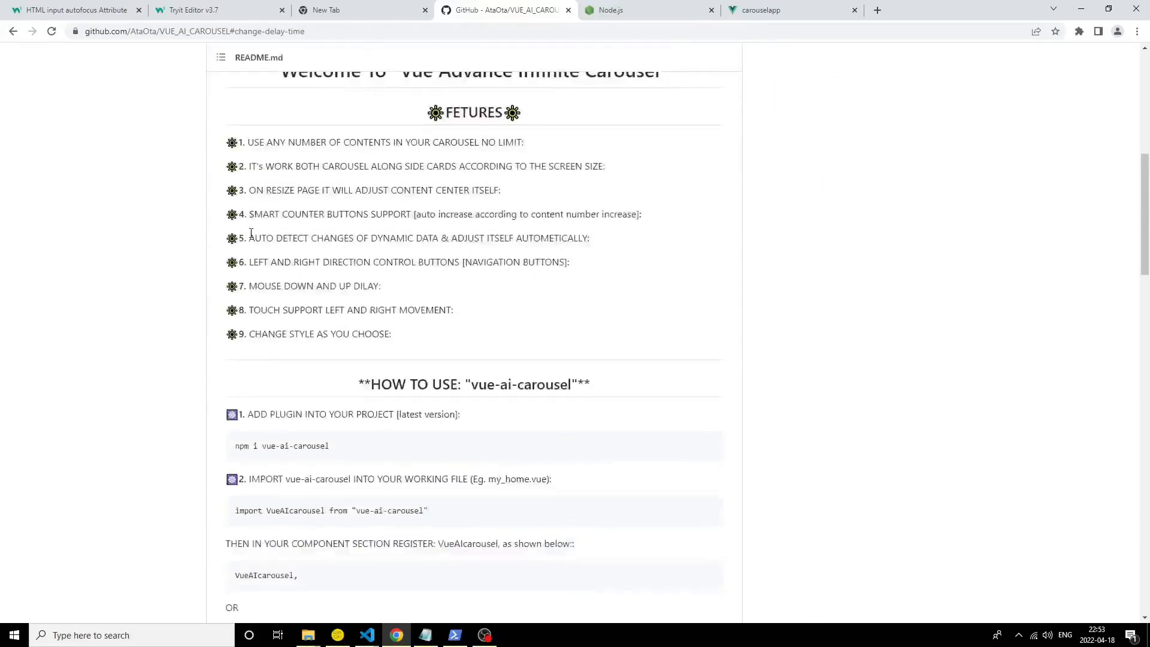
mouse_move(588, 234)
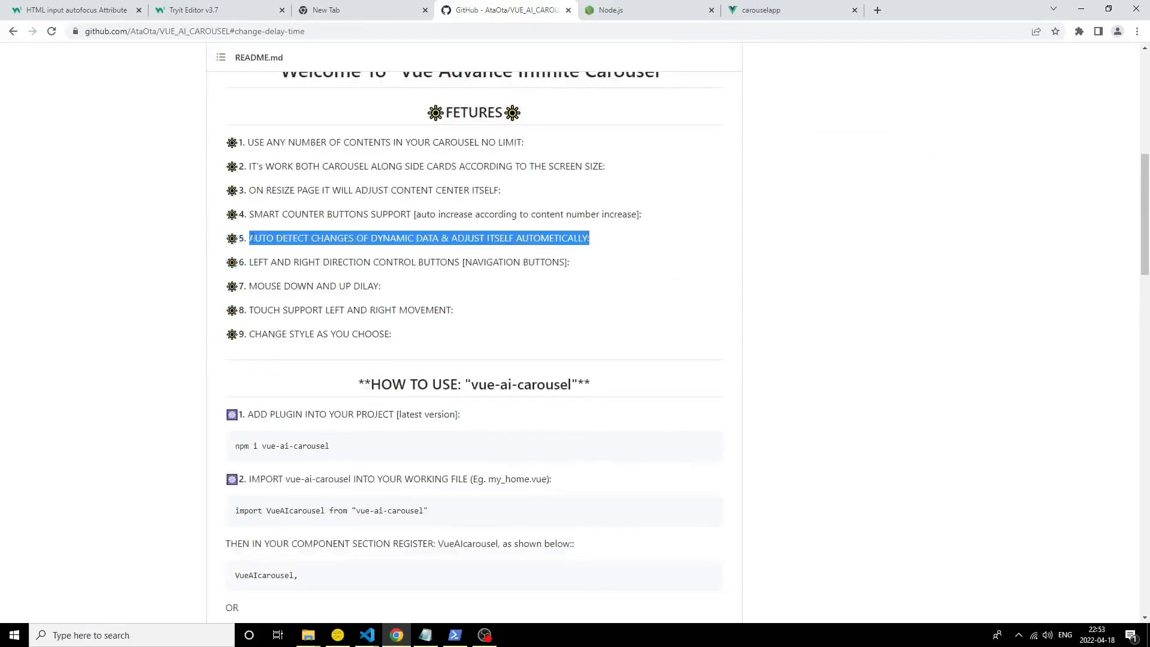
left_click_drag(249, 237, 394, 262)
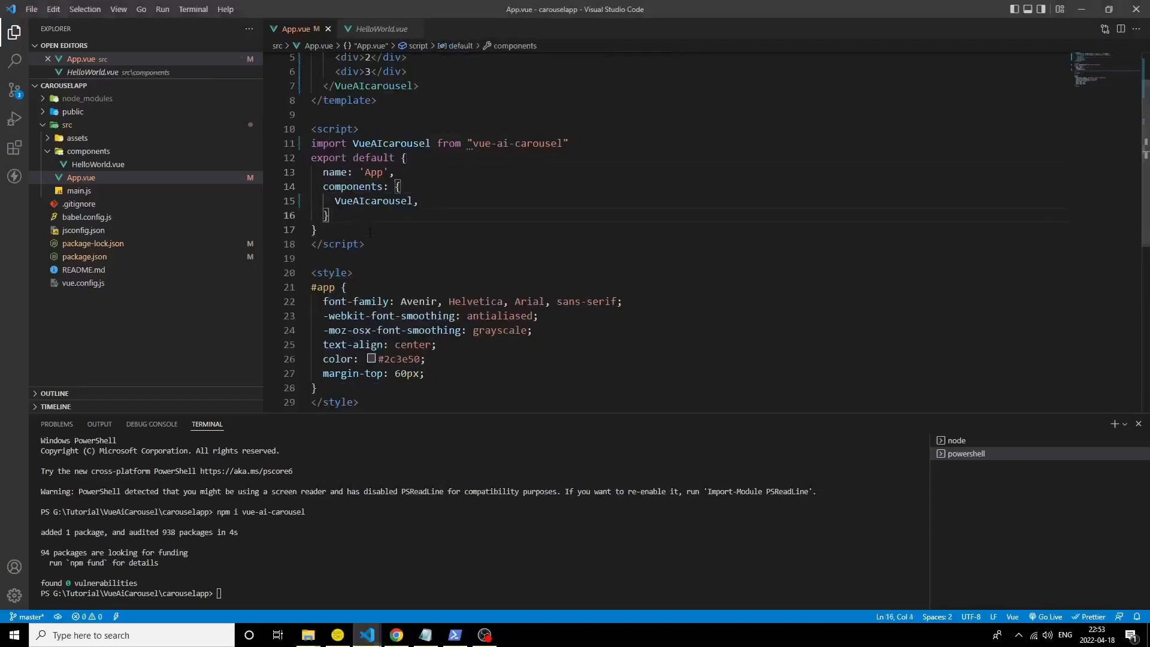
Add a data() function returning an empty objects array.
type("data(){\\n retu")
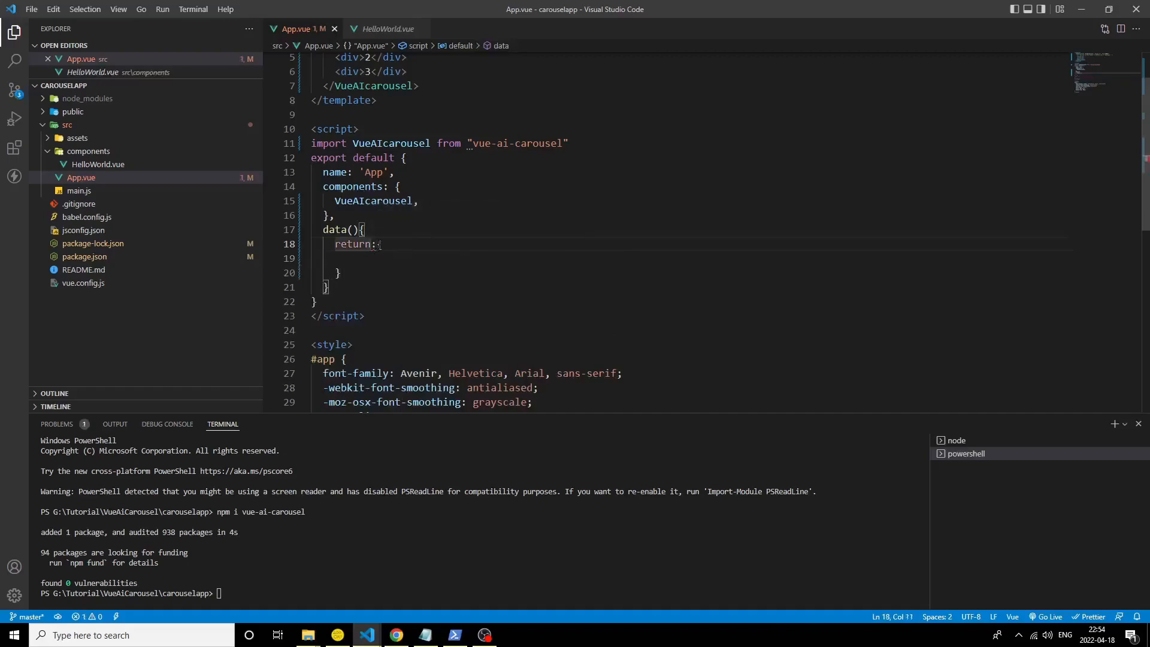
type("objects")
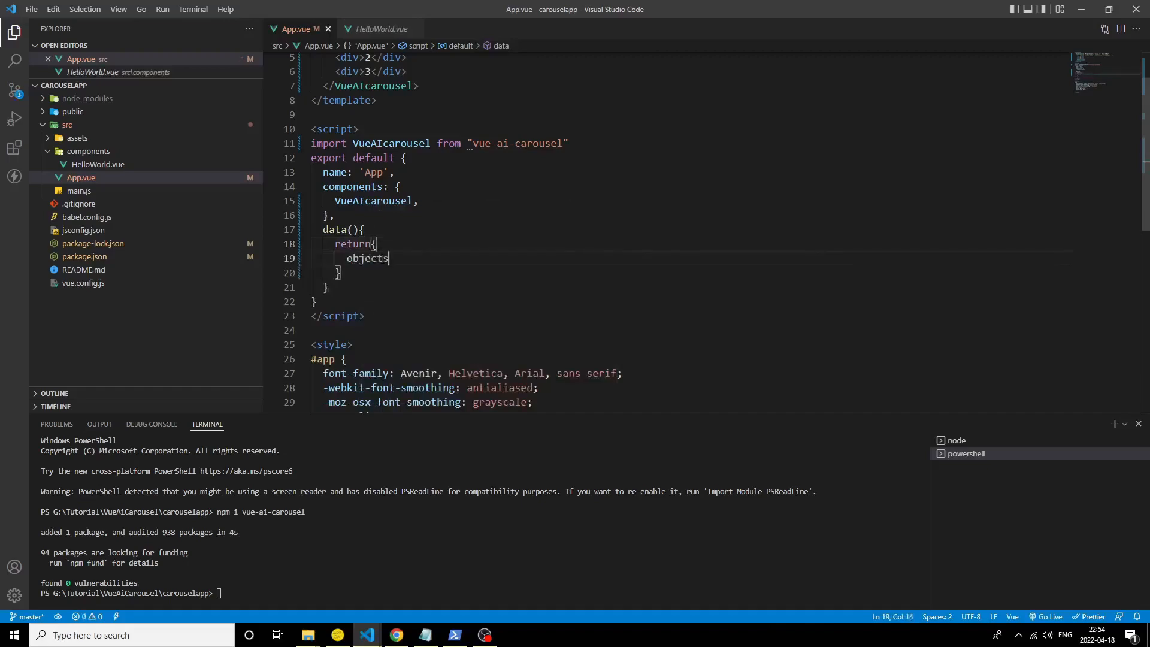
type(": [],")
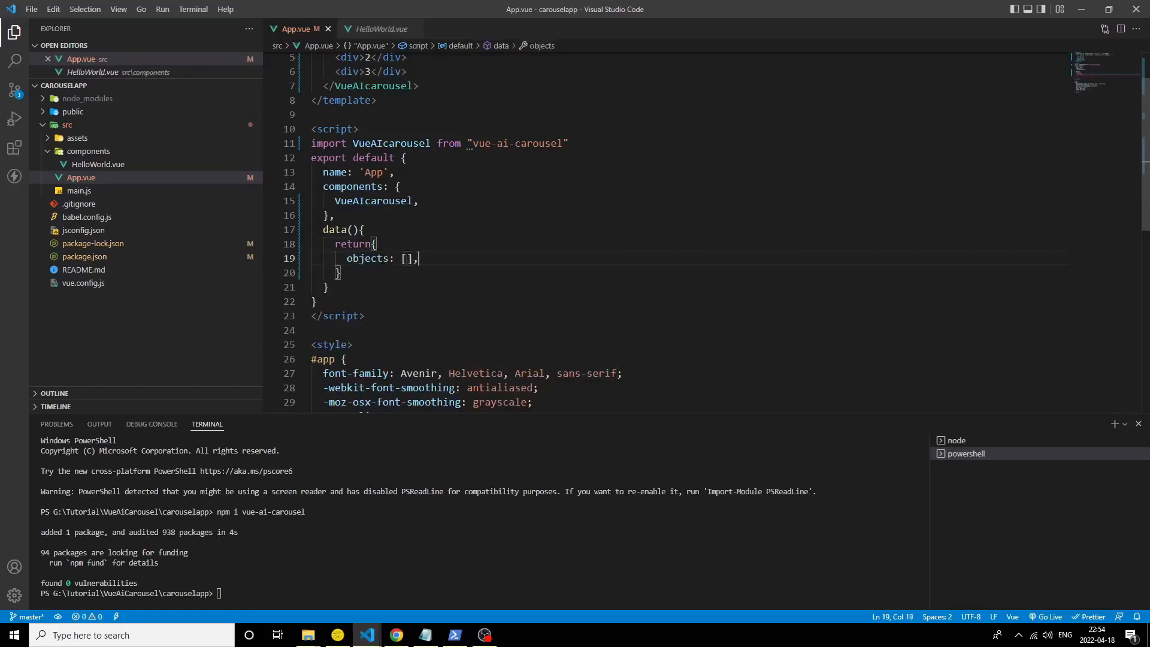
Add a mounted() hook with console.warn('created') and a setTimeout stub.
left_click(341, 271)
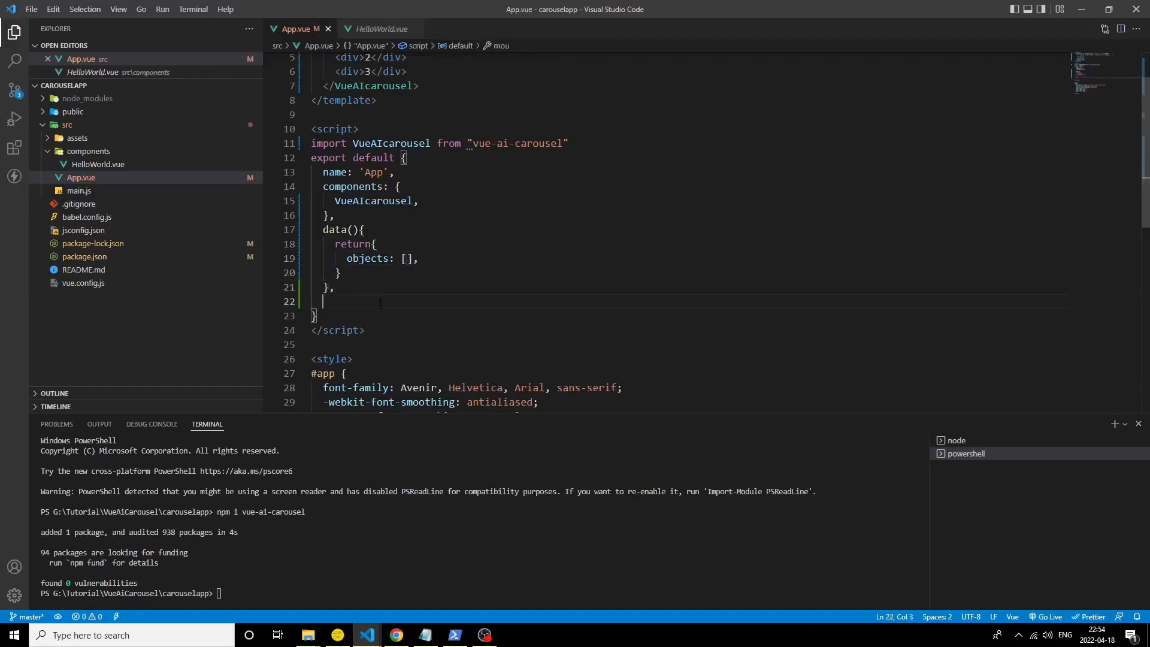
type("mounted(){")
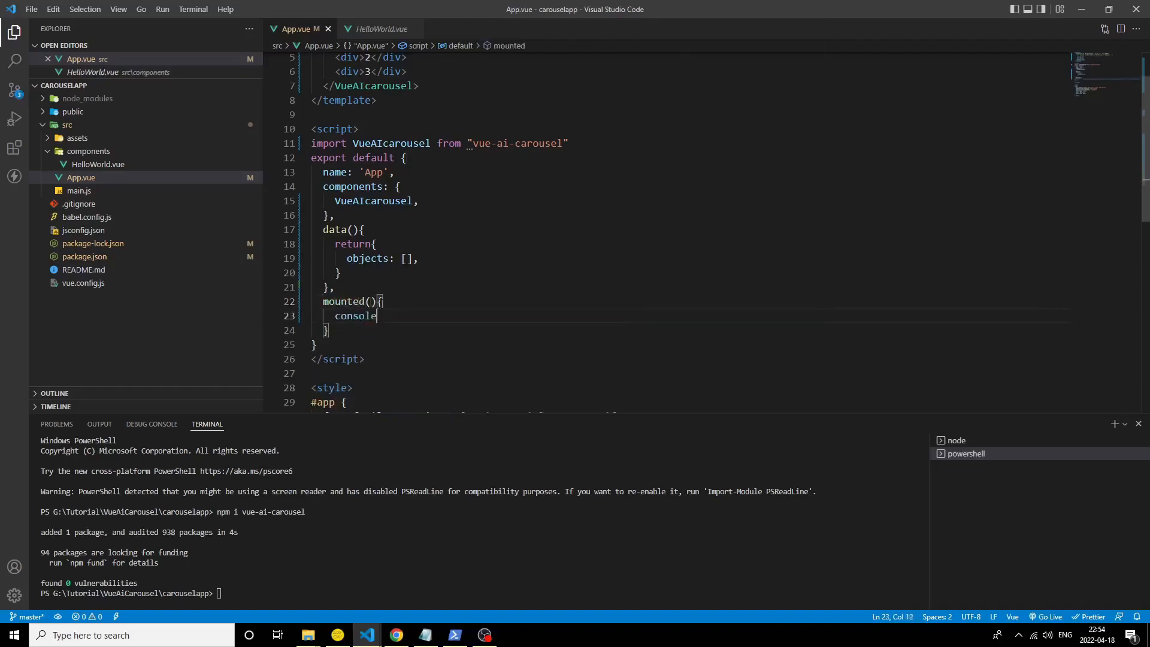
type(".warn('')")
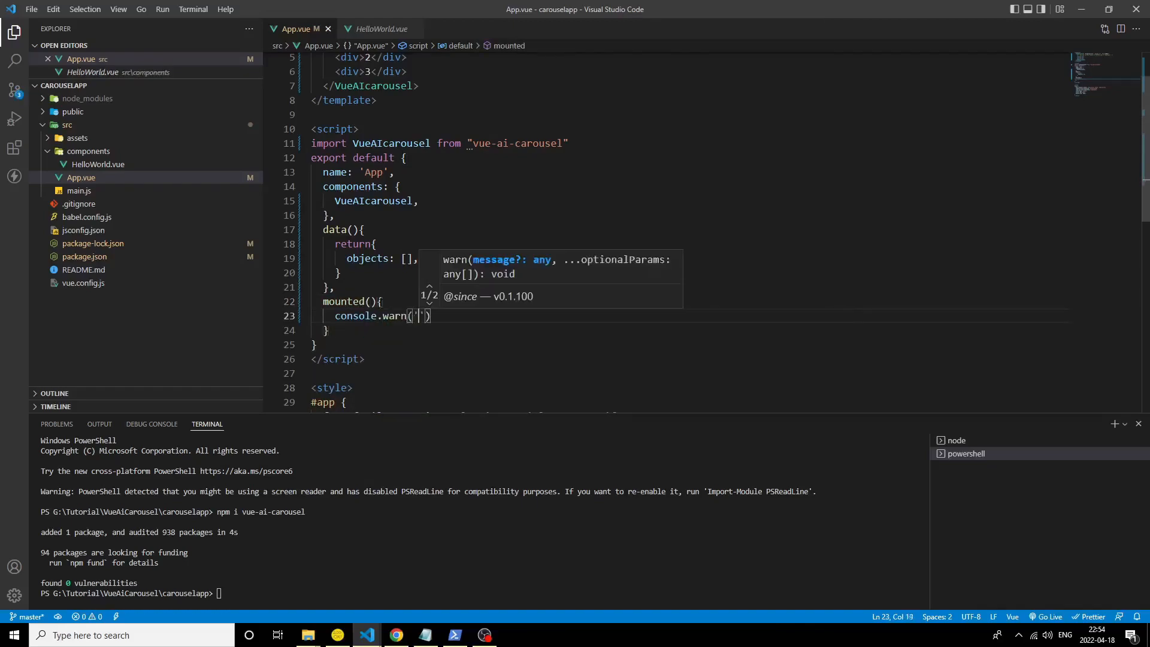
type("created")
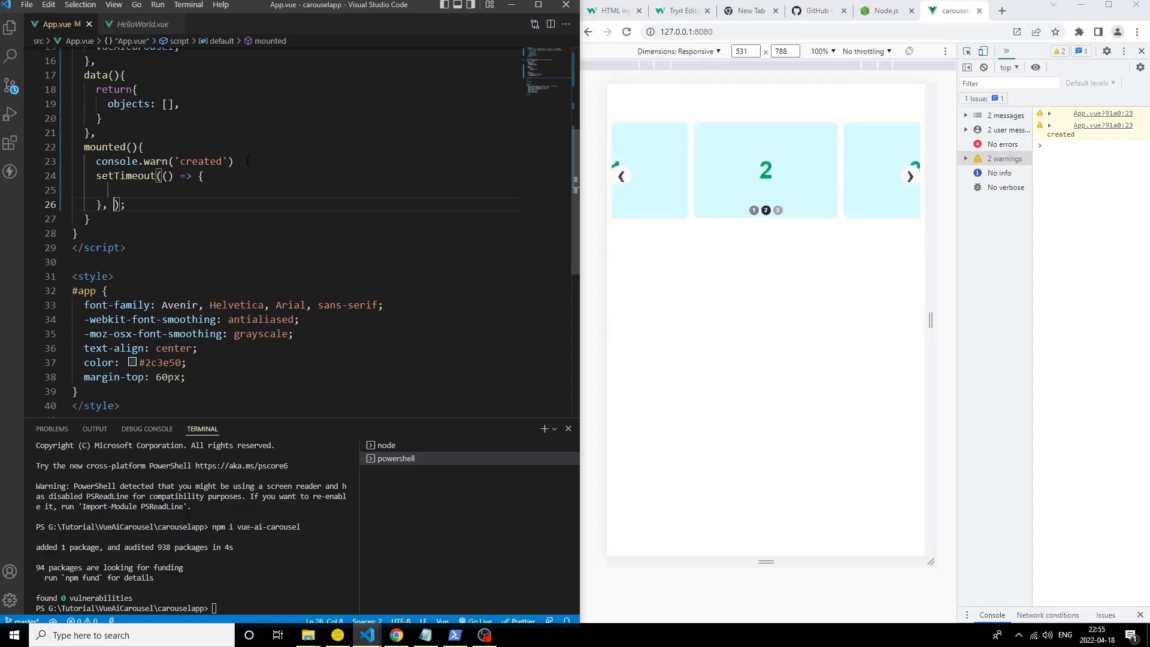
Set the timeout to 5000 ms, log 'created' inside it and push values into this.objects.
type("5000")
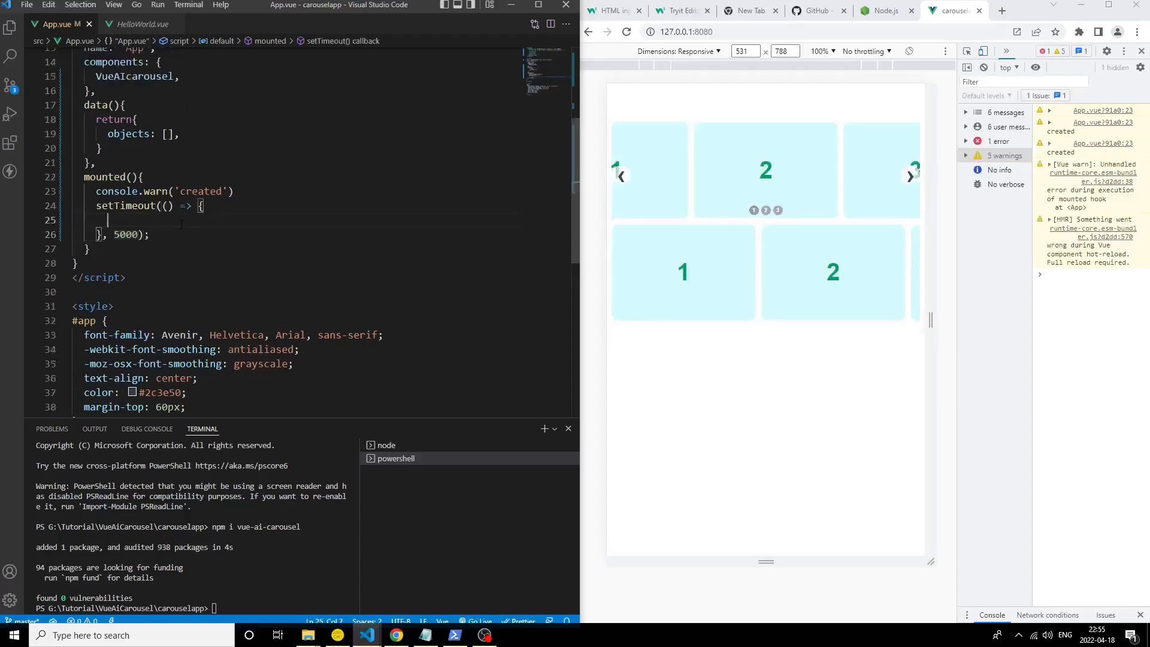
type("console.warn(")
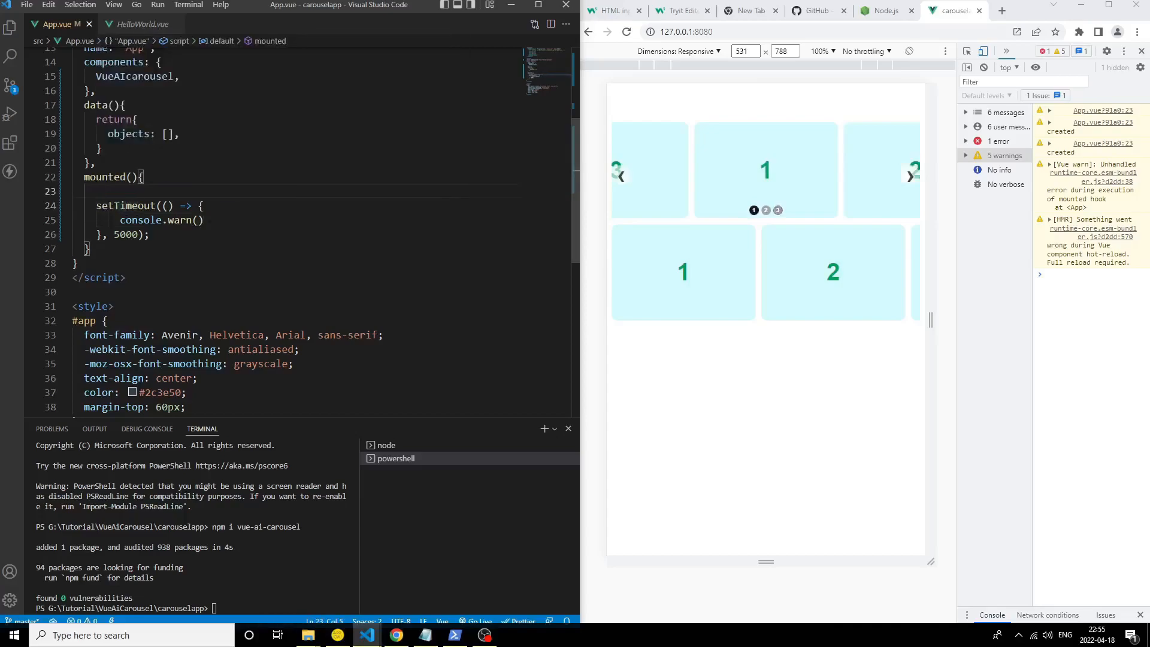
type("'created'")
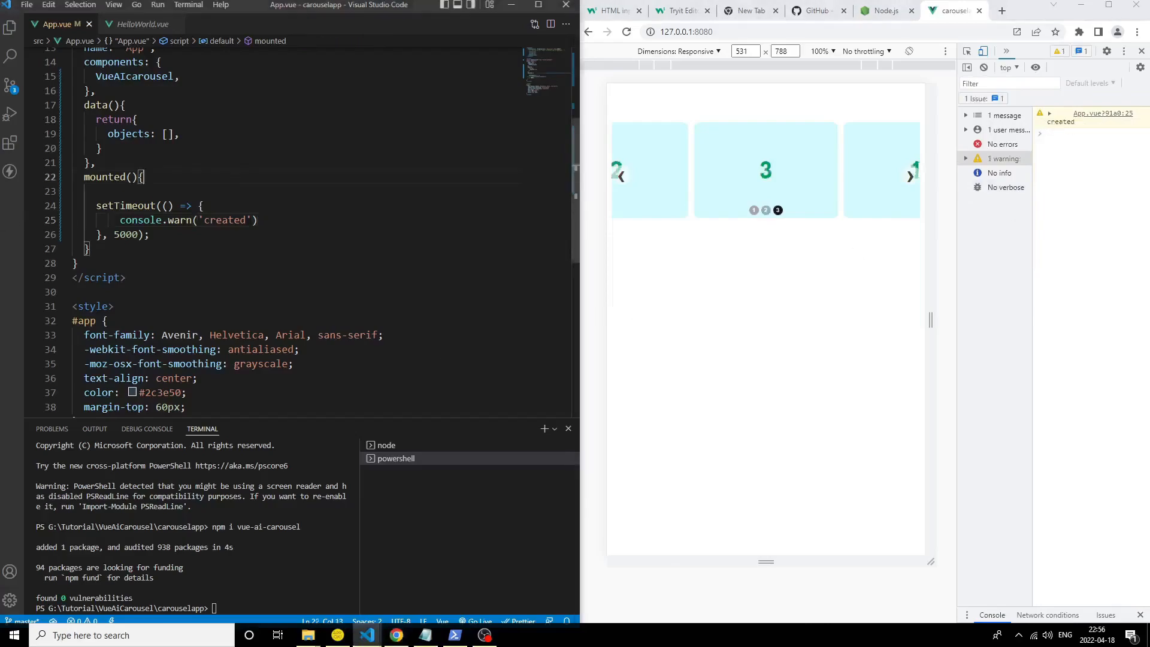
type("this.objects")
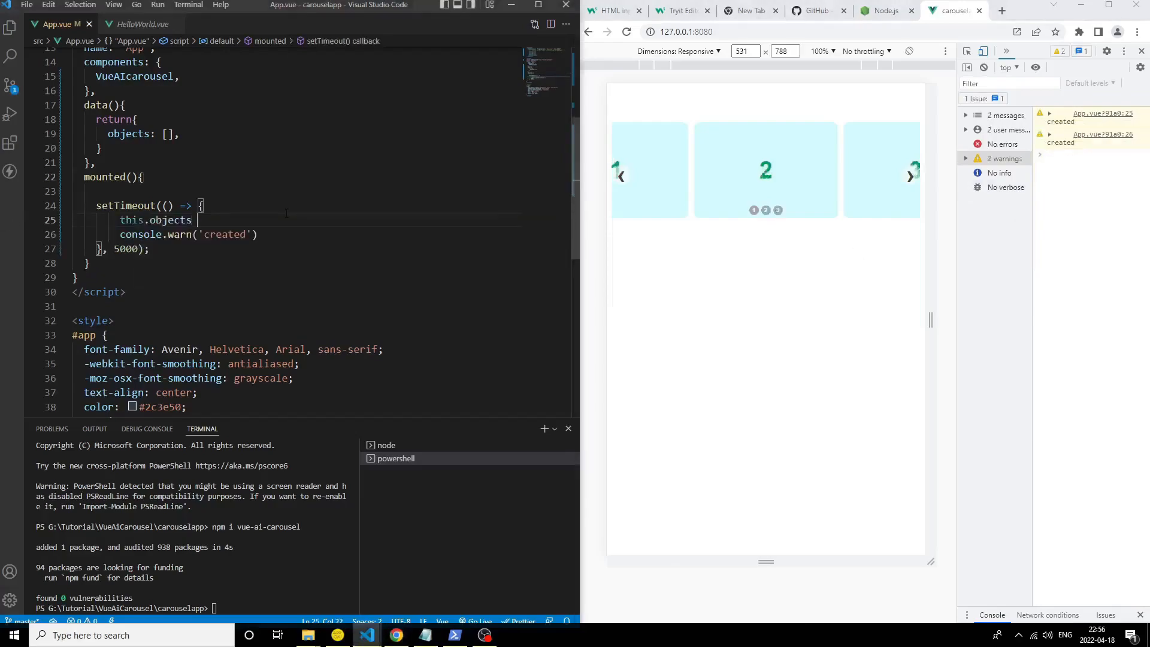
type(".push(['1', '2', '3', '4', '5', '6")
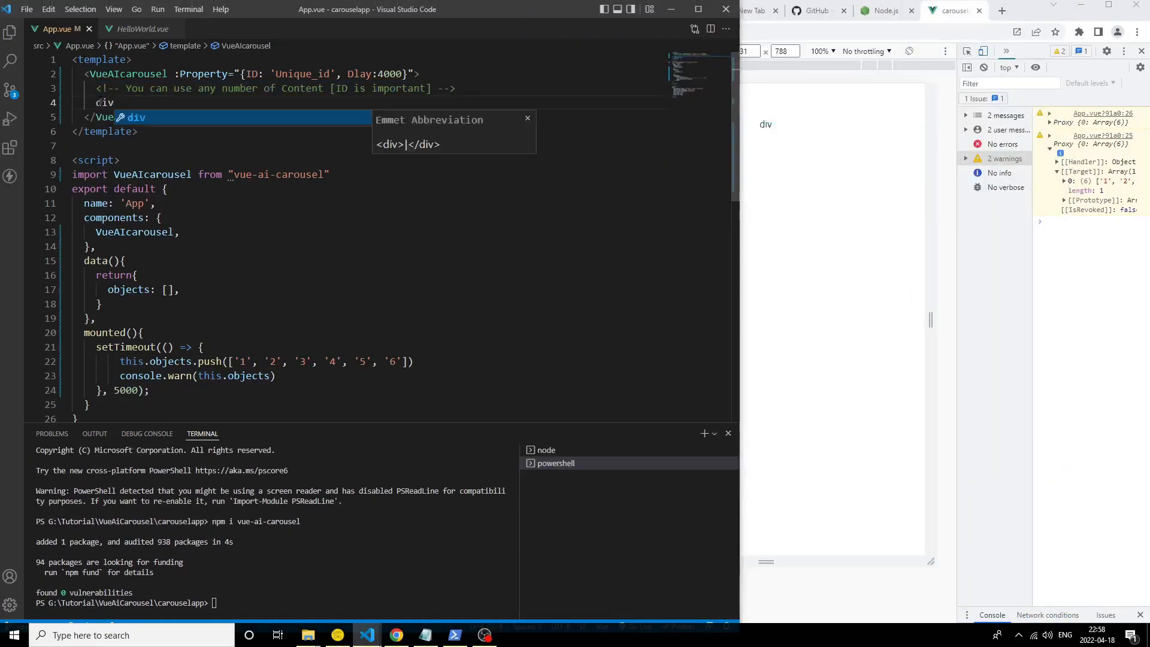
Render a NewCards div per object with v-for, key object.id and {{object.id}} content, then save.
type(".")
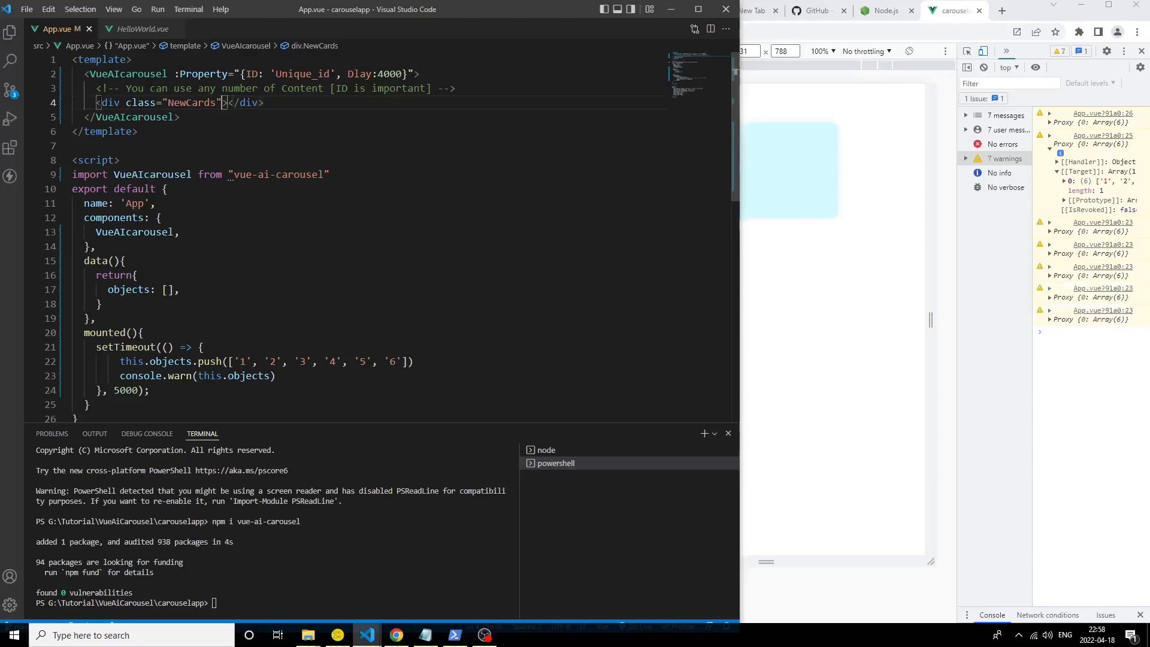
type("for=\"object in objects\" v-bind=\"")
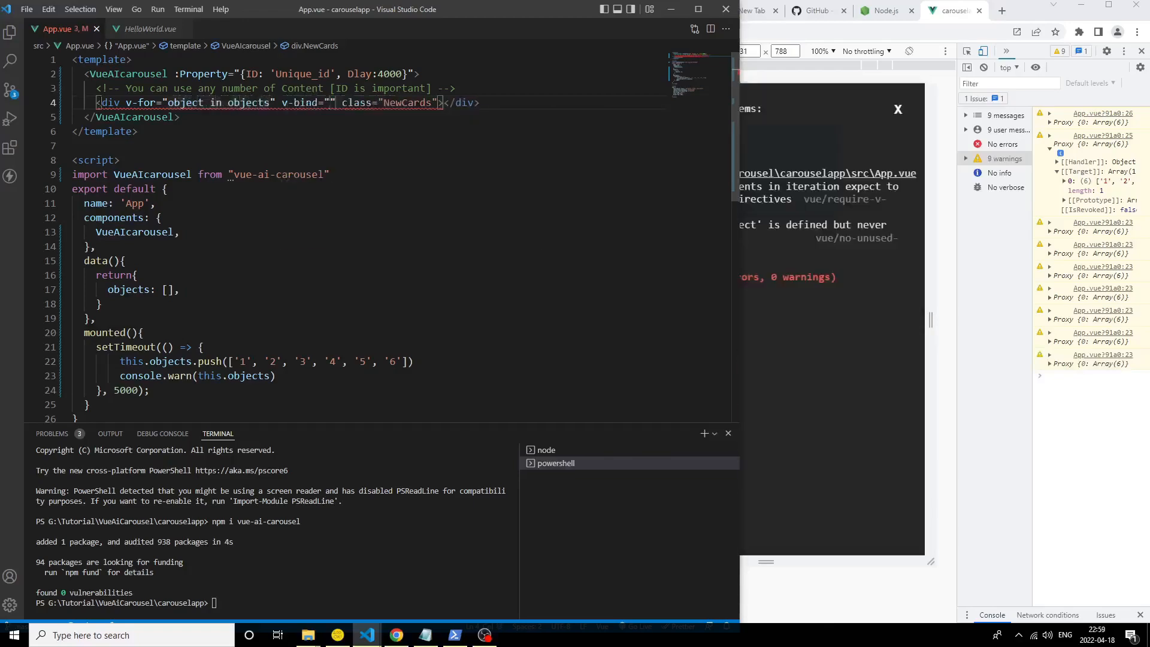
type("object.id")
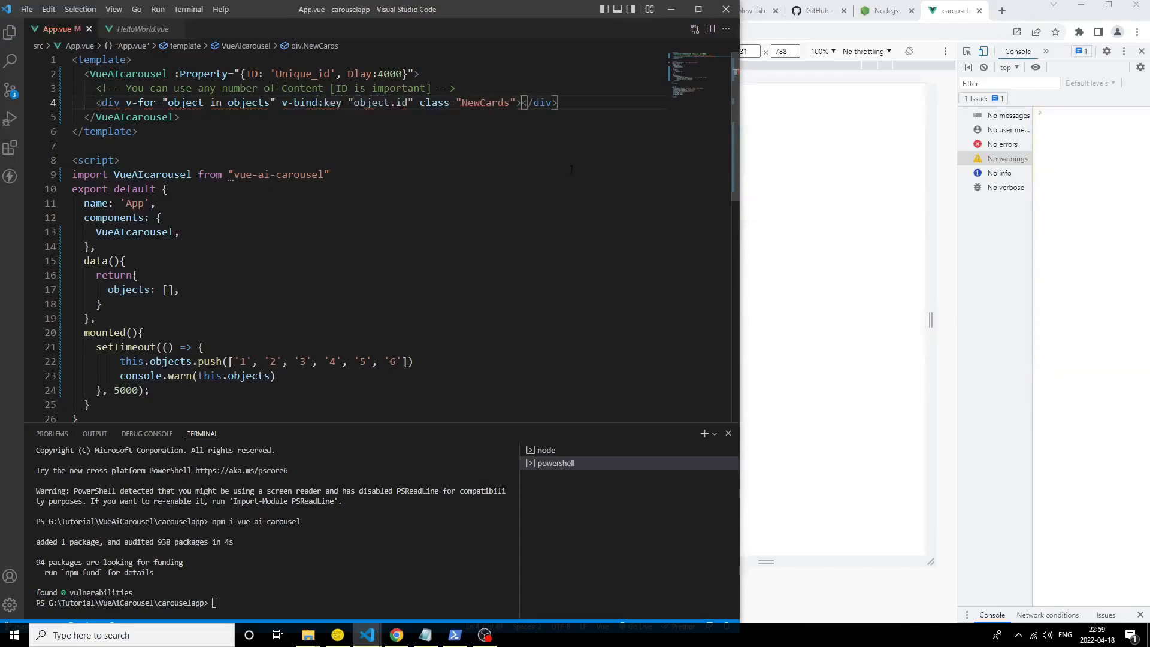
type("{{}}")
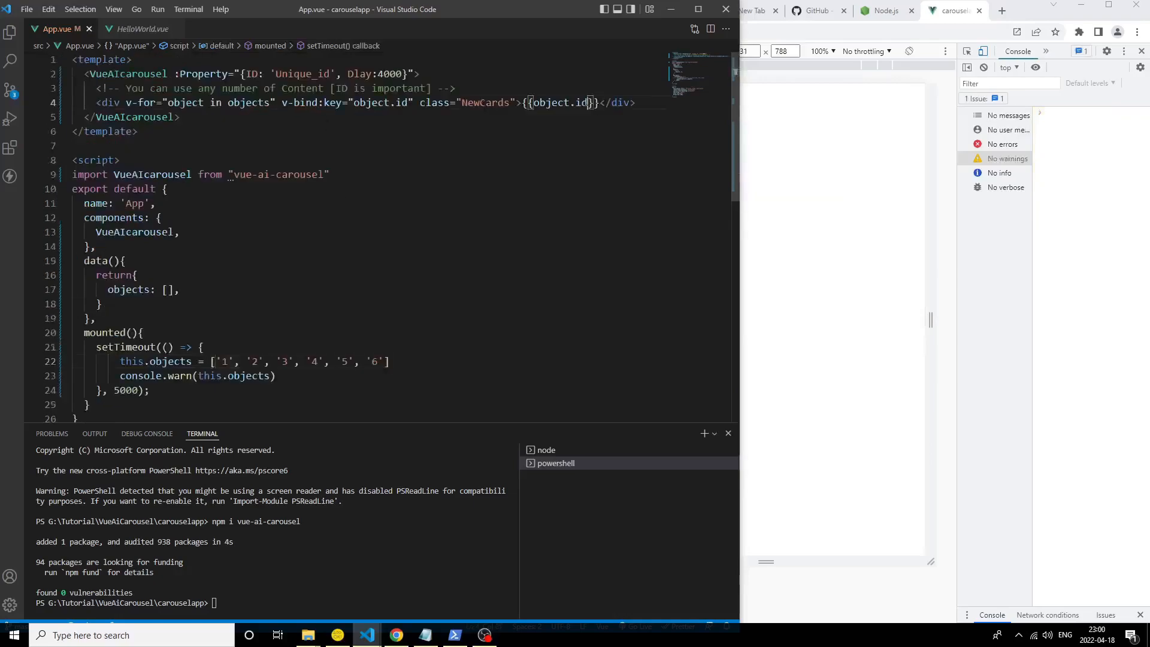
key("Backspace")
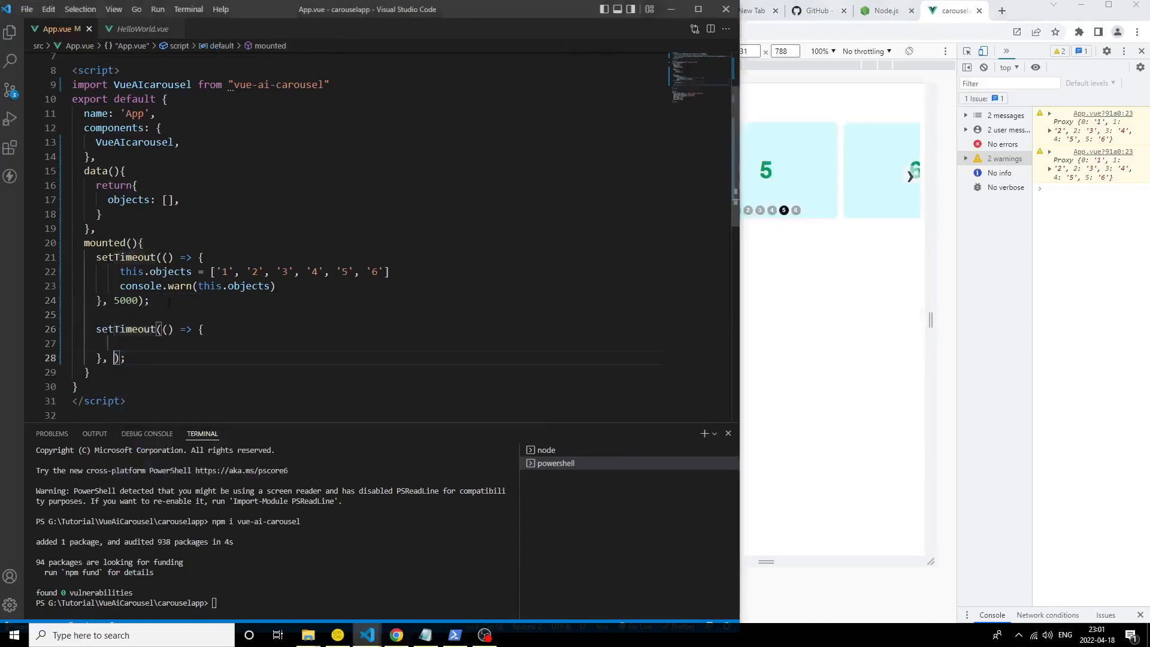
Set the second timeout delay and push '1', '2' into this.objects inside its callback.
type("70000")
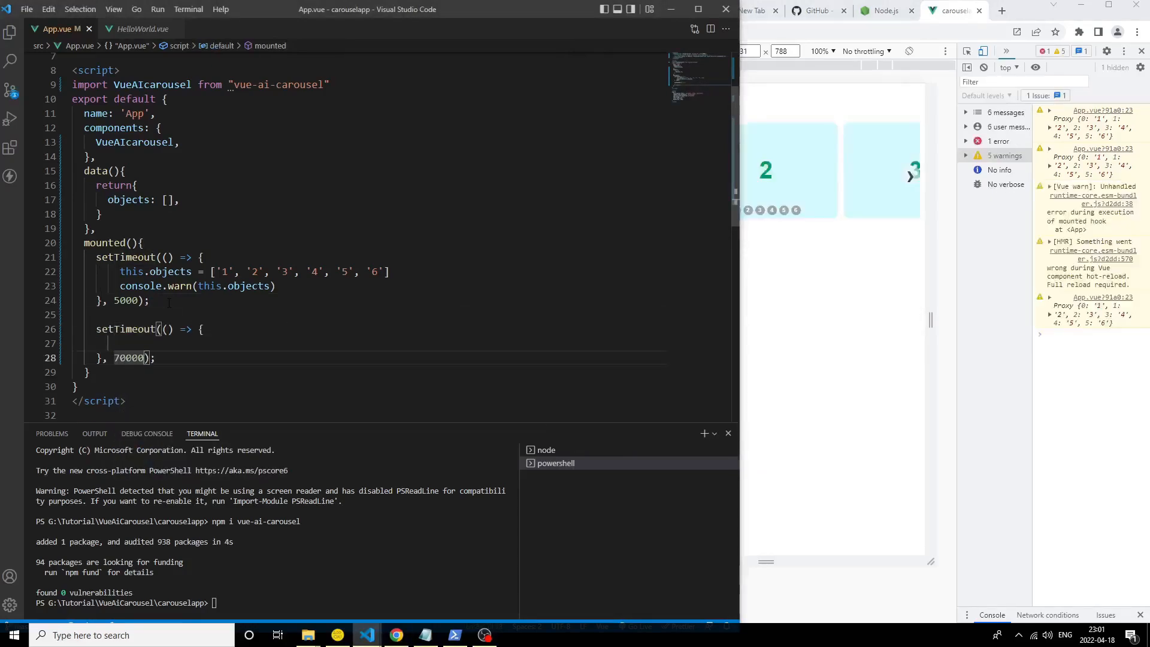
type("this.objects.push('")
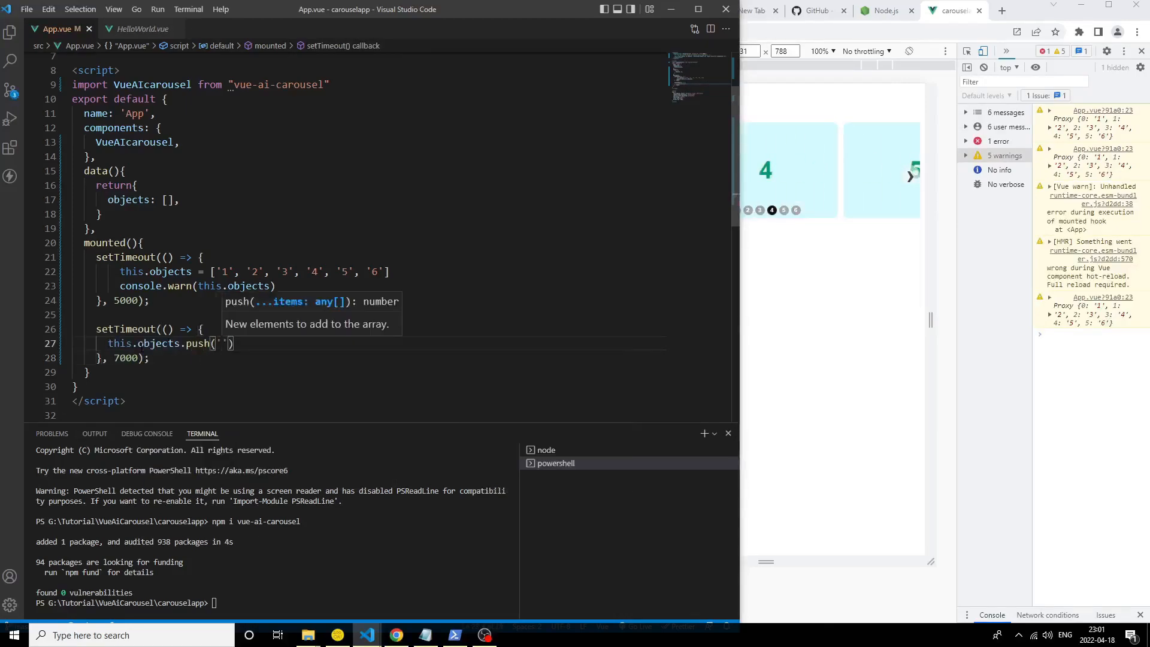
type("'1', '2")
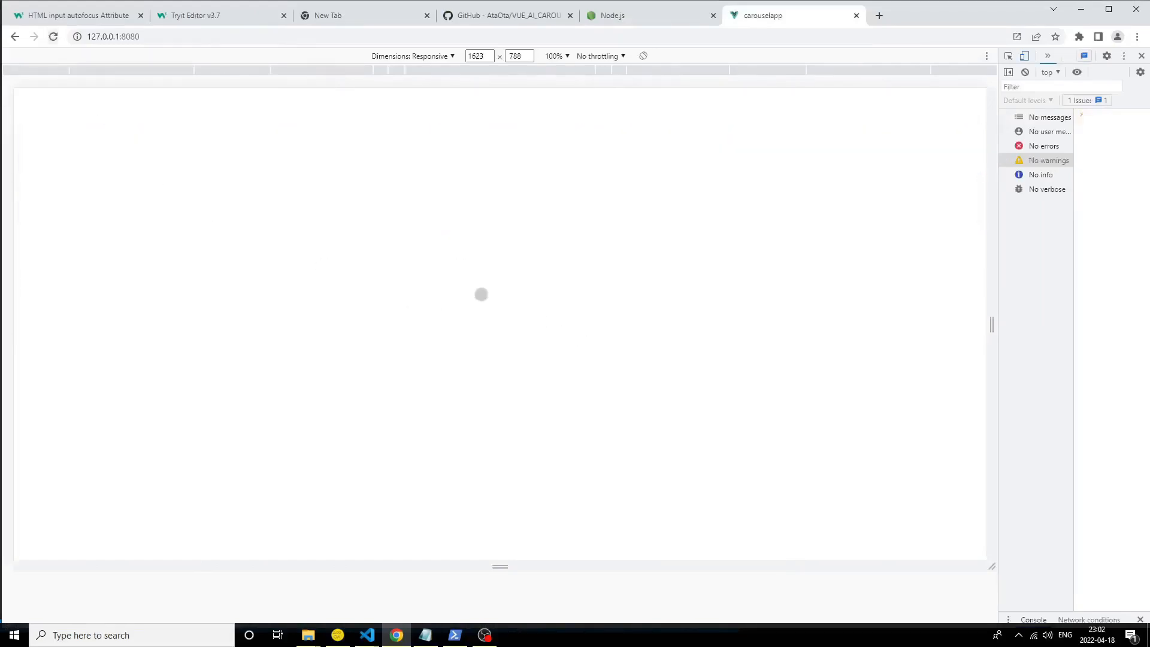
Watch cards 1 through 6 load in the Chrome carousel, then return to the editor.
left_click(367, 634)
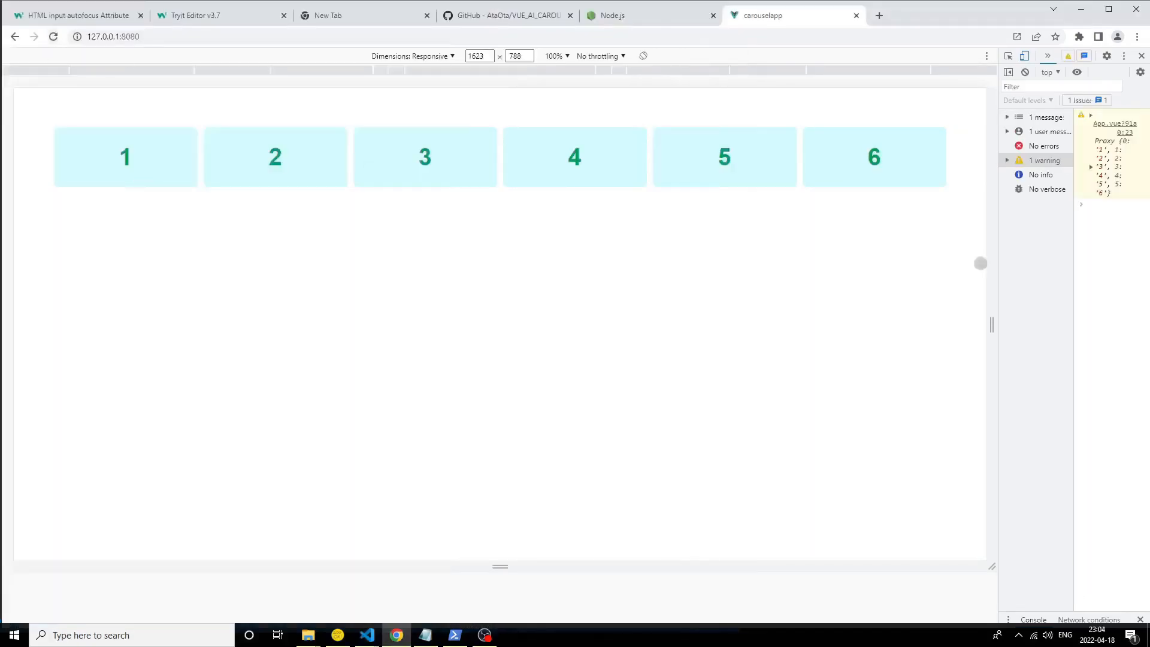
left_click(366, 635)
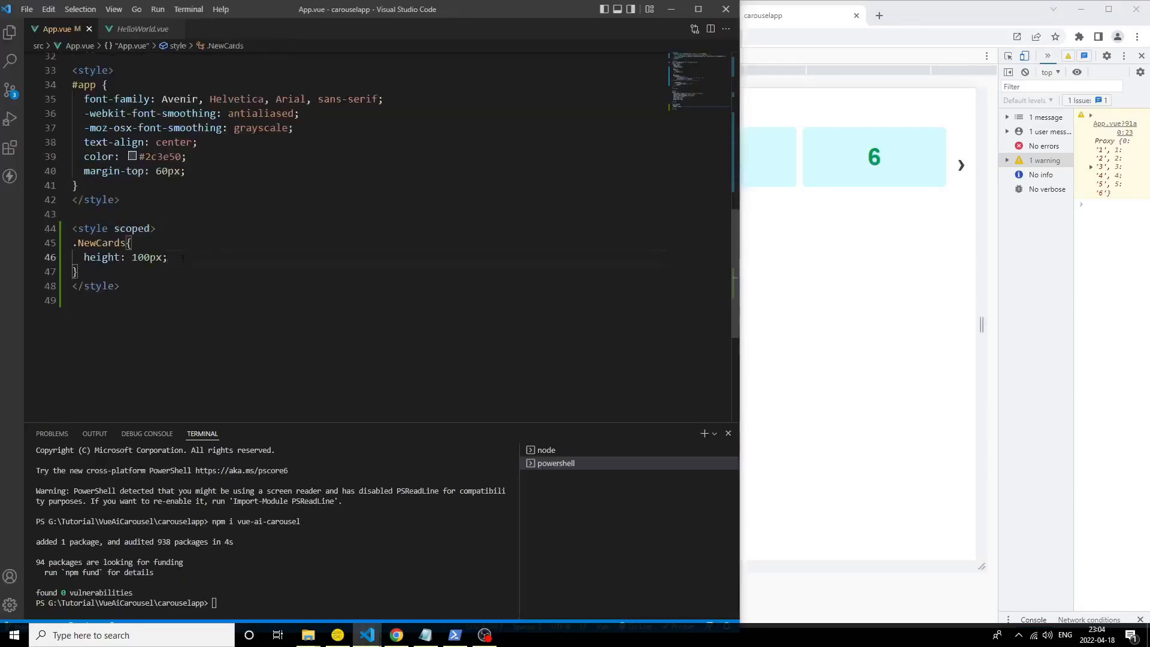
Style .NewCards with width 150px, border 1px solid purple and background #fff.
type("width: 150px;")
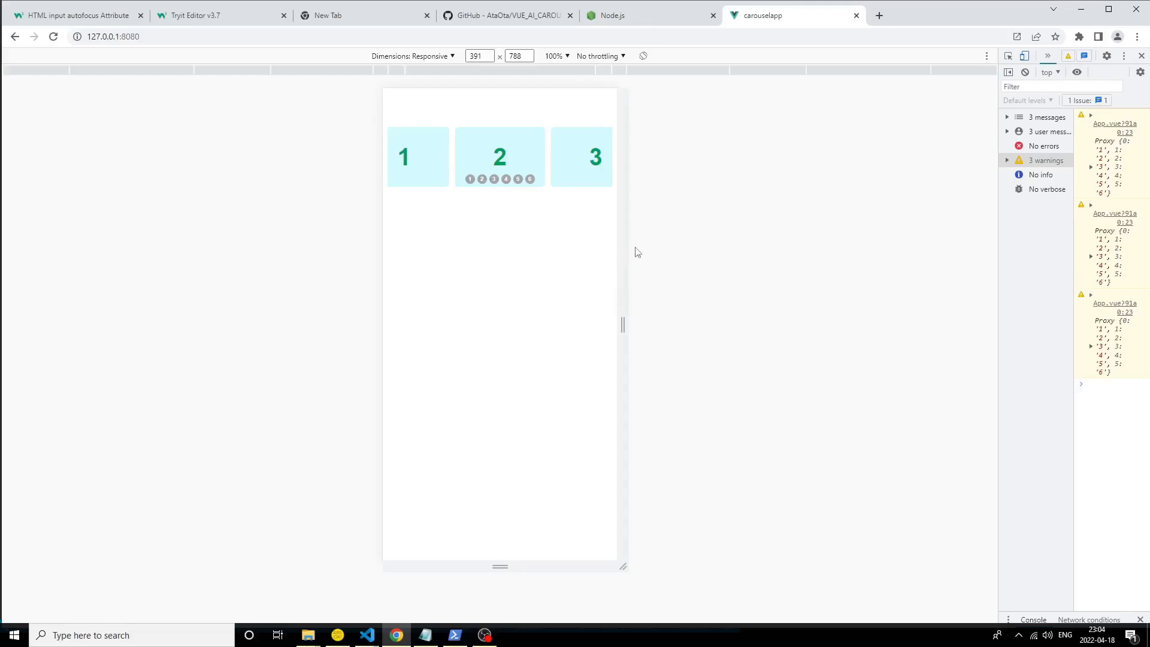
left_click(367, 635)
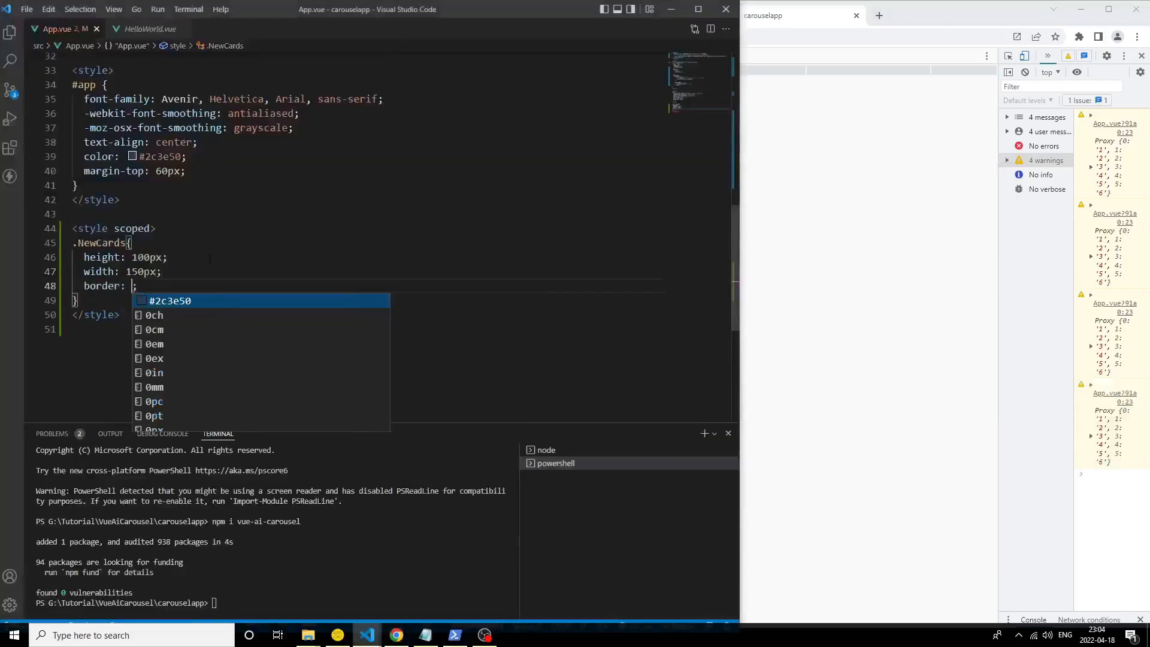
type("1px solid")
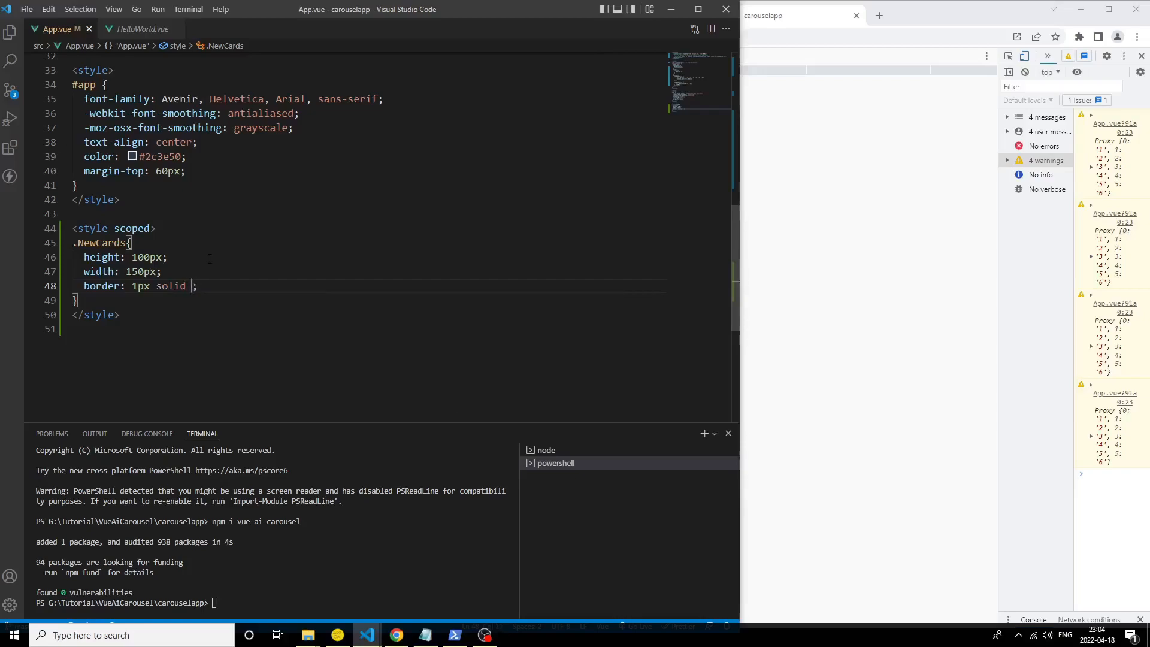
type("purple")
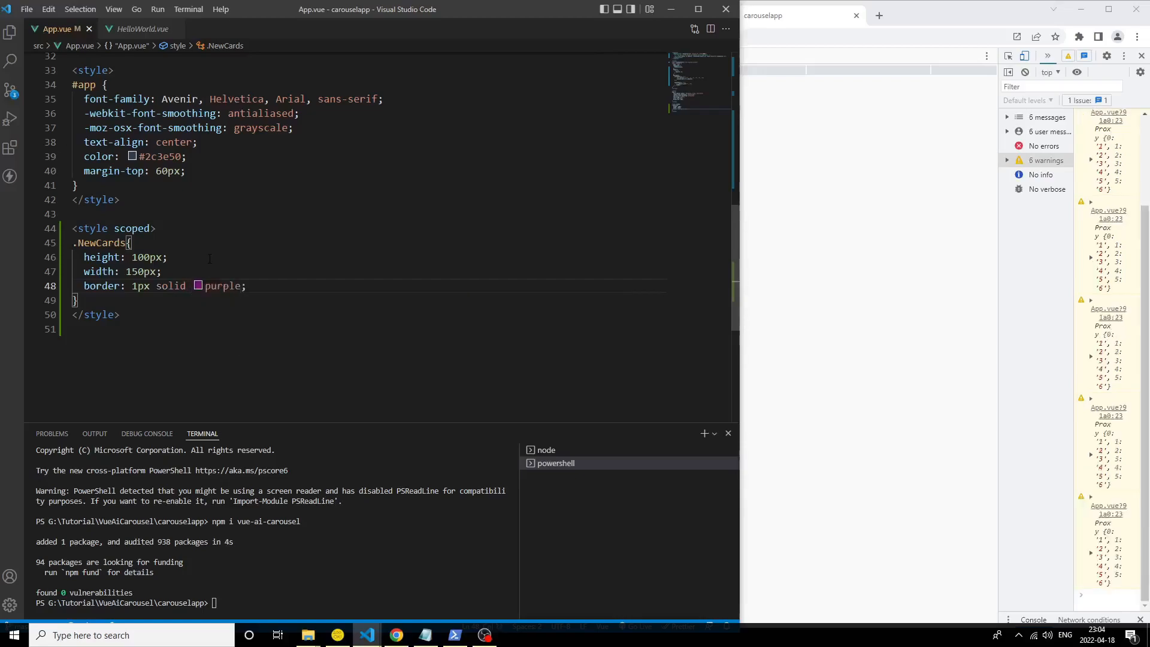
type("background: #fff")
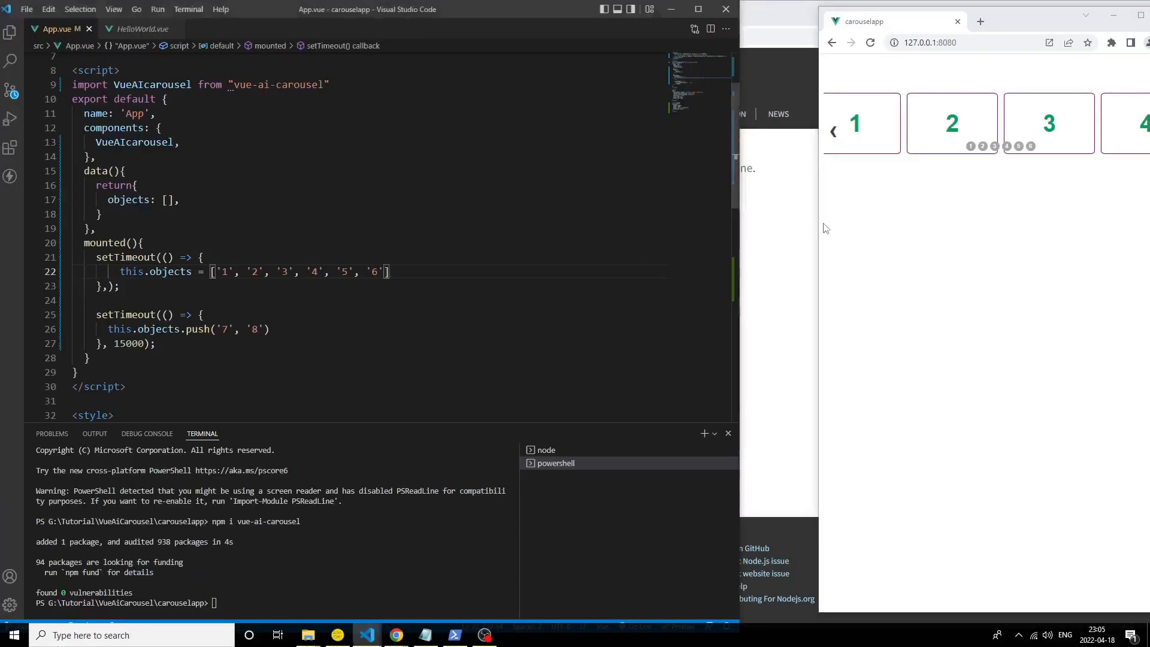
Step the carousel back to reveal the newly pushed card 8.
left_click(832, 132)
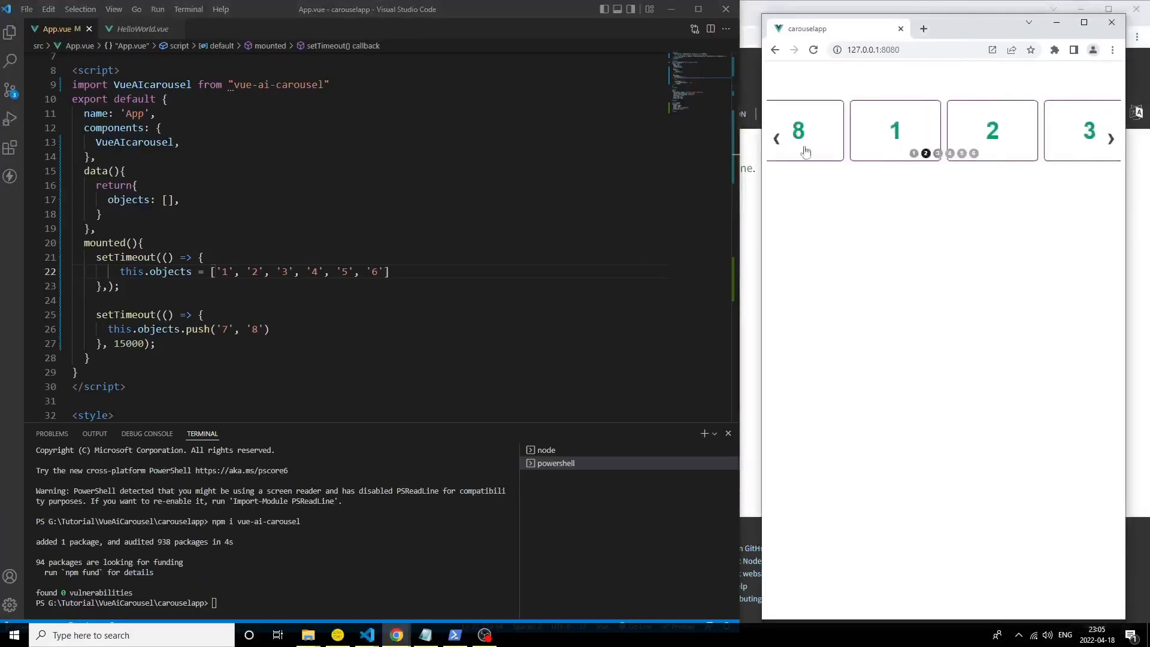